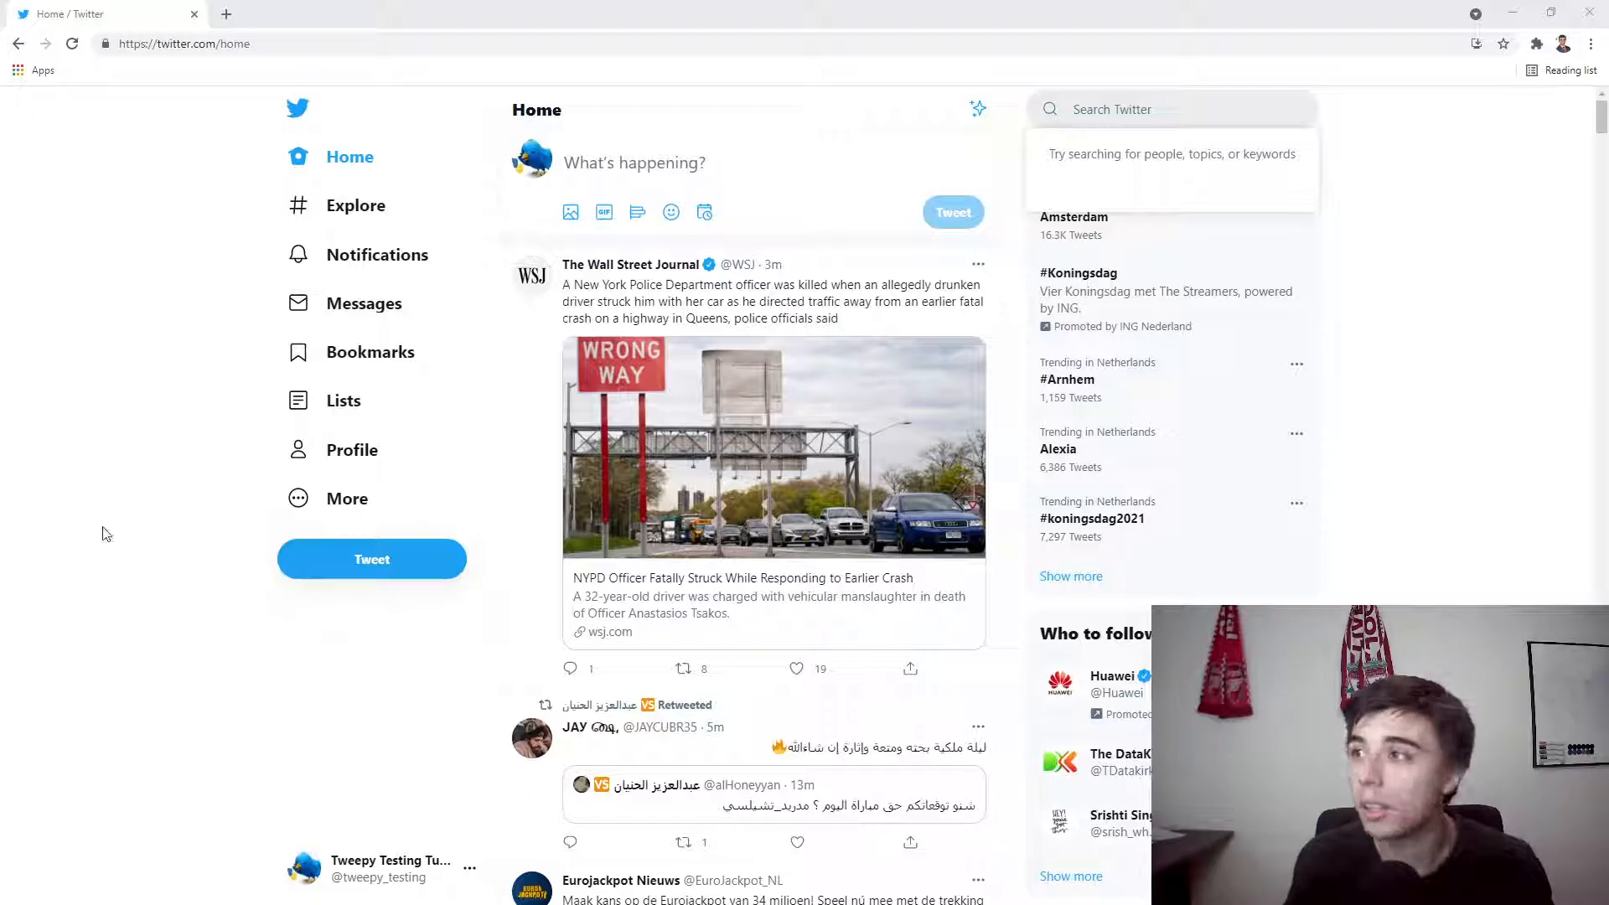
# Step: Search Twitter for 'Python programming' to list matching tweets
pyautogui.click(1170, 109)
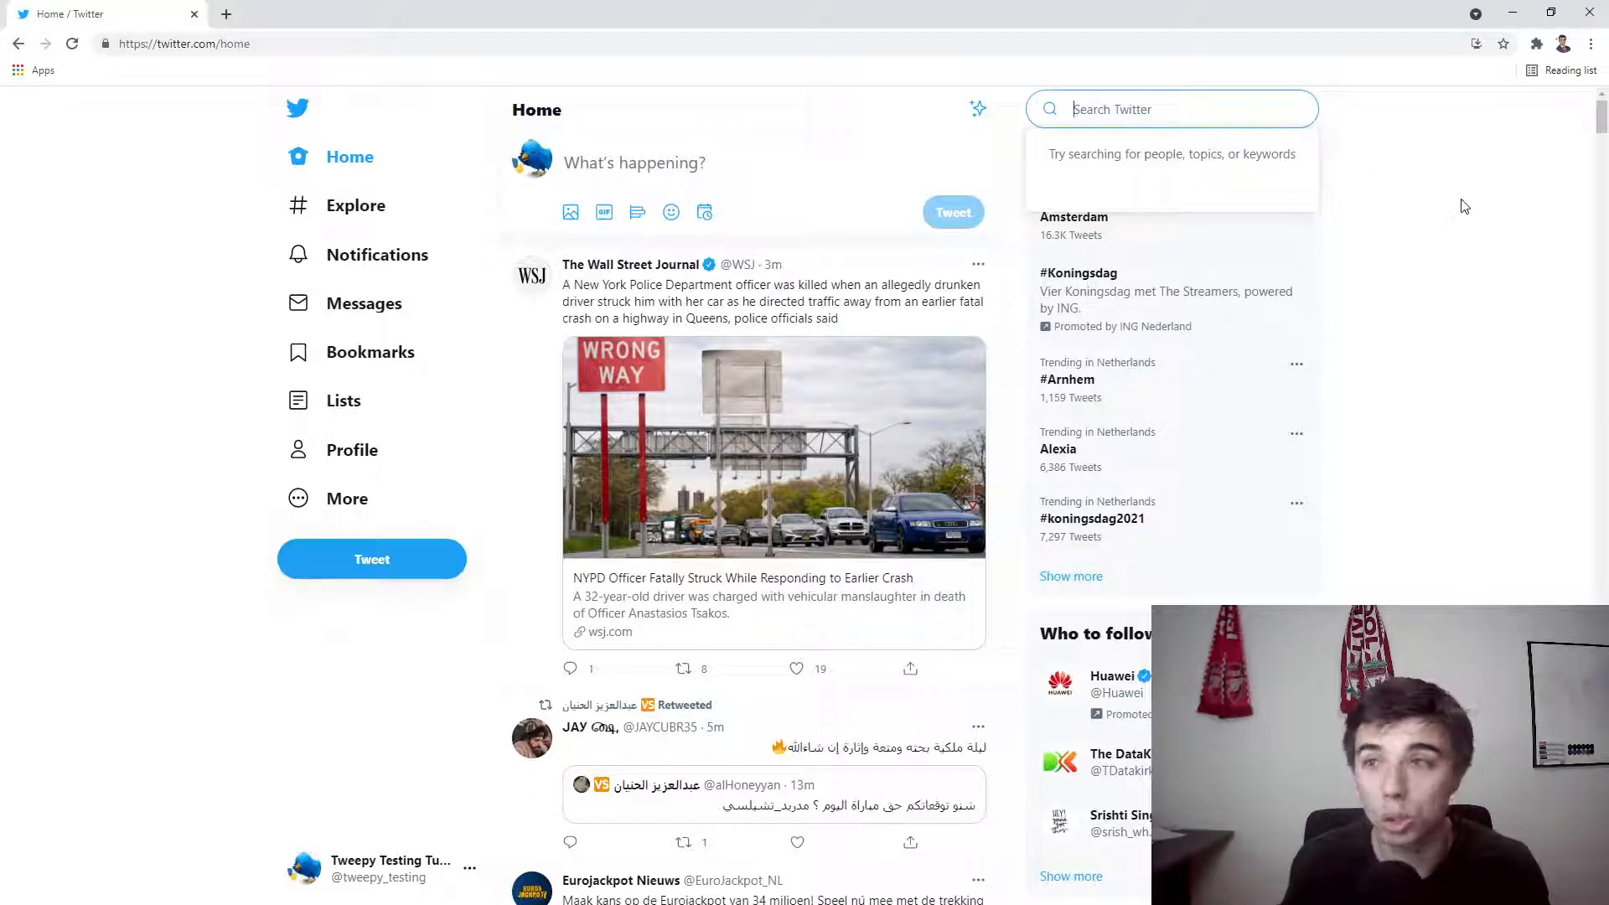
pyautogui.moveTo(1425, 144)
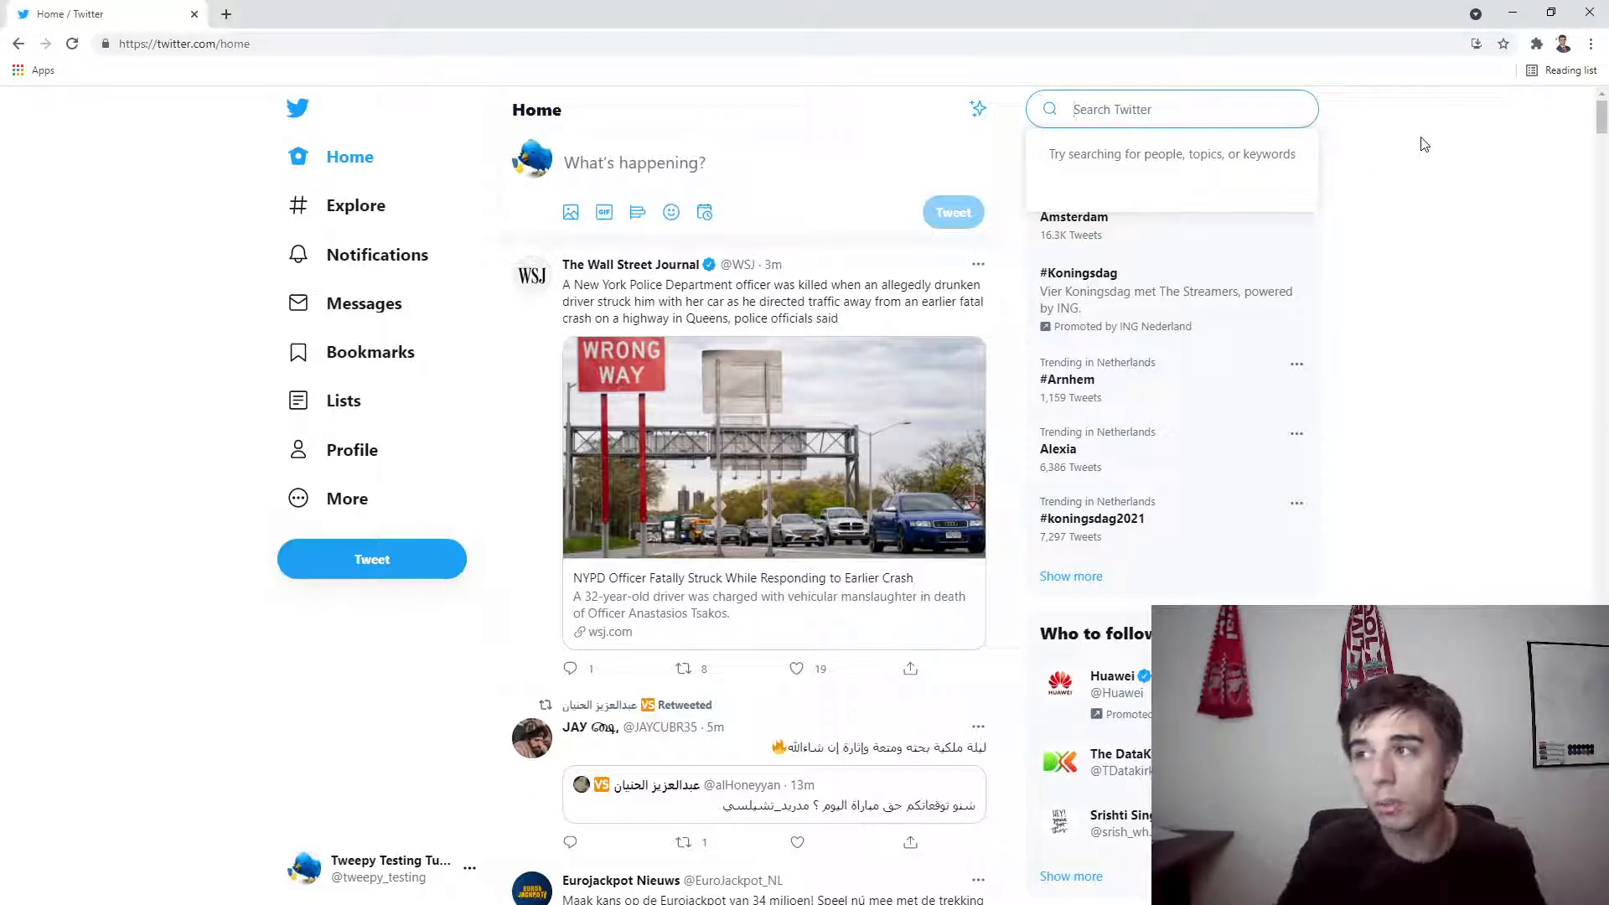
pyautogui.write('Python programming')
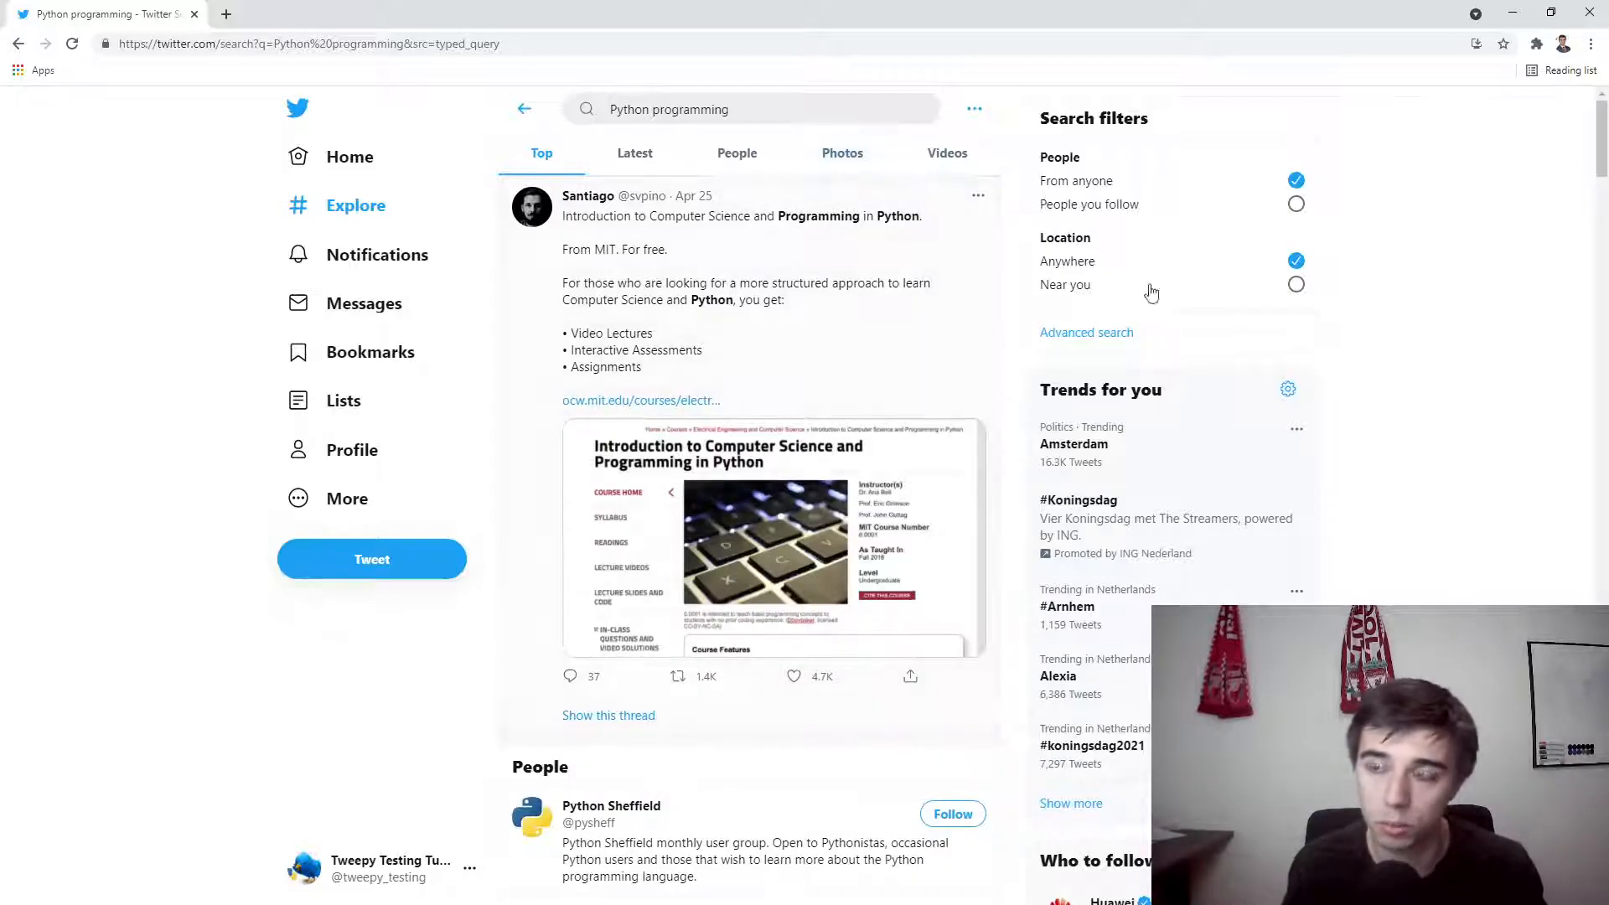
pyautogui.moveTo(1500, 291)
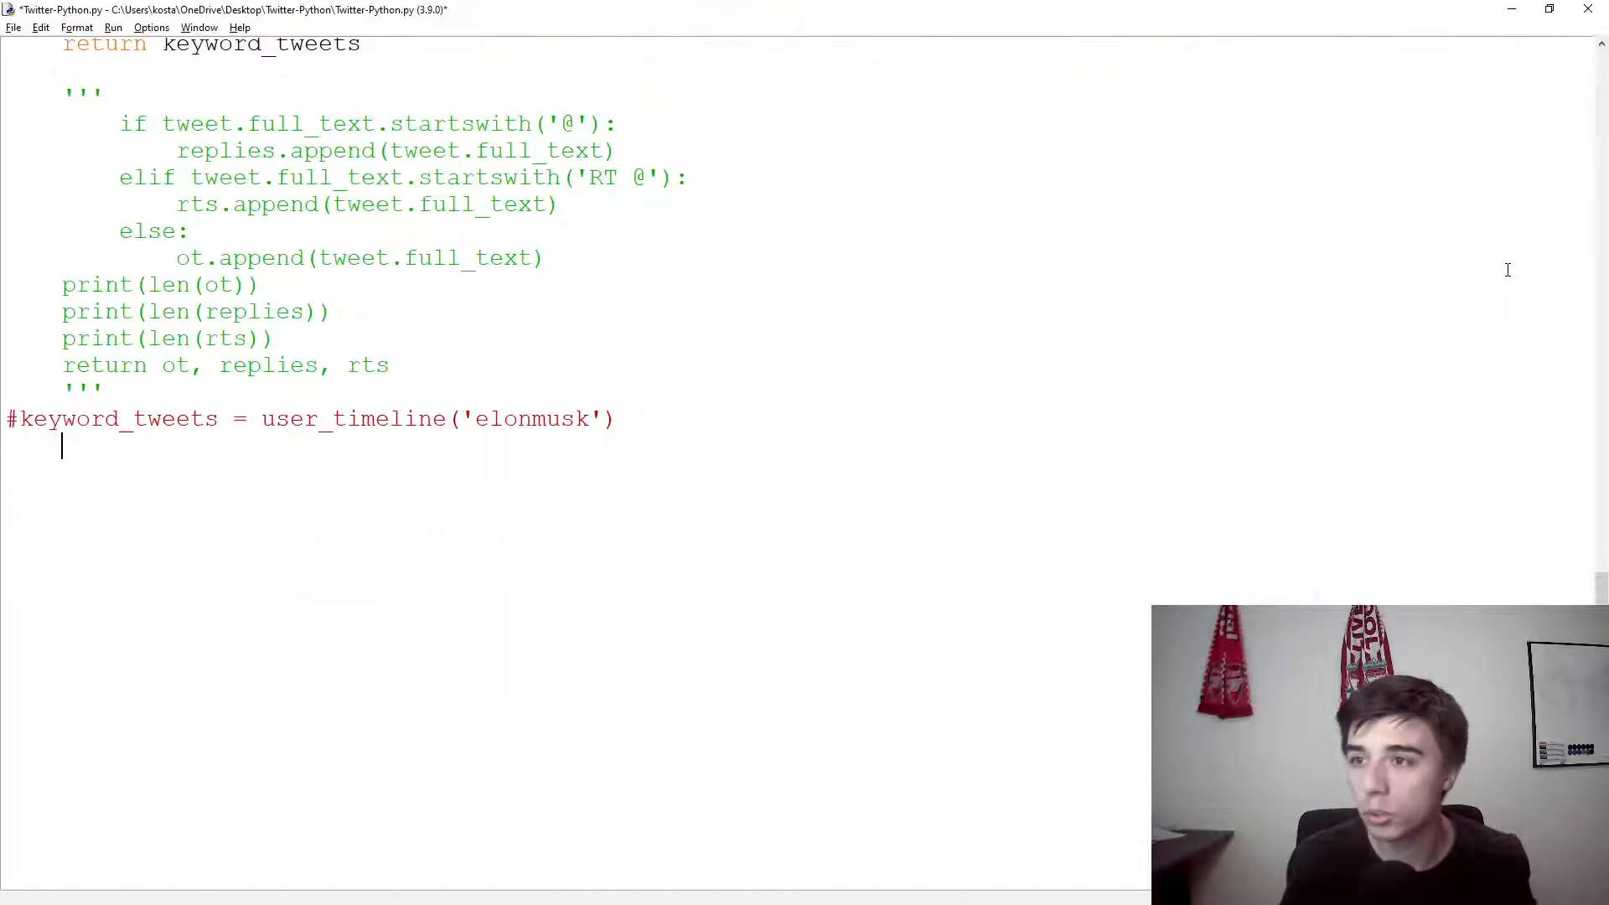
# Step: Write the header 'def search_tweets(keyword):' below the commented-out user_timeline call
pyautogui.write('def')
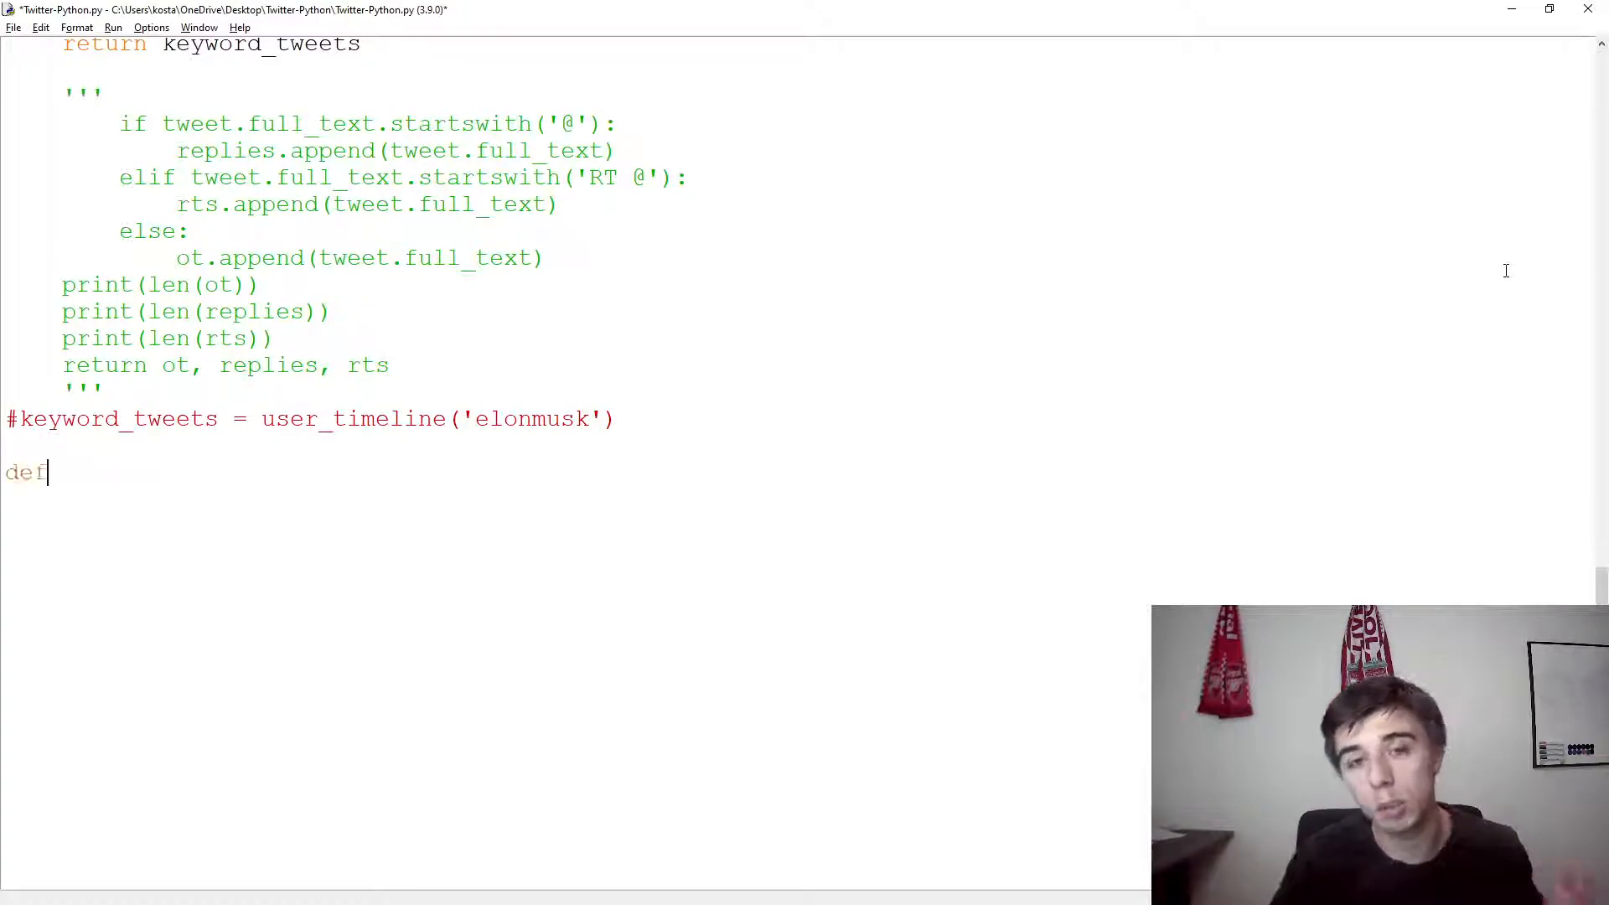
pyautogui.write('search')
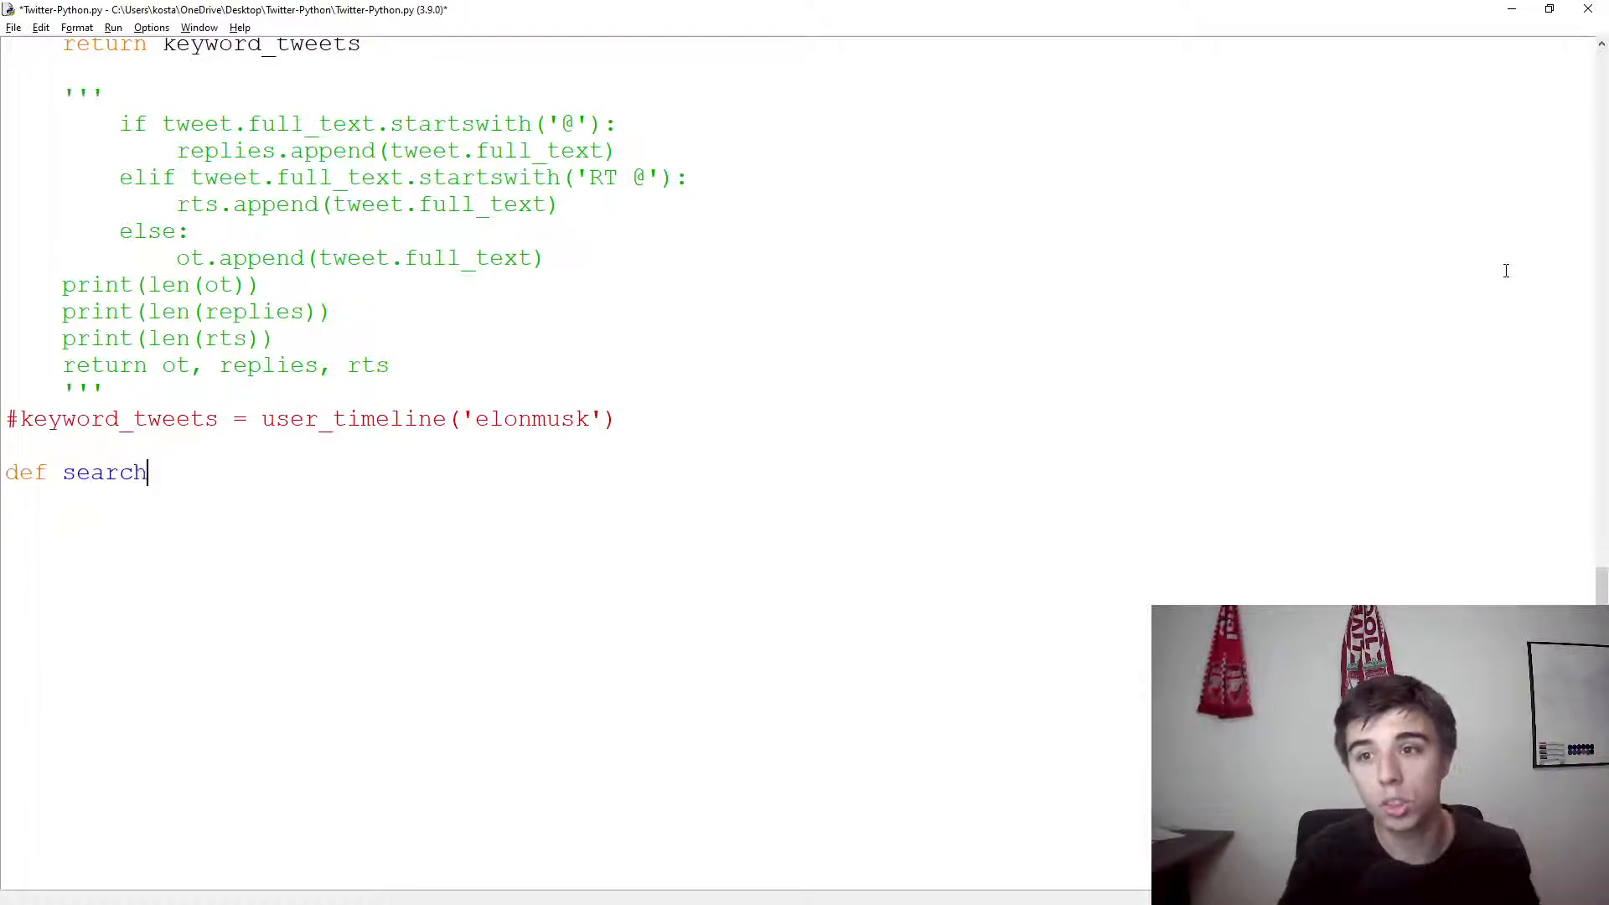
pyautogui.write('_tweets()')
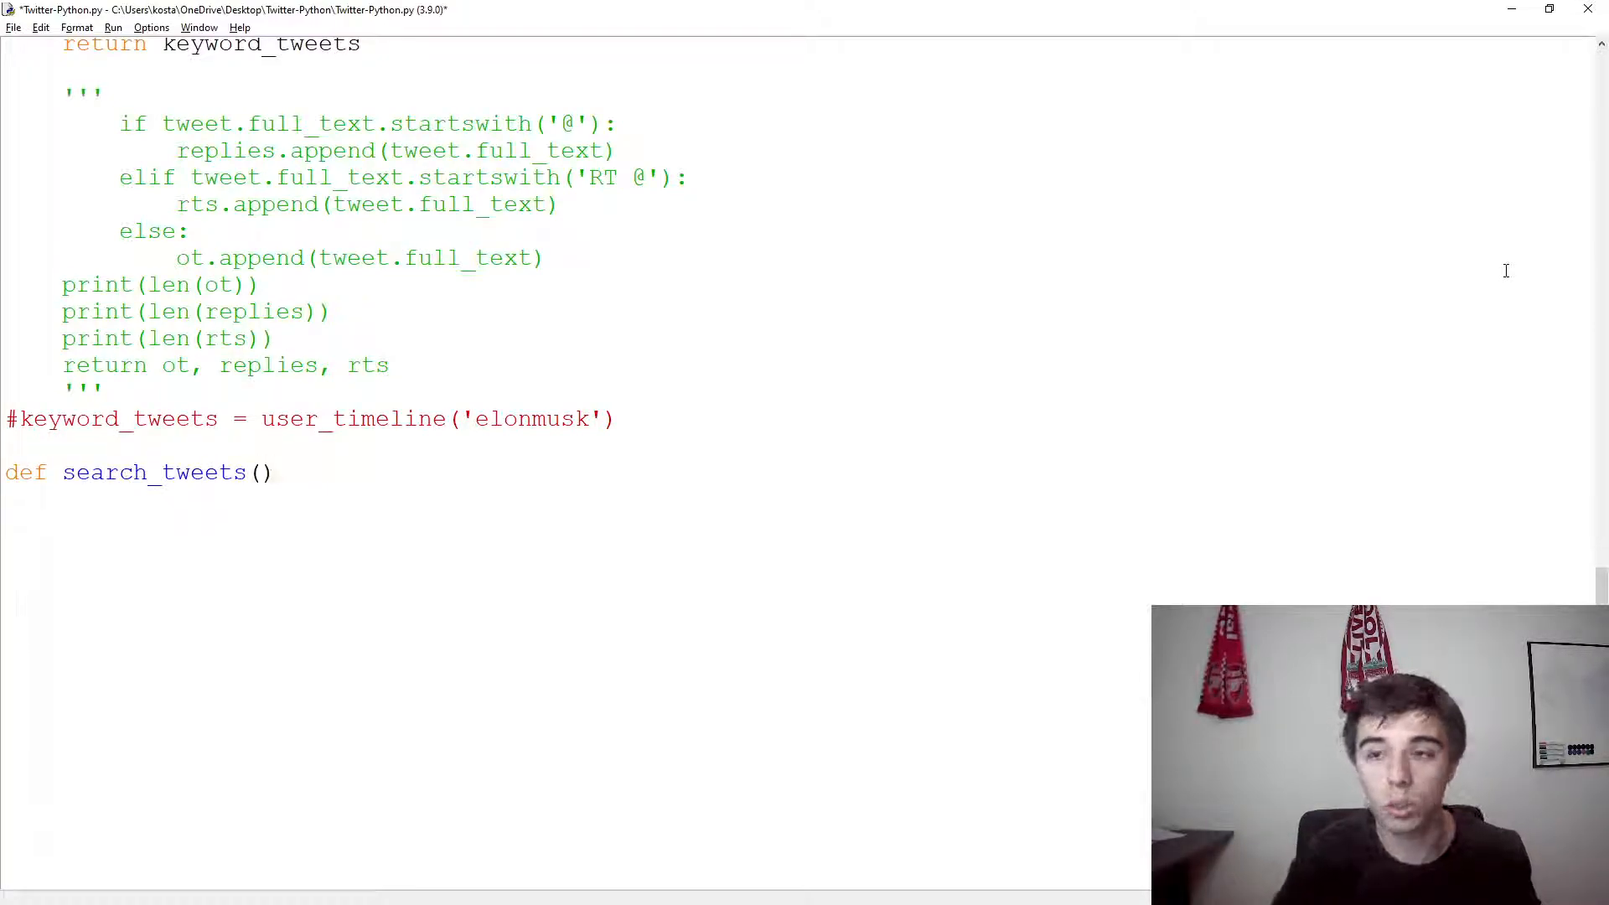
pyautogui.write('keyword')
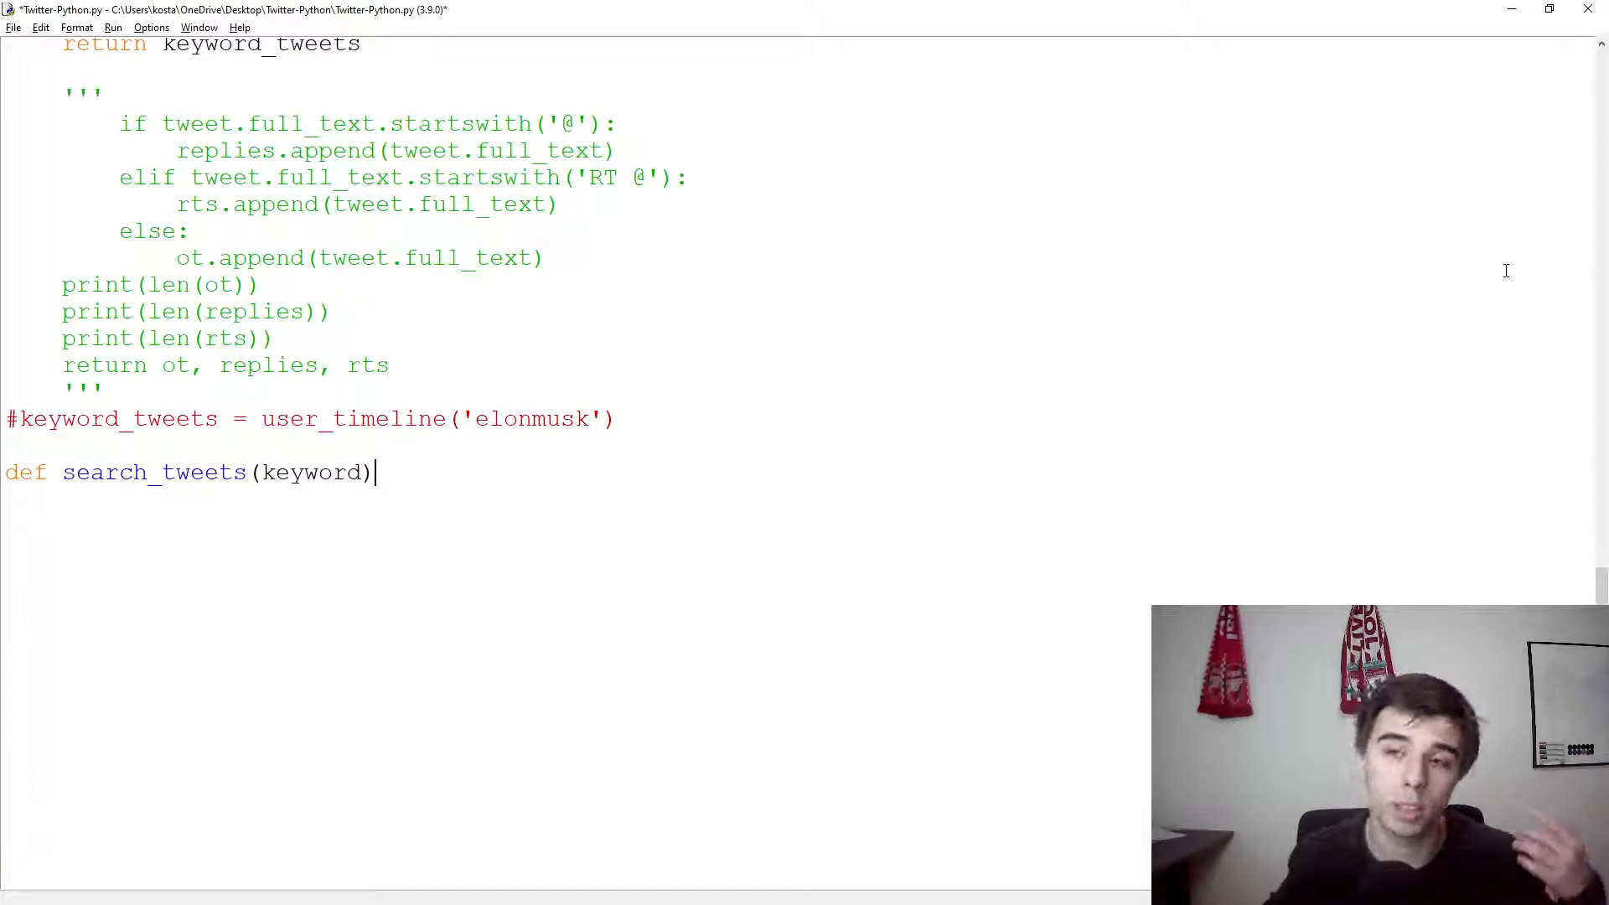
pyautogui.write(':')
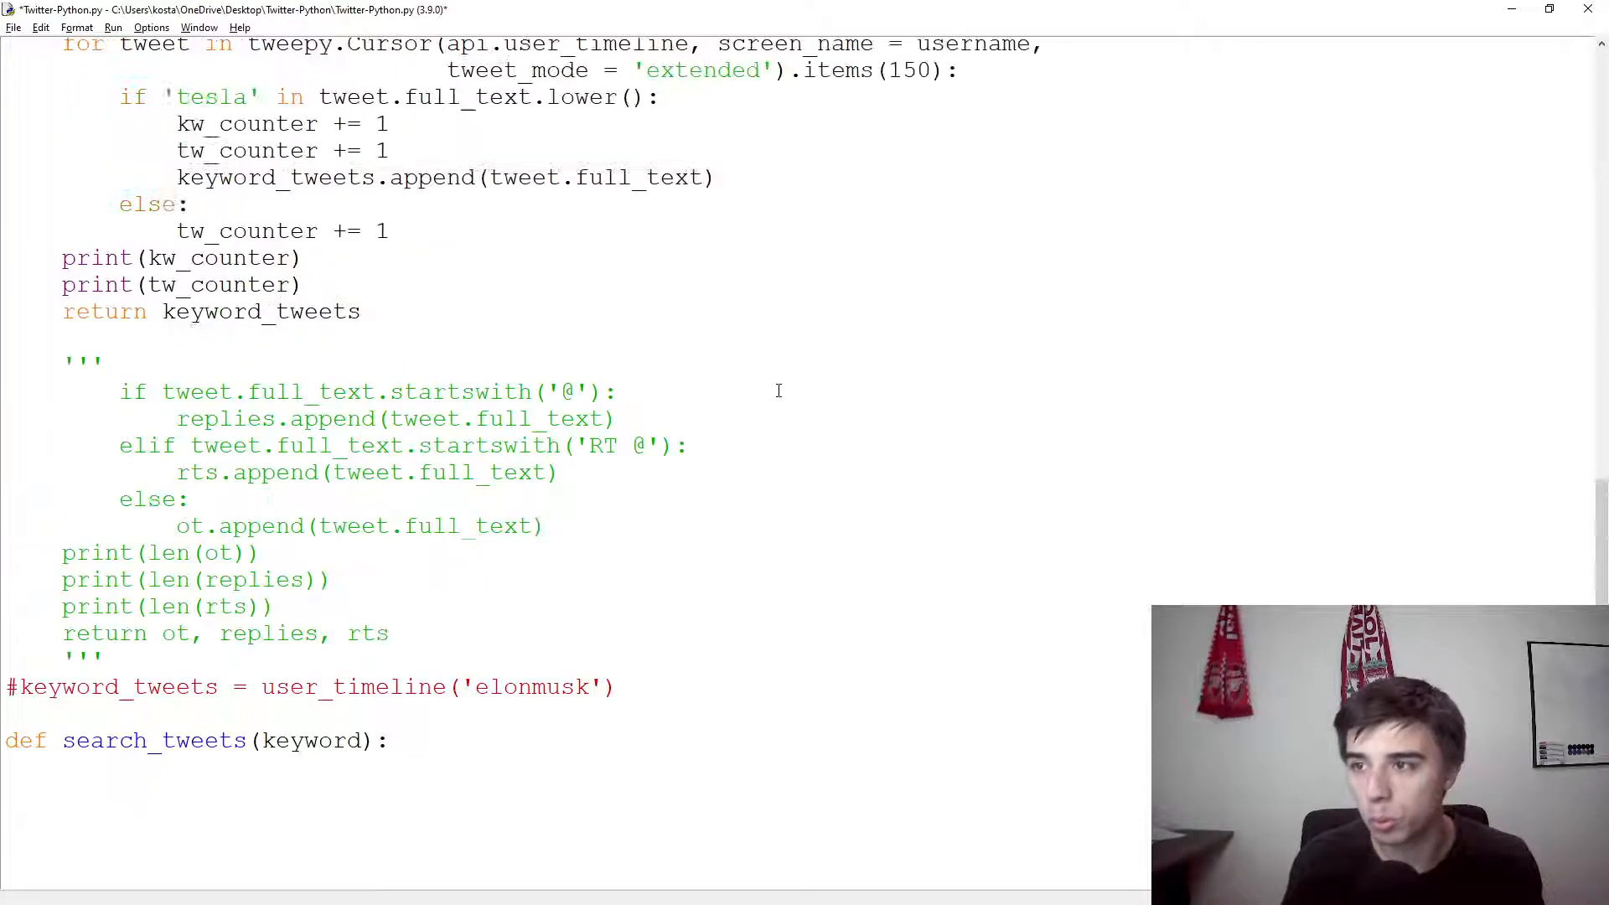
# Step: Reuse the tweepy.Cursor loop as api.search with q = keyword, extended mode, items(10)
pyautogui.scroll(3)
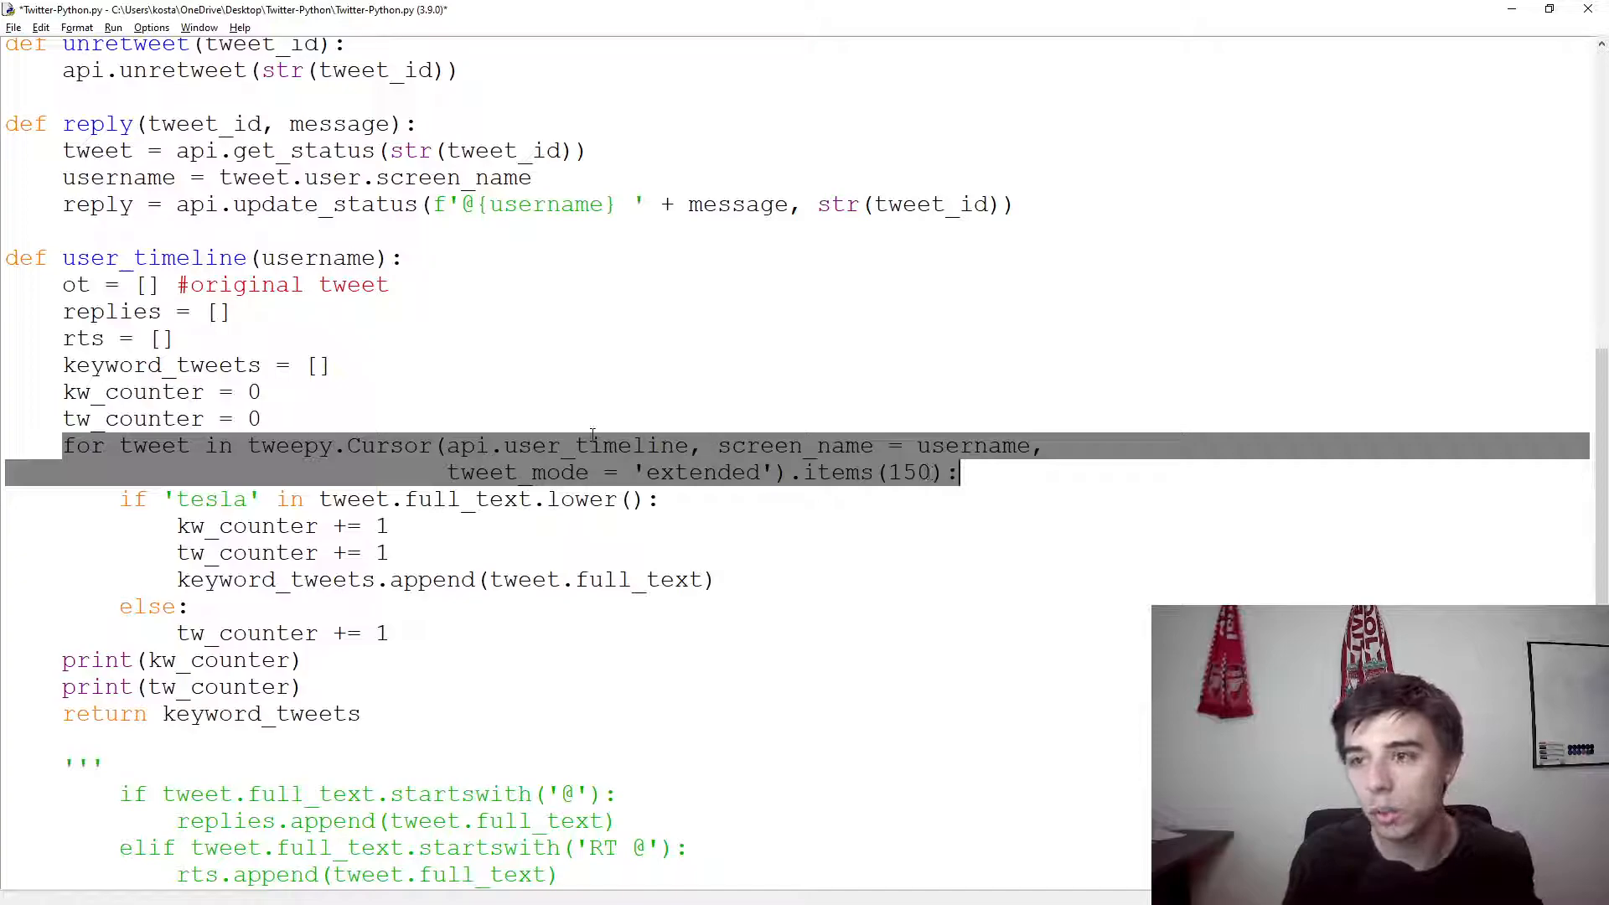
pyautogui.scroll(-3)
pyautogui.write('def search_tweets(keyword):')
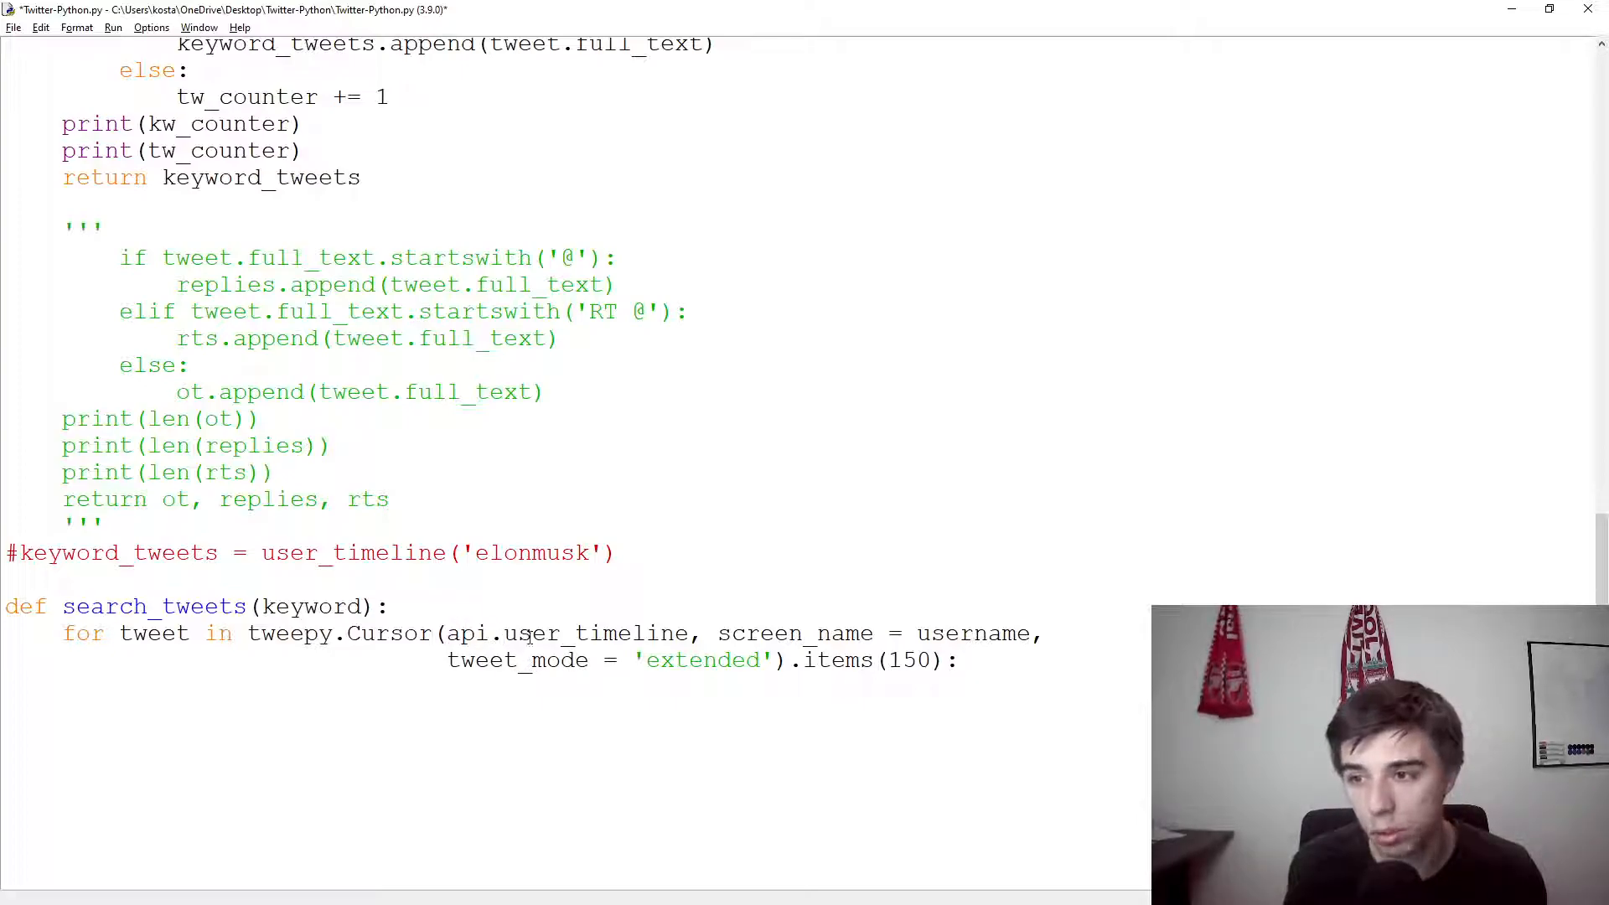
pyautogui.doubleClick(585, 634)
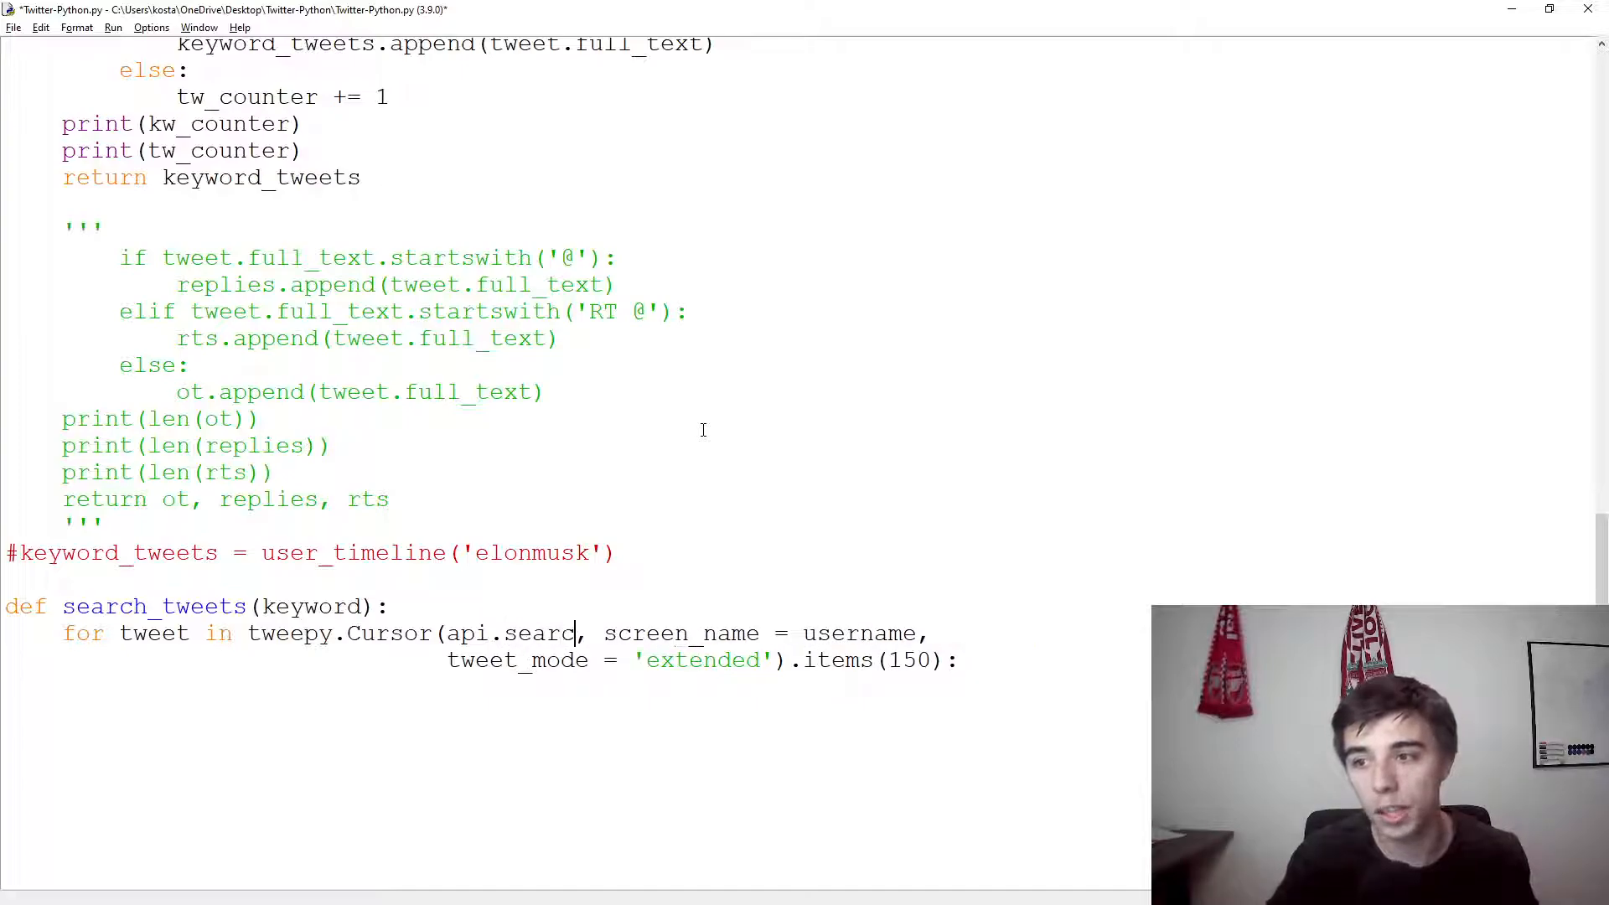
pyautogui.doubleClick(544, 633)
pyautogui.write('q')
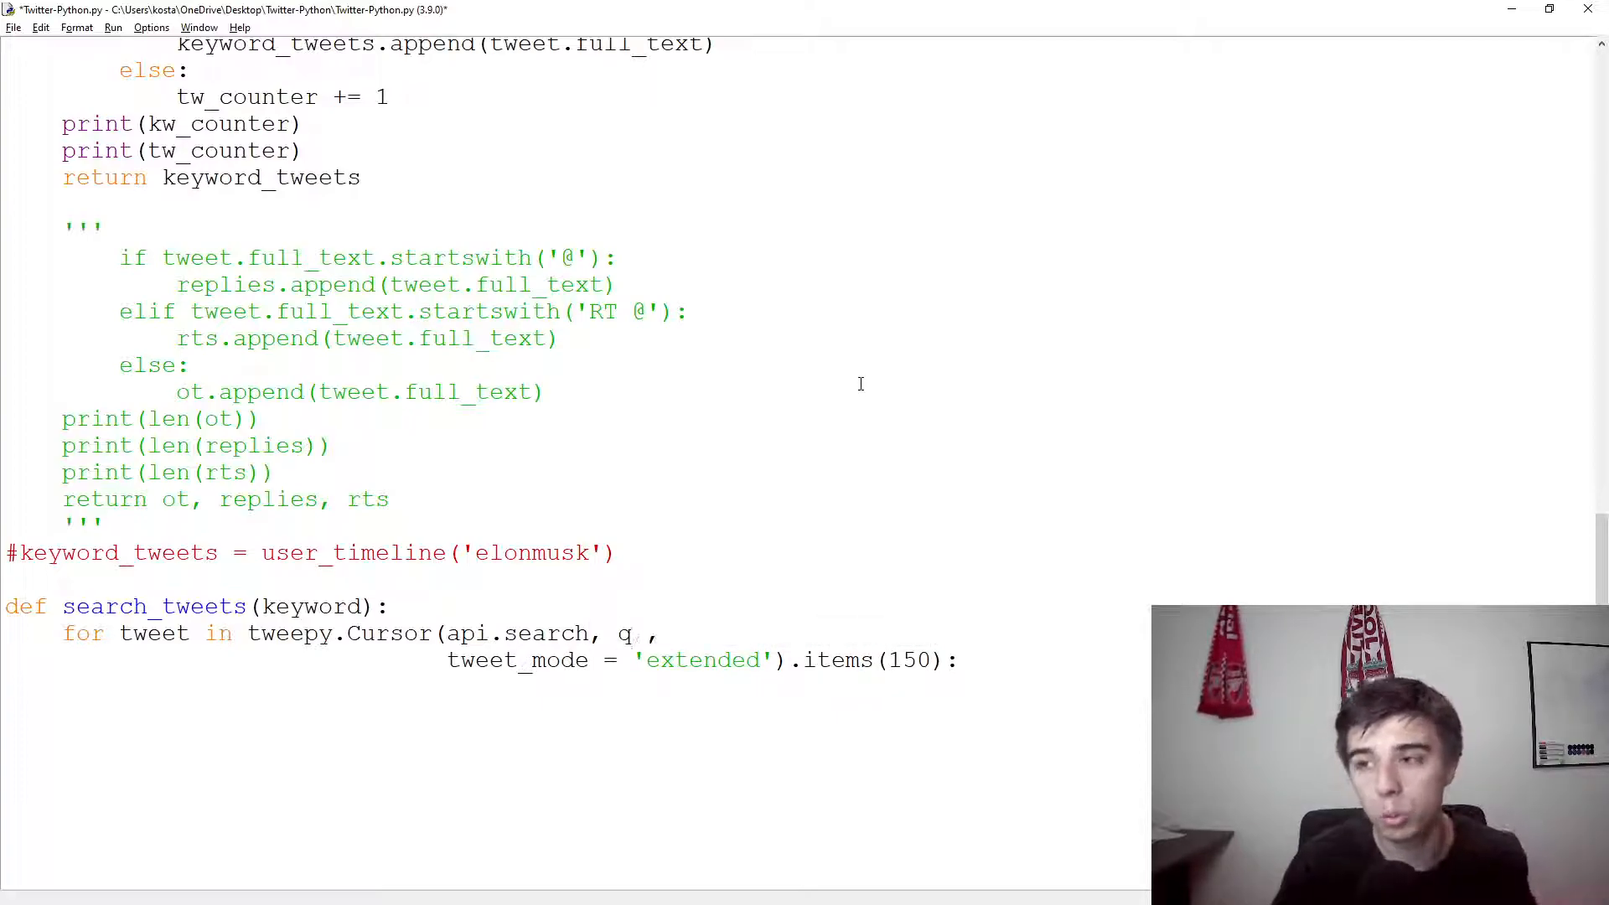
pyautogui.write('= keyword')
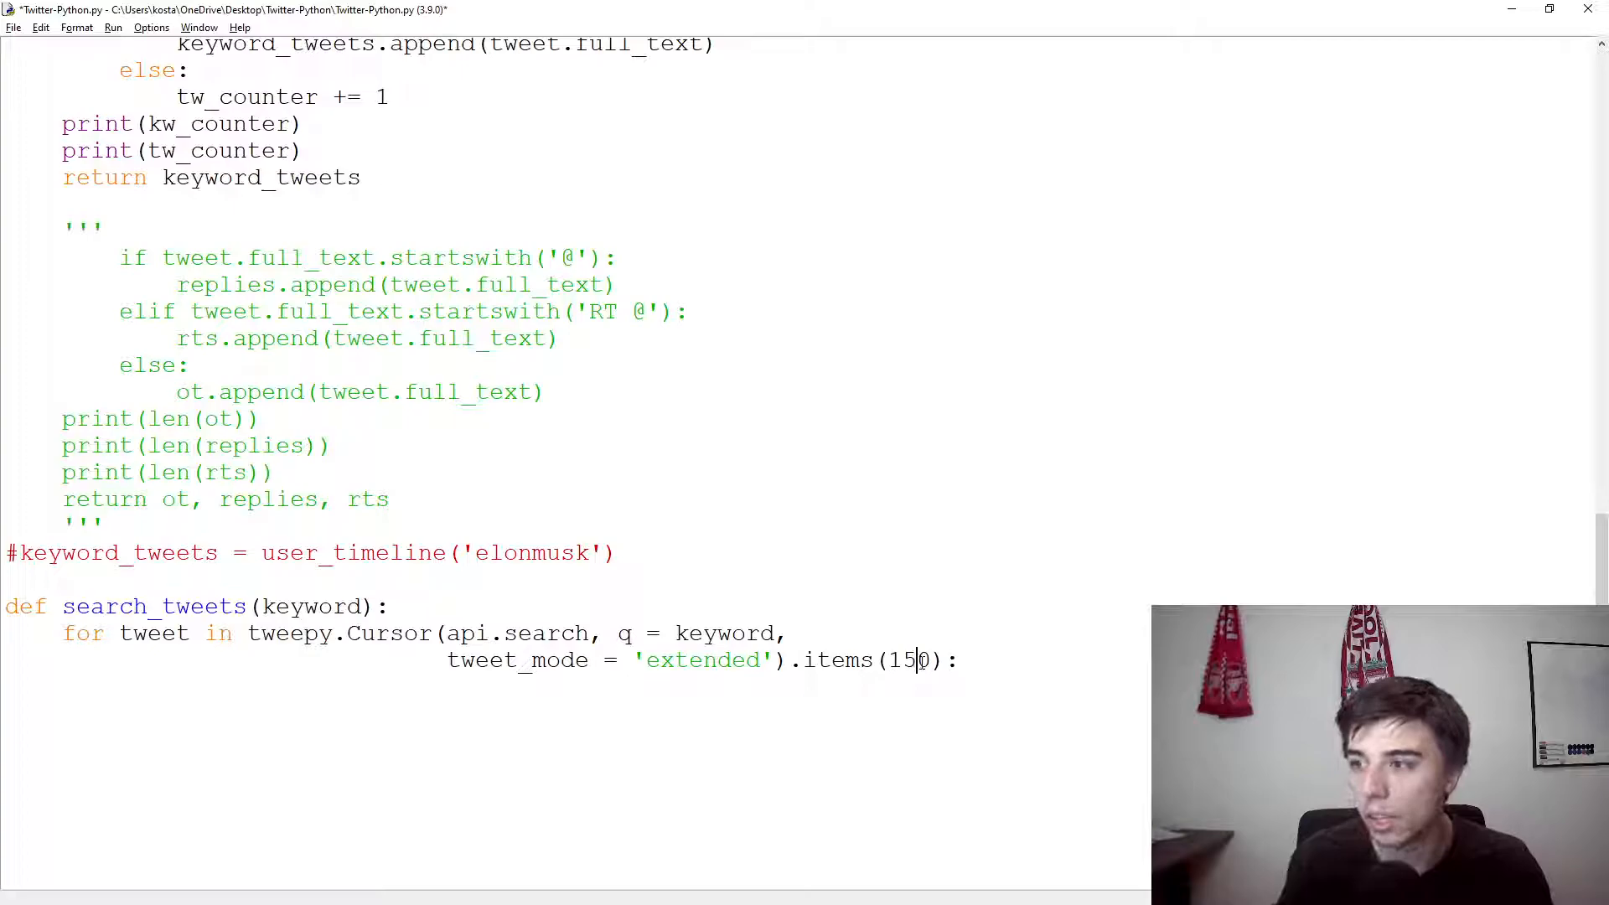
pyautogui.press('Backspace')
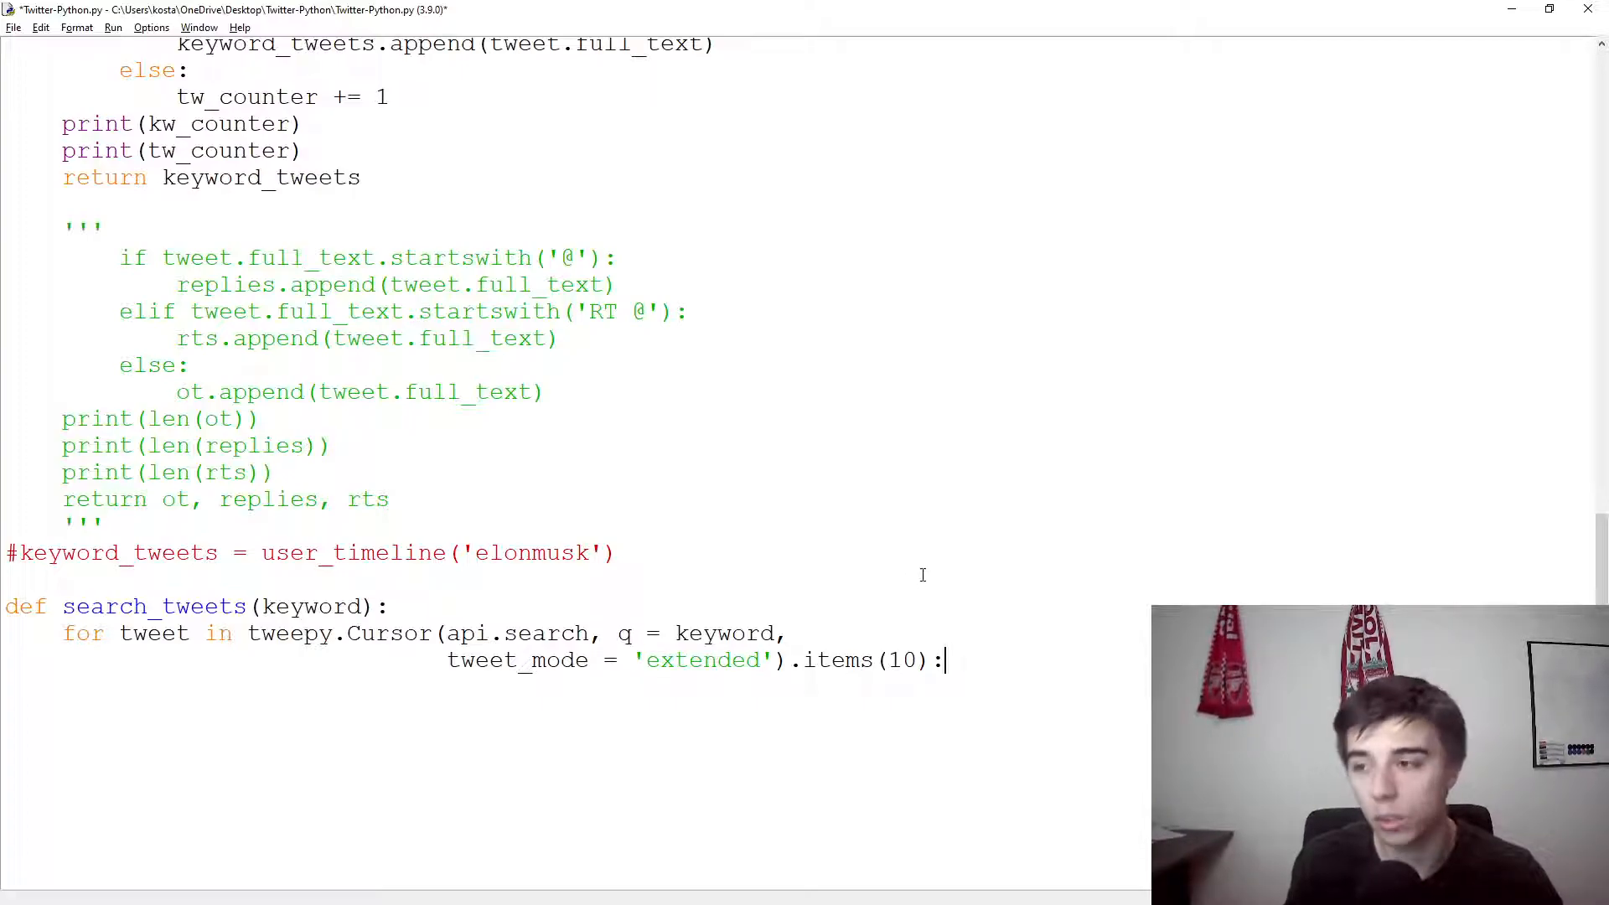
pyautogui.moveTo(972, 588)
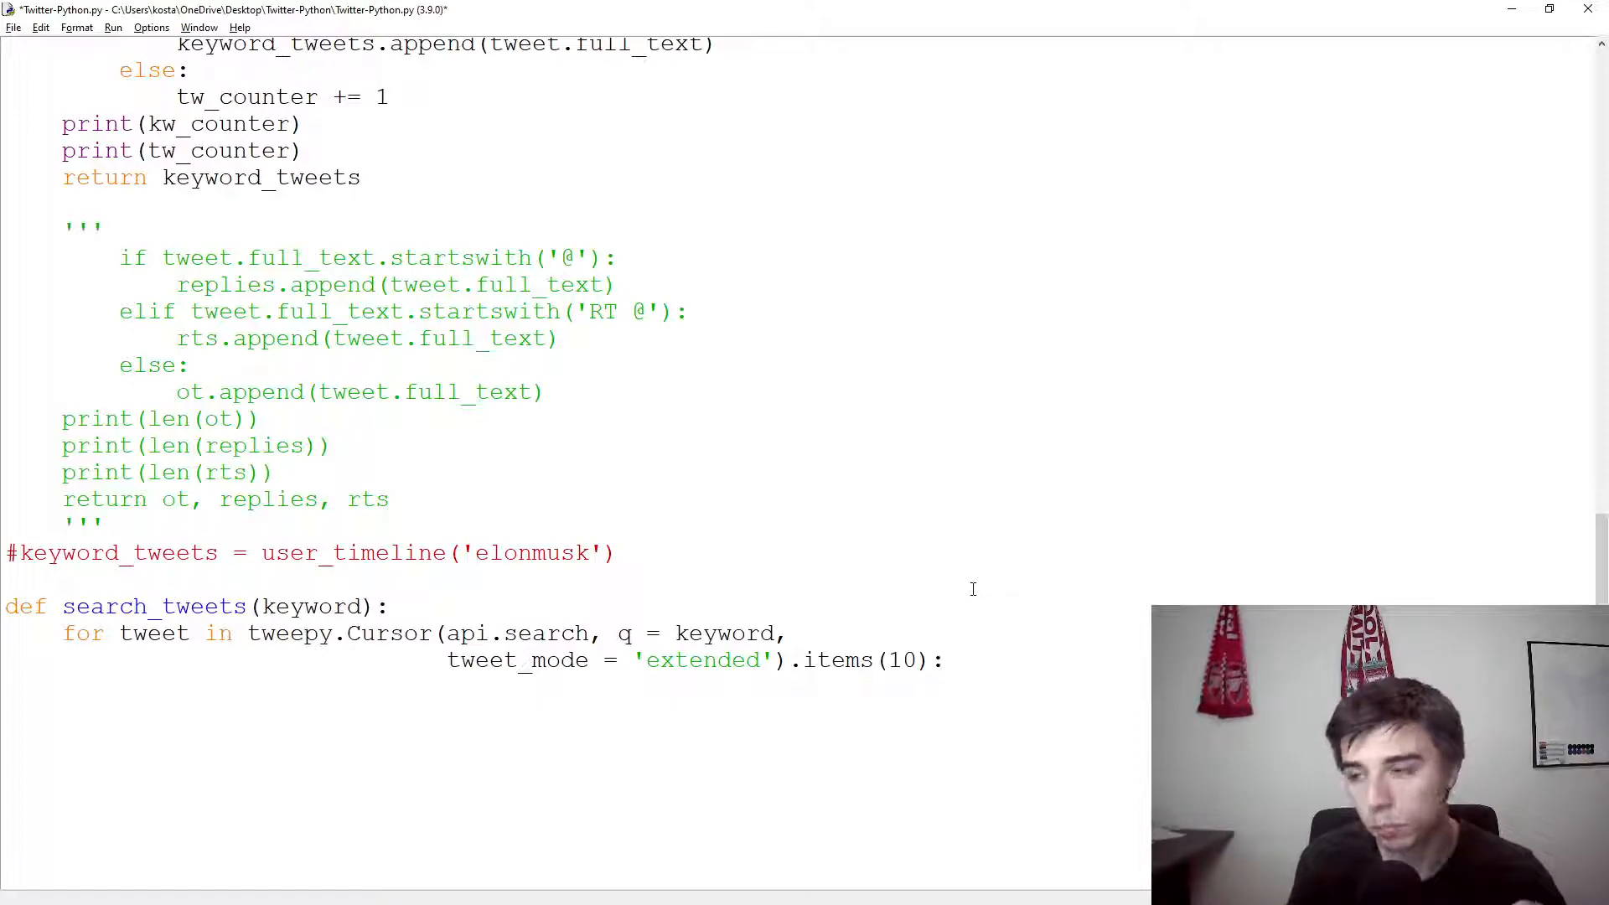
pyautogui.click(944, 661)
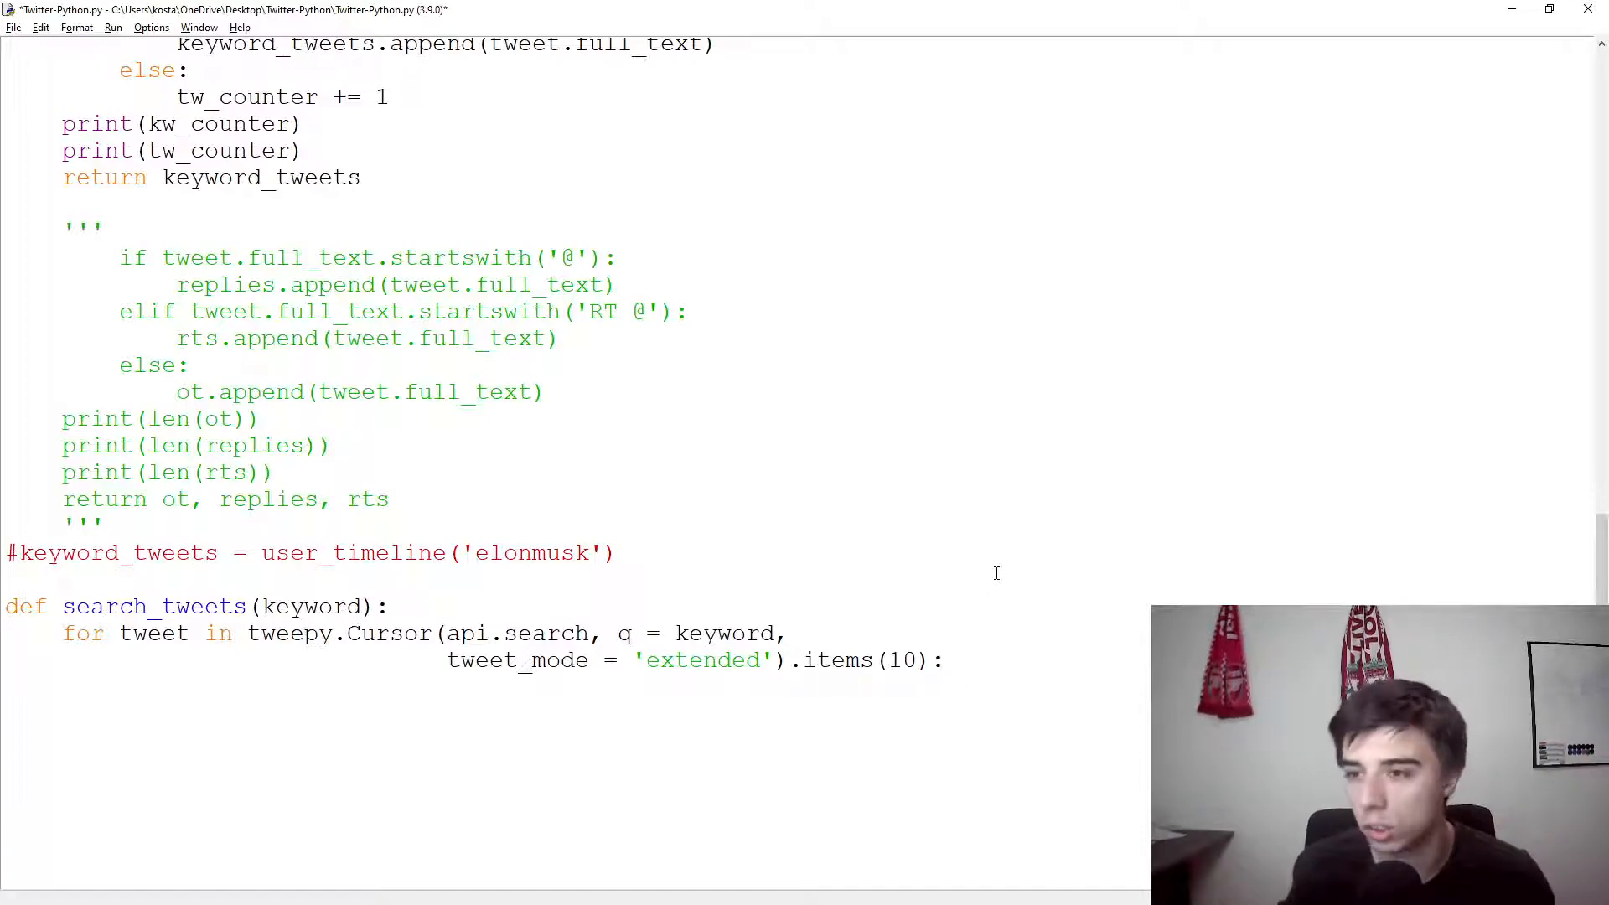
pyautogui.moveTo(977, 496)
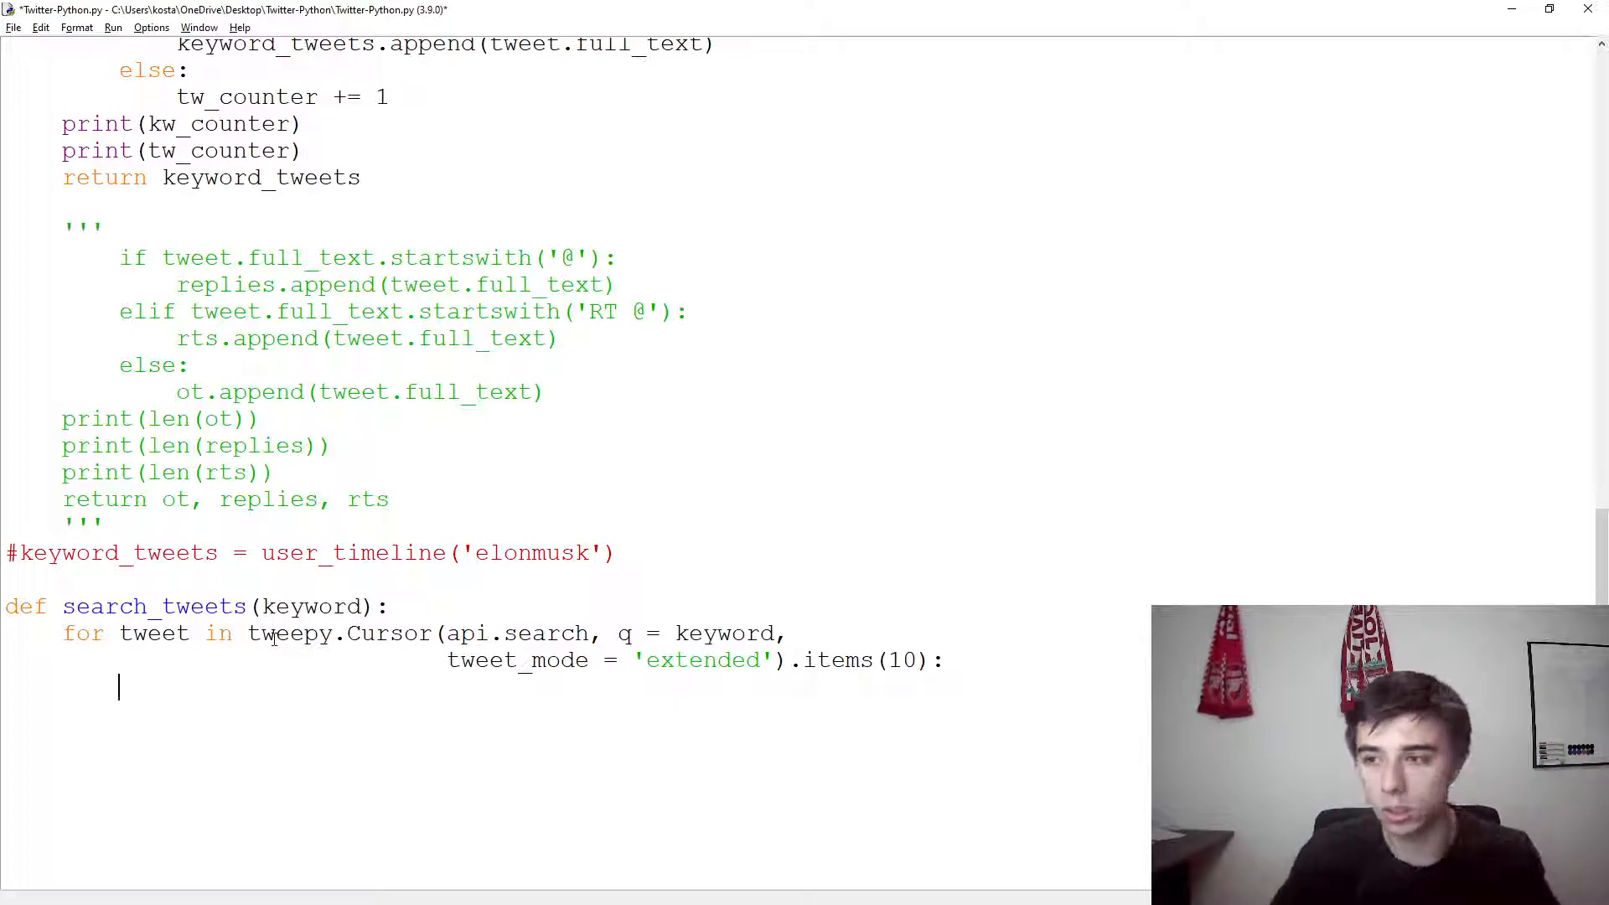
# Step: Print len(tweet.full_text) and tweet.full_text inside the loop
pyautogui.write('print(l')
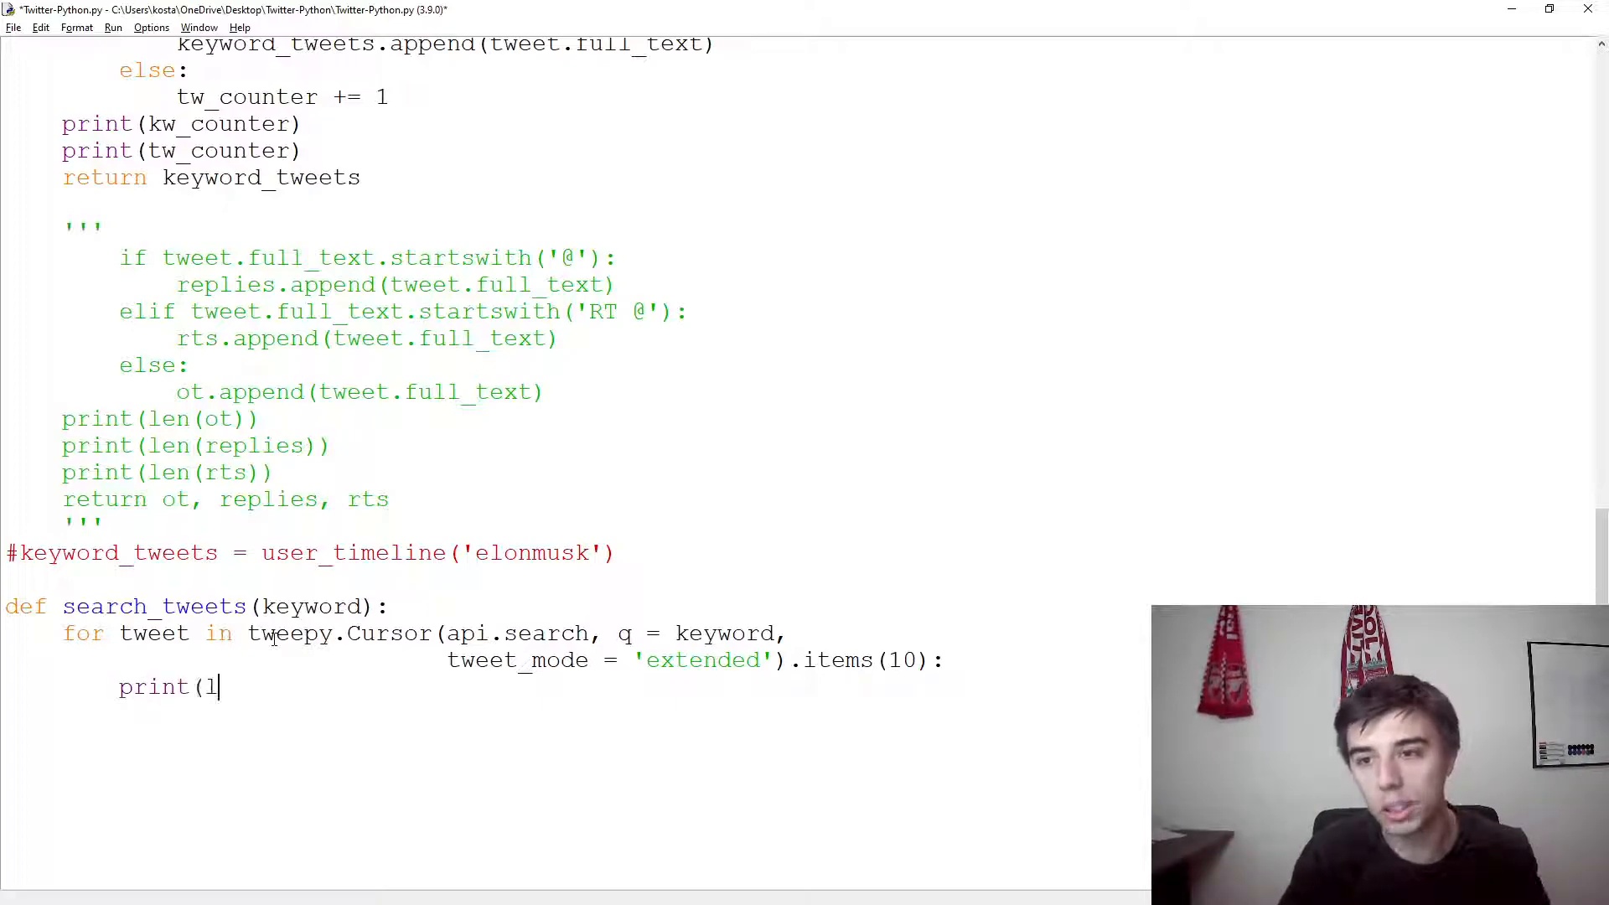
pyautogui.write('en(tweet.full_')
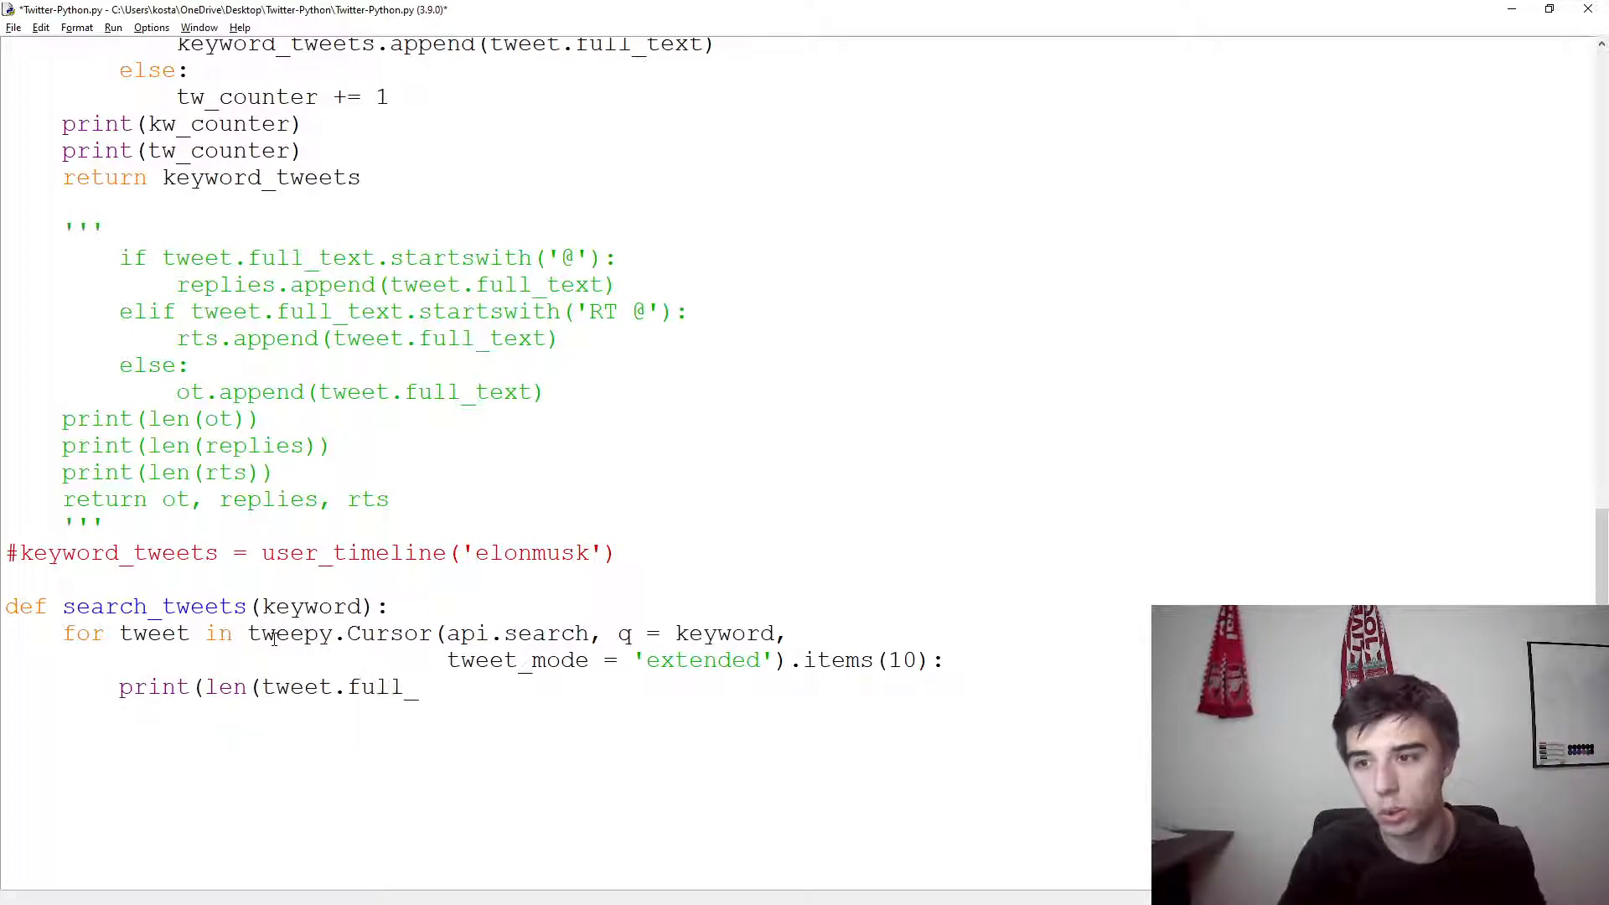
pyautogui.write('text))')
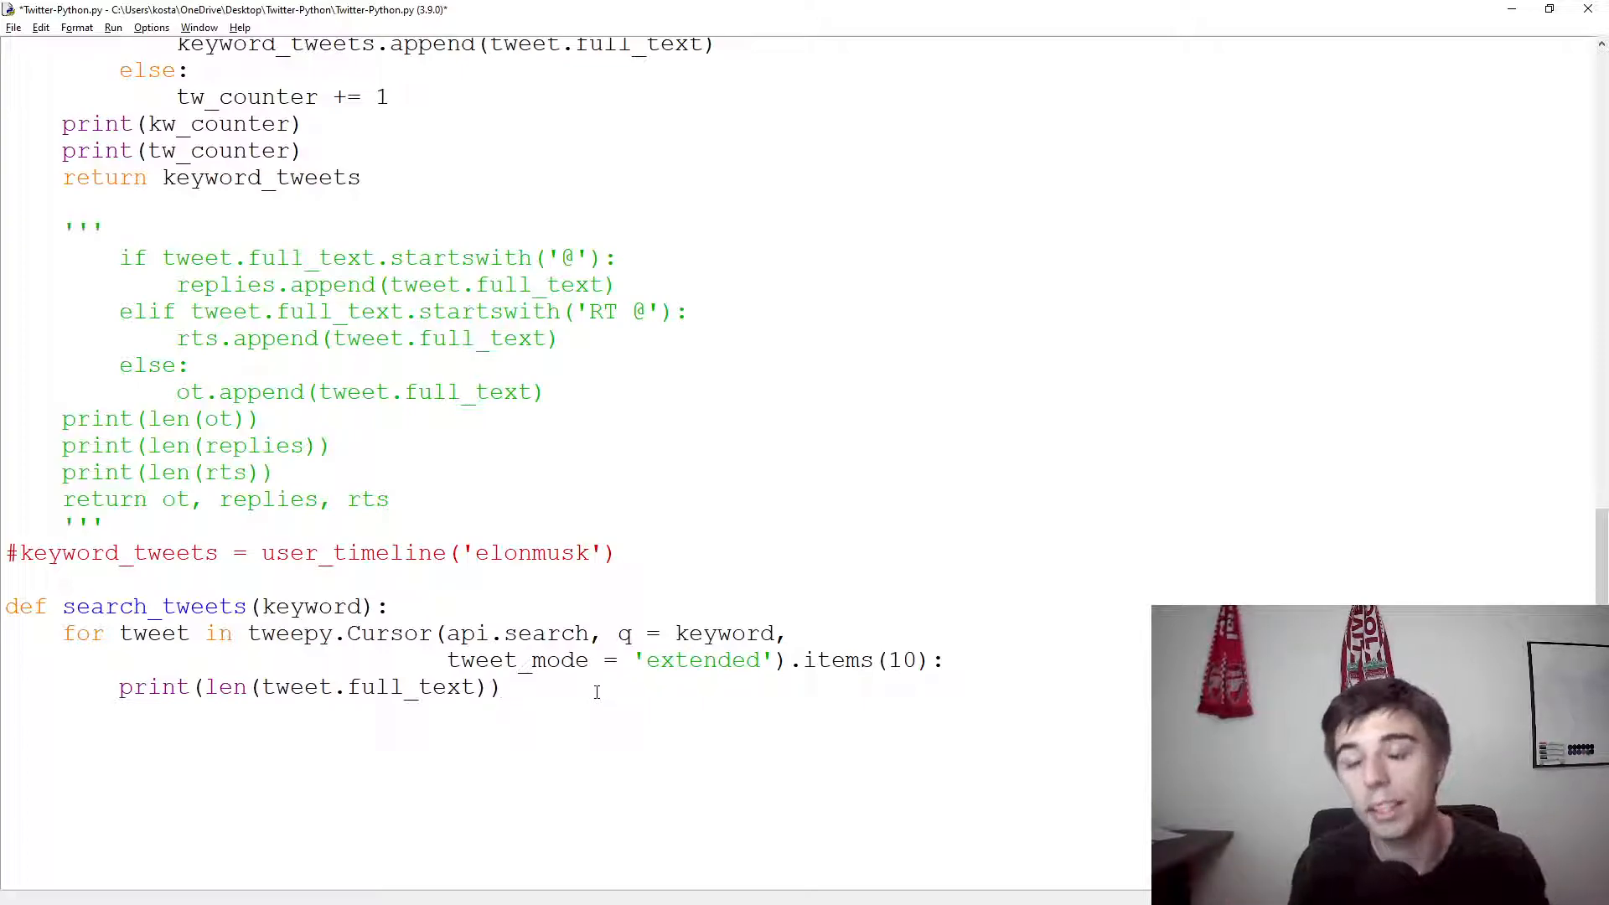
pyautogui.write('print(')
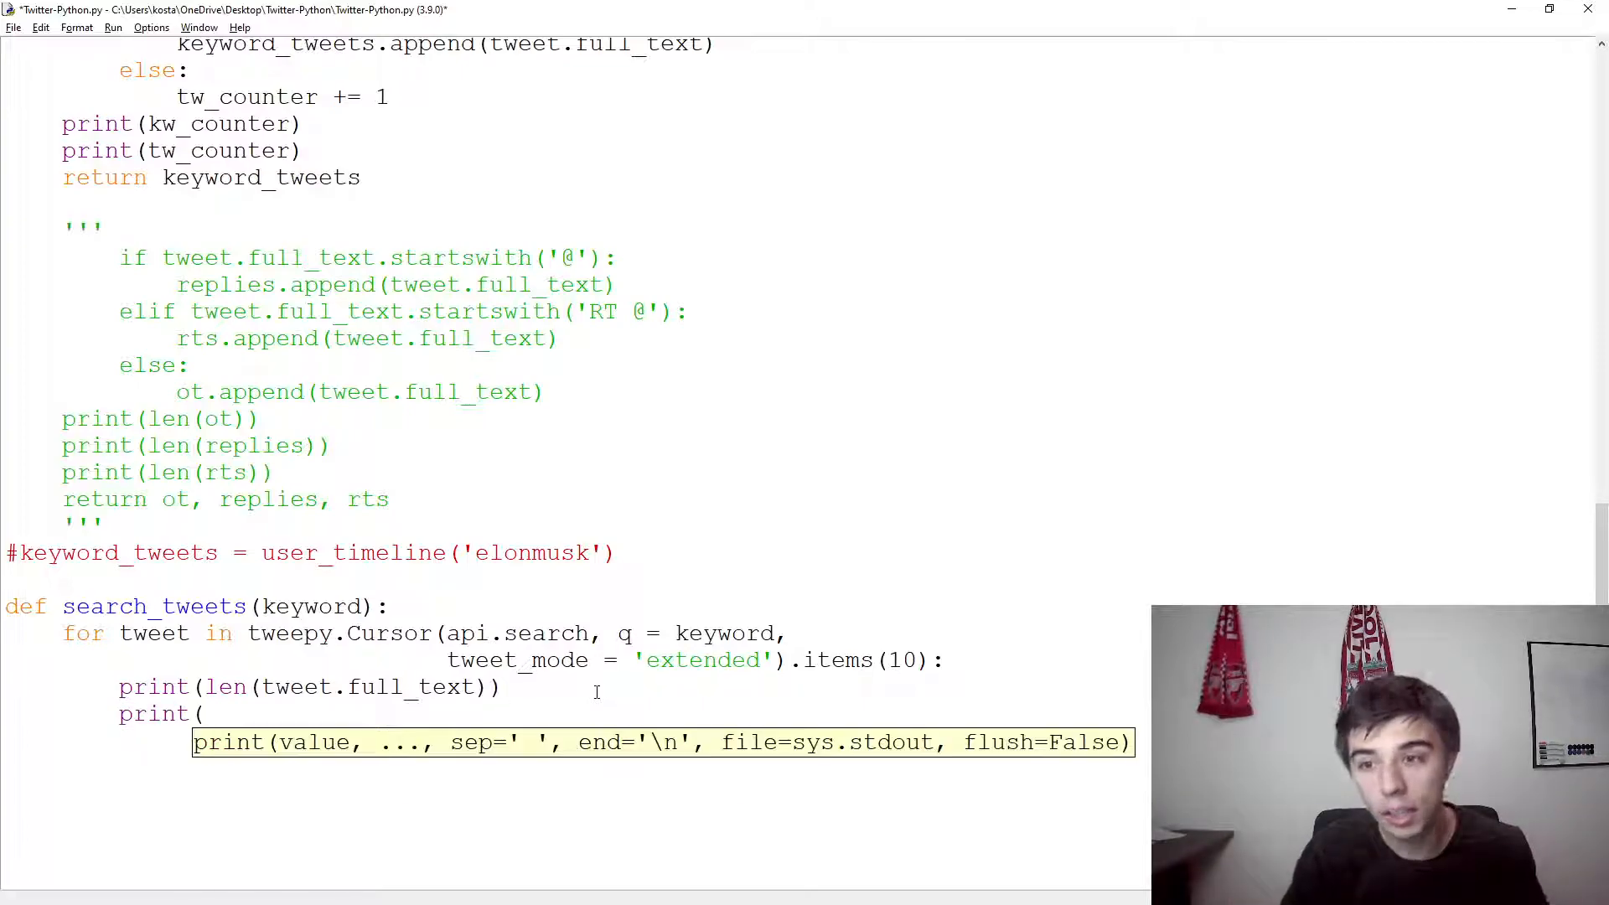
pyautogui.write('tweet.full_text')
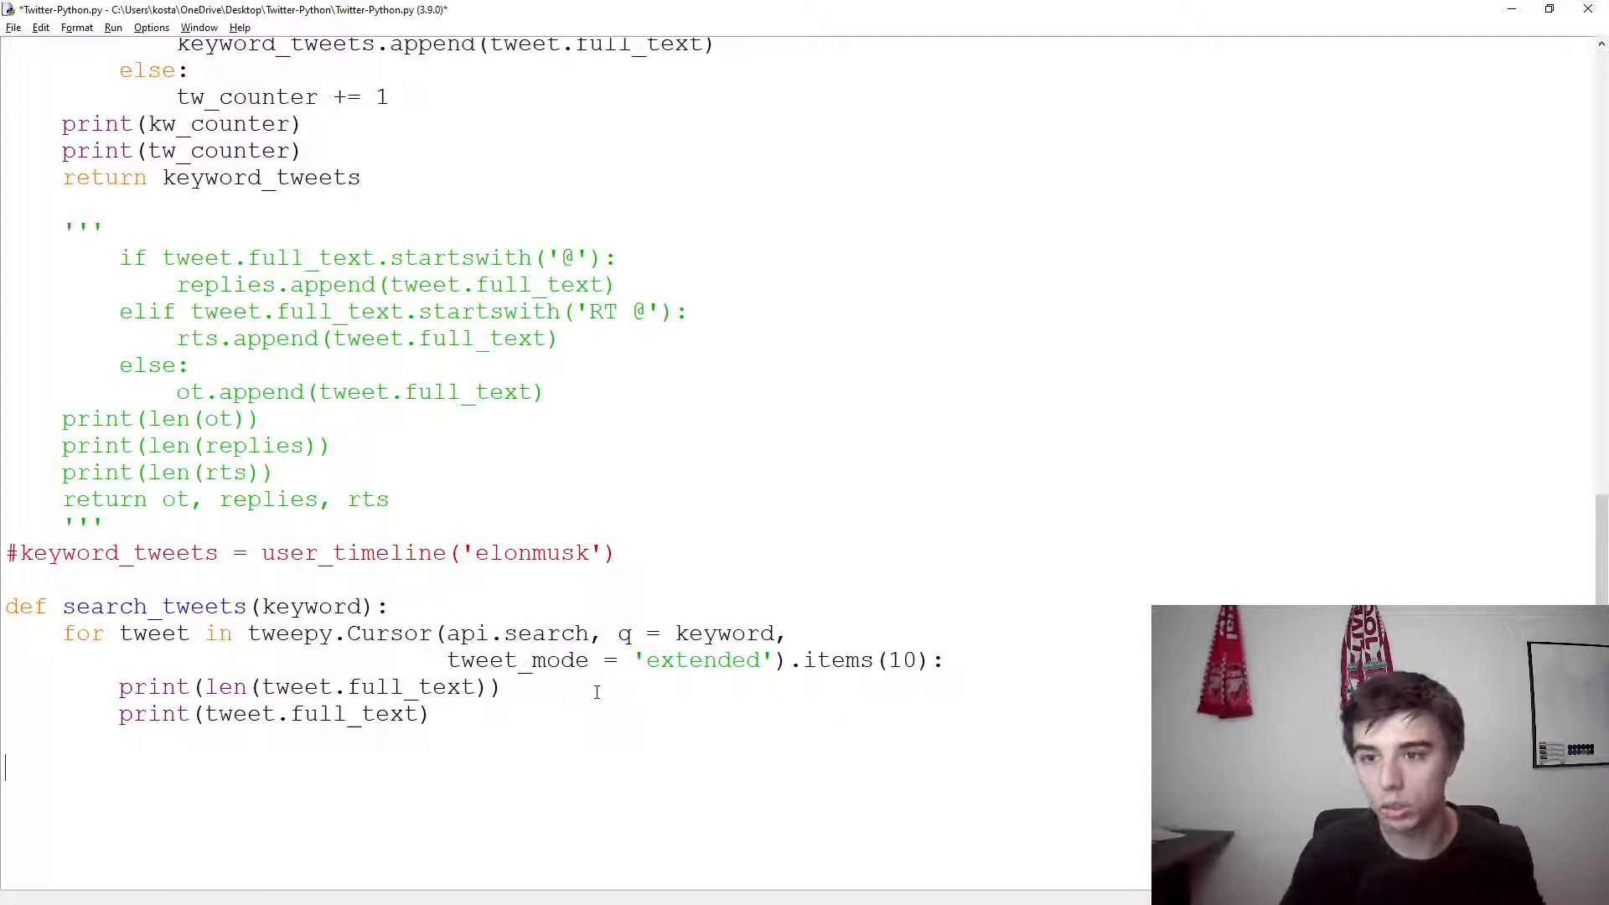
# Step: Call search_tweets('Python programming') at module level
pyautogui.write('search_tweets')
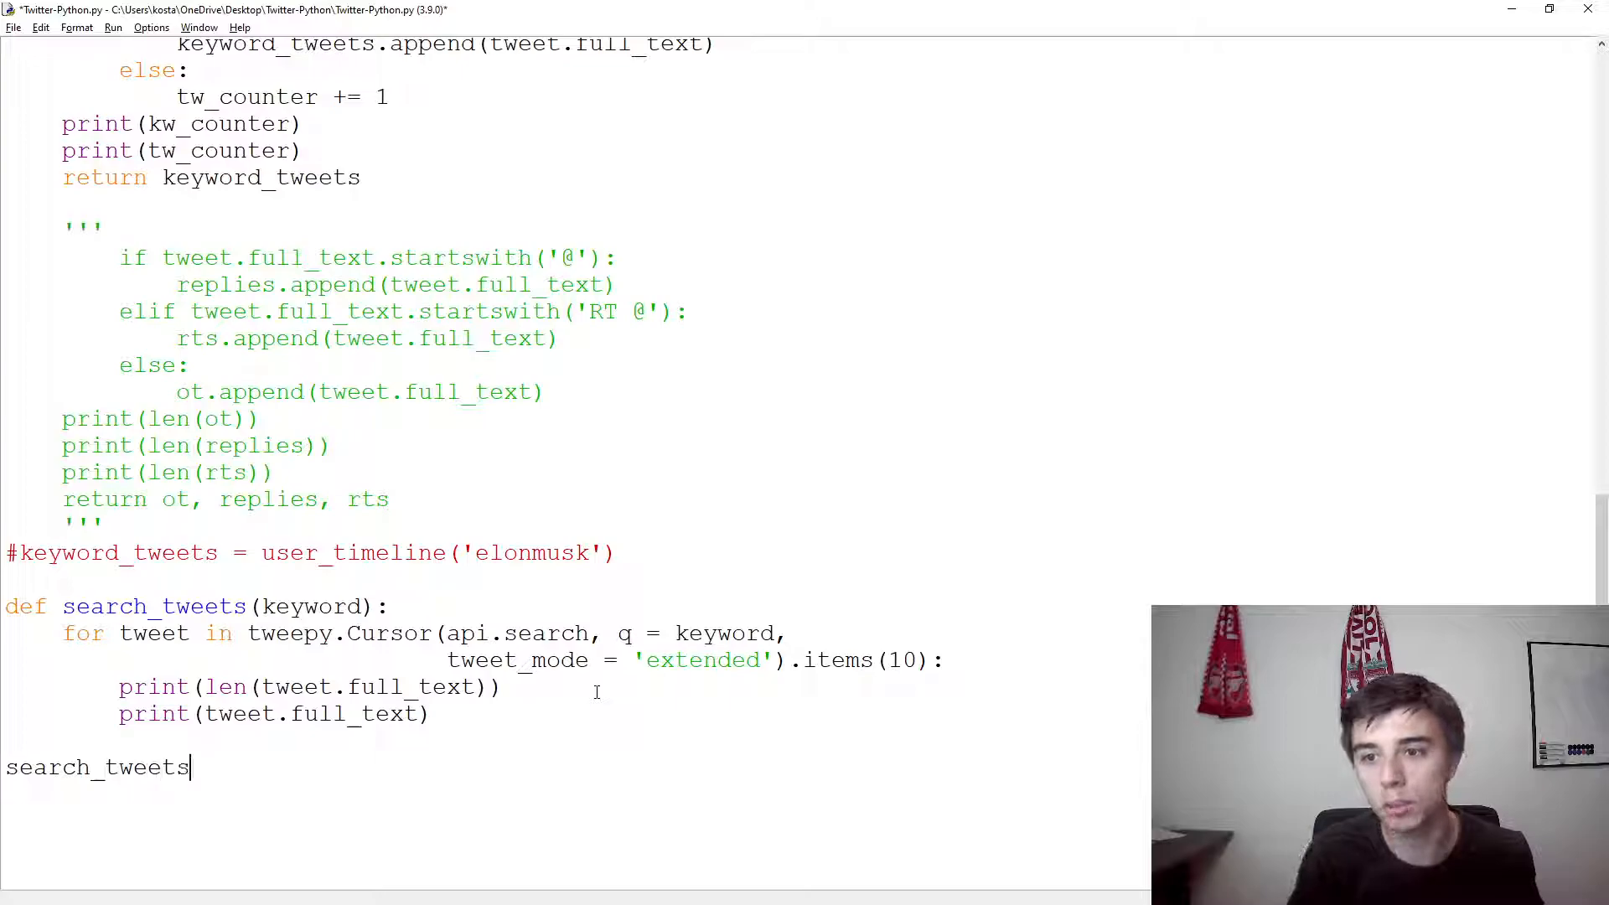
pyautogui.write("('Pth')")
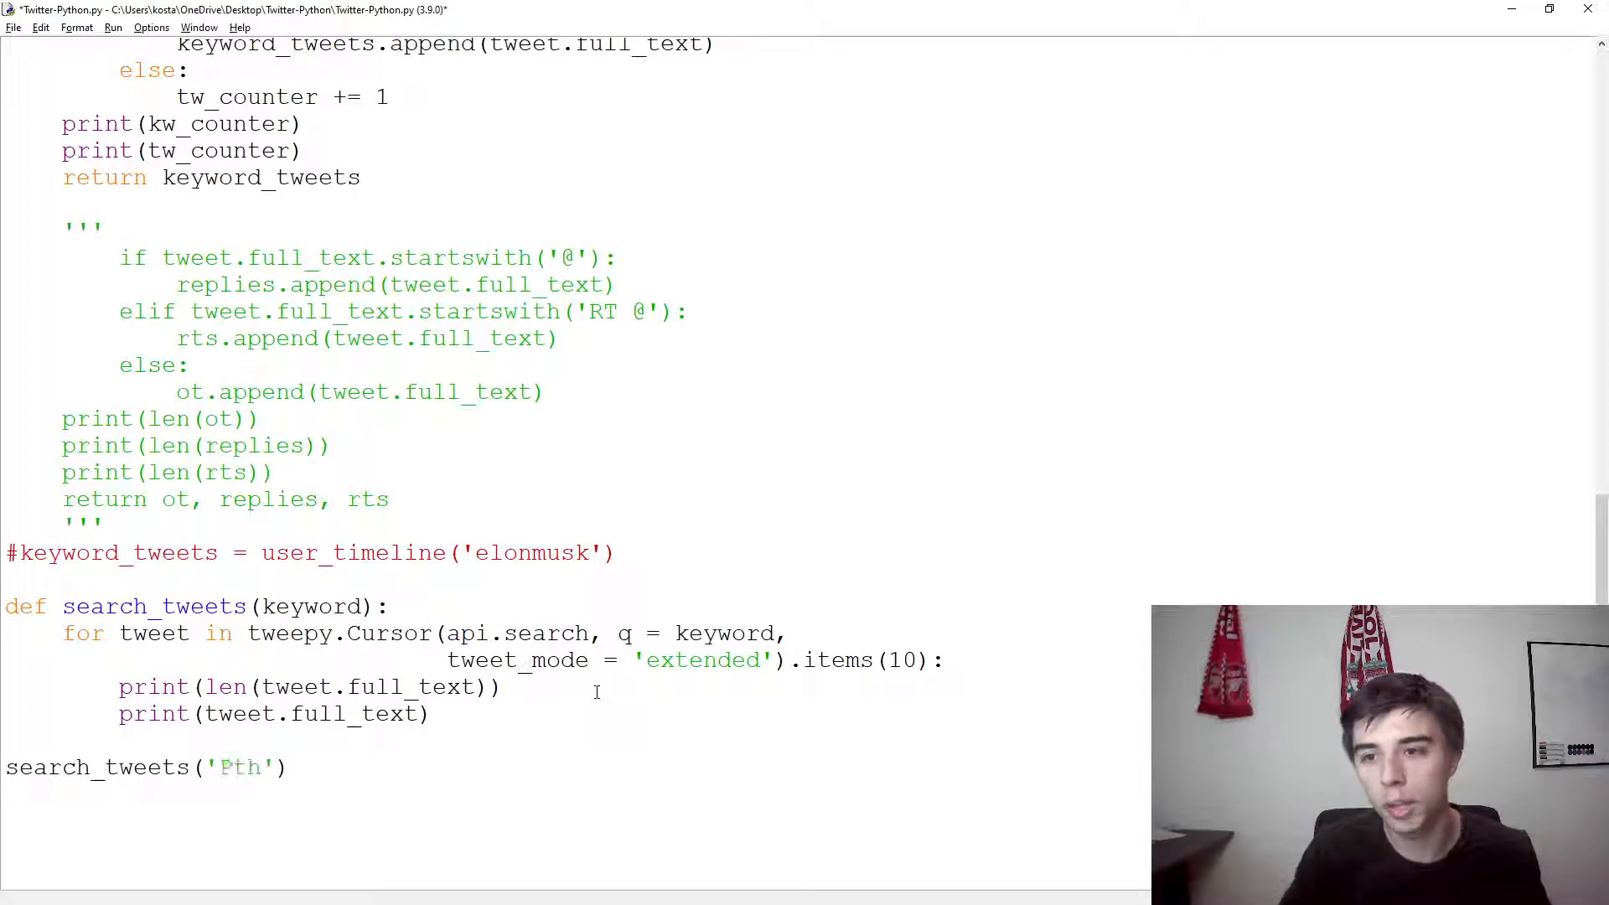
pyautogui.write('Python p')
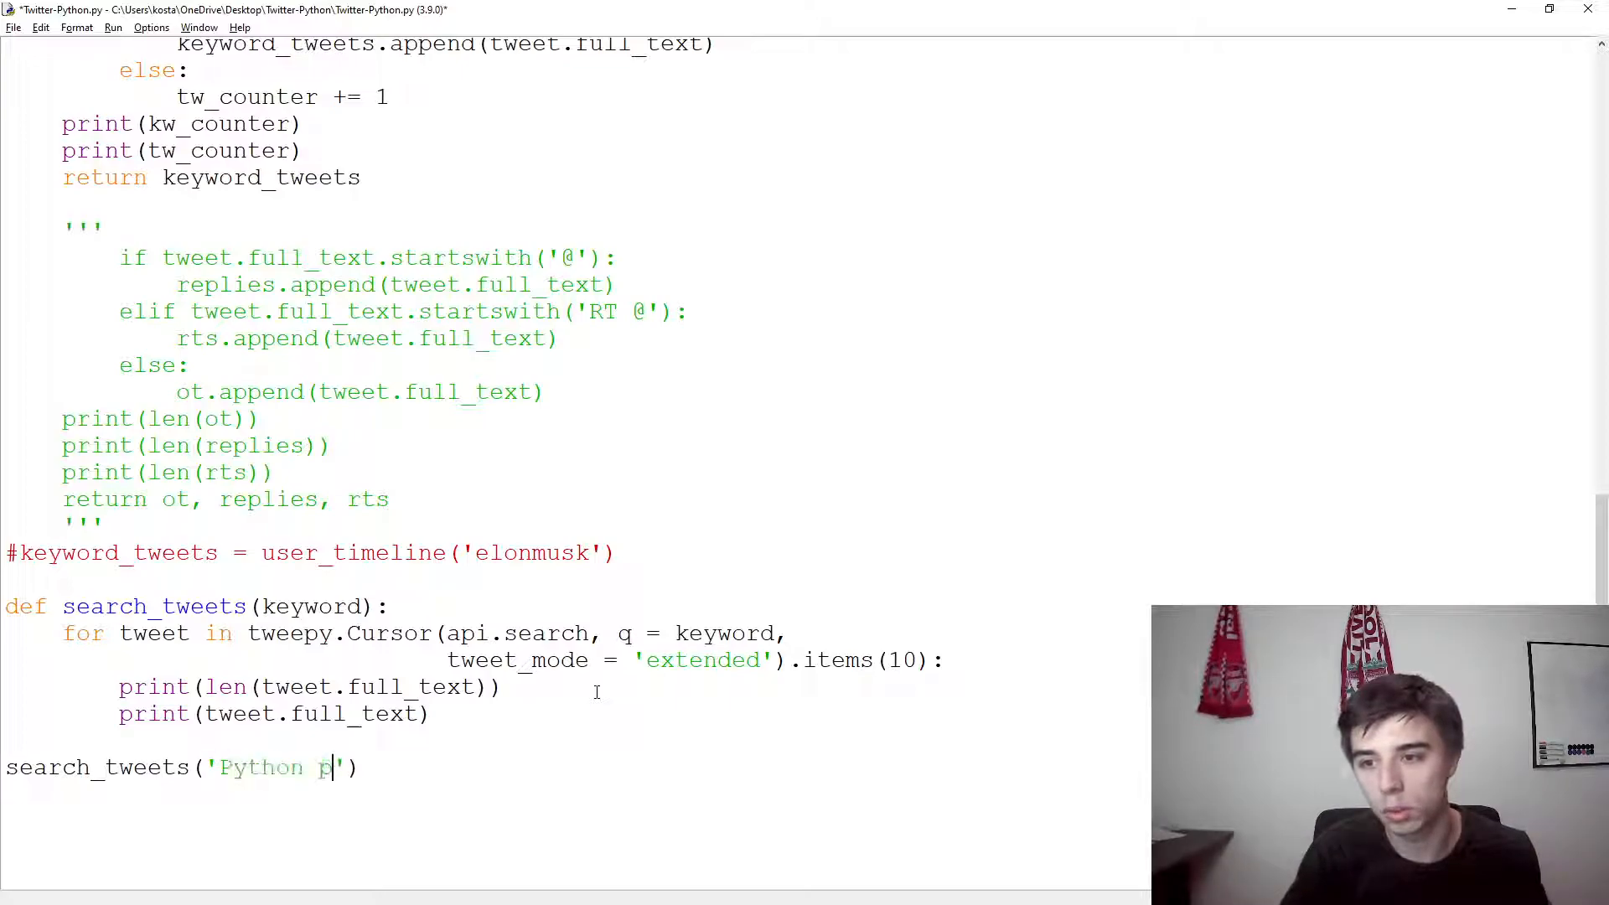
pyautogui.write('rogramming')
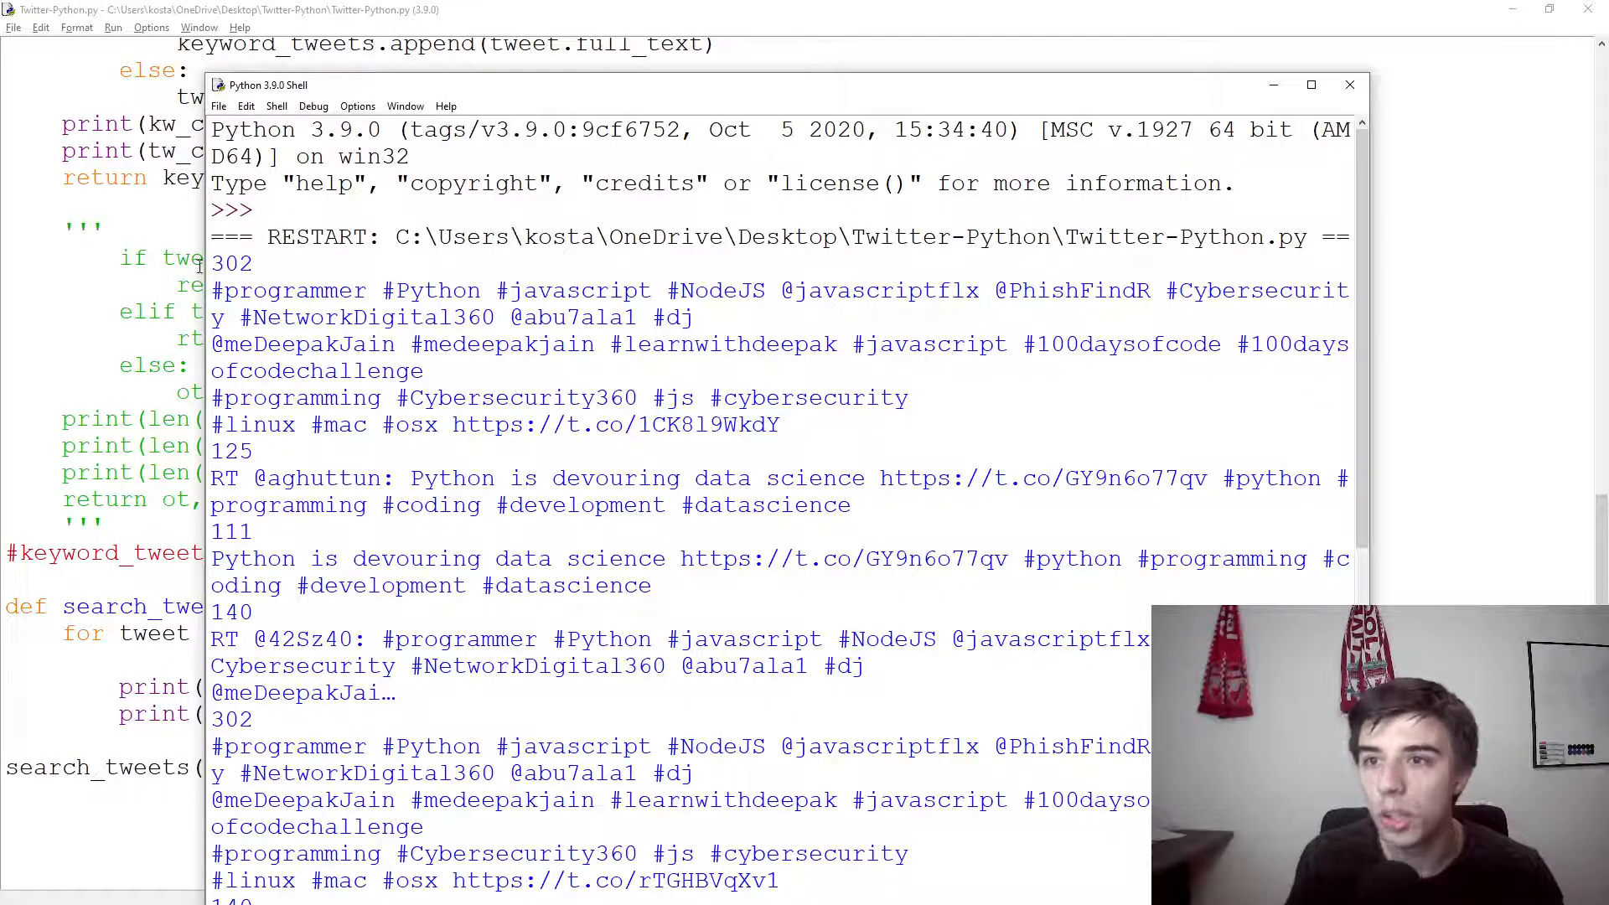
pyautogui.doubleClick(232, 264)
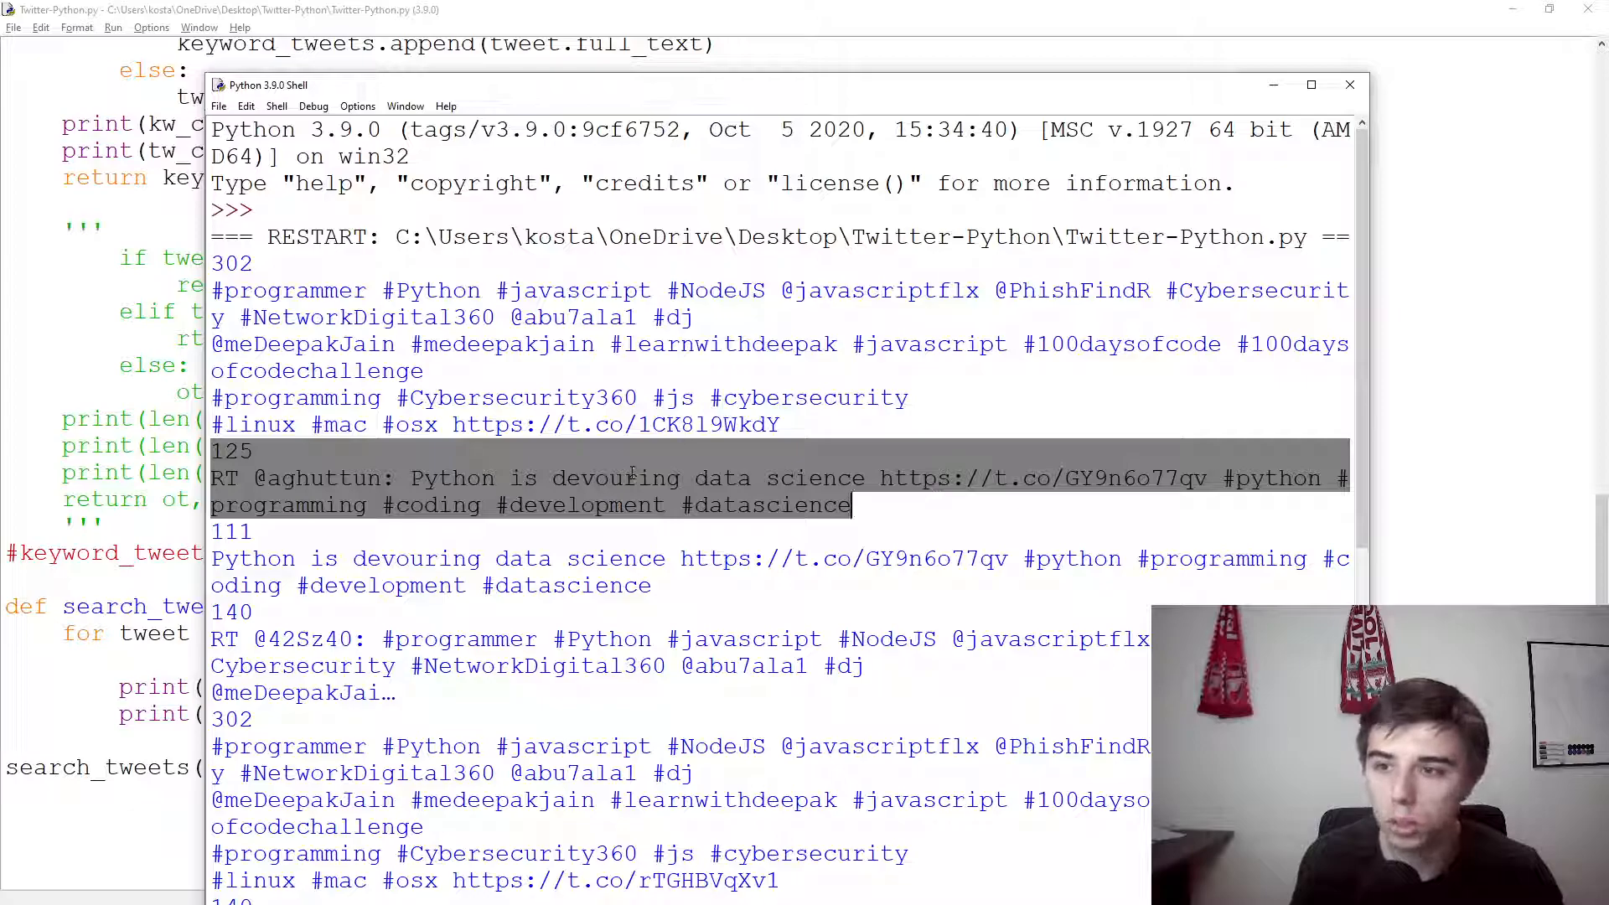
pyautogui.click(251, 532)
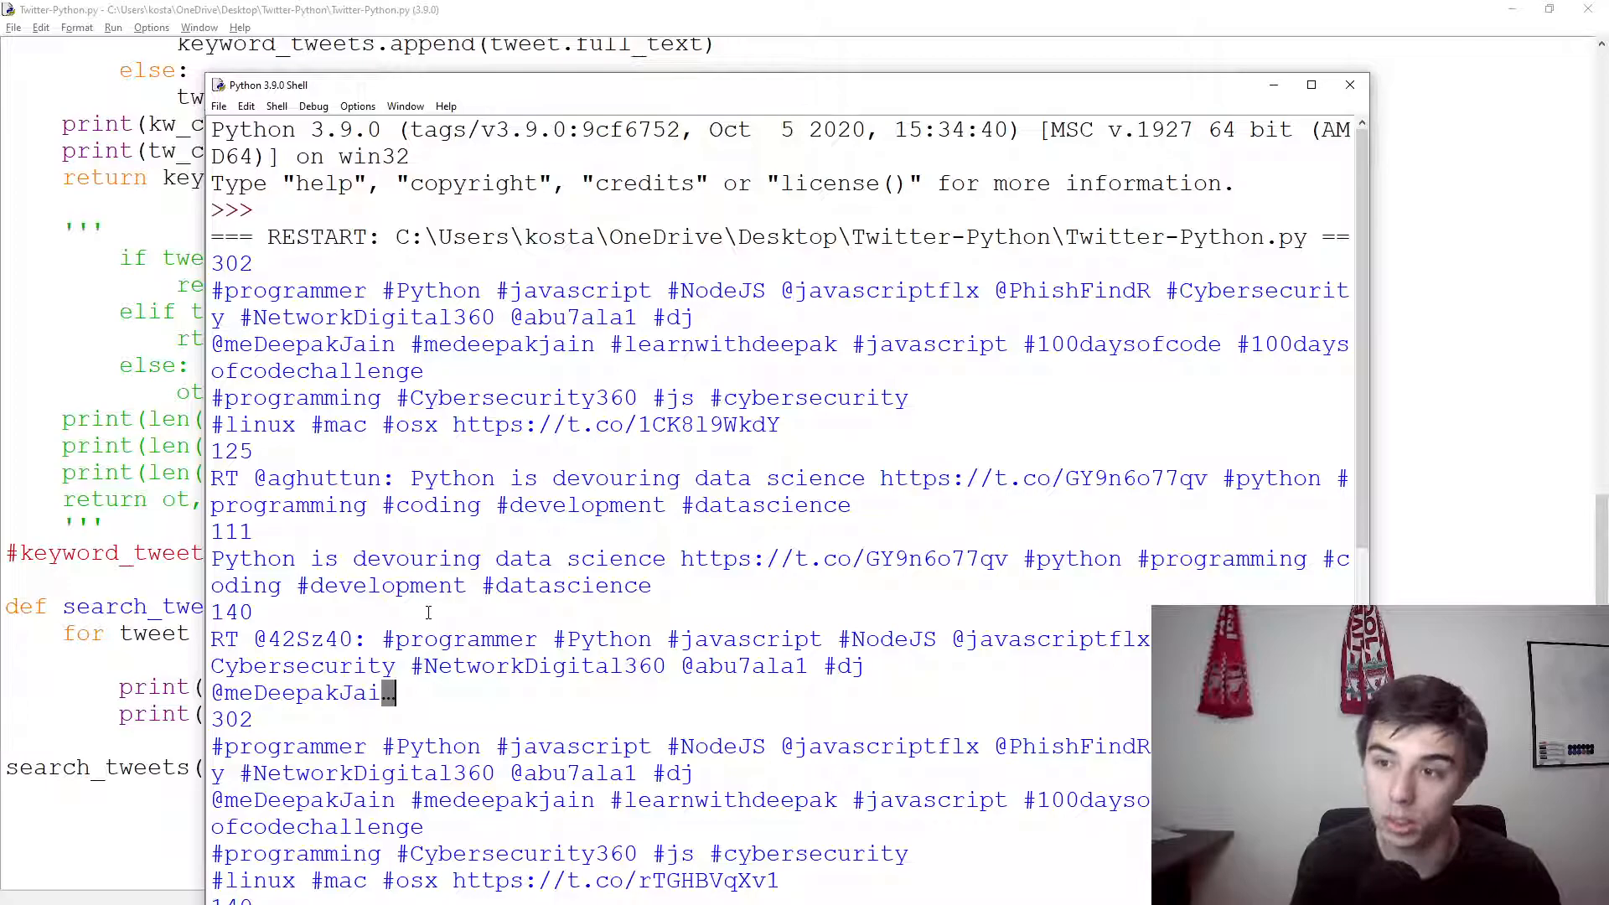
pyautogui.scroll(-3)
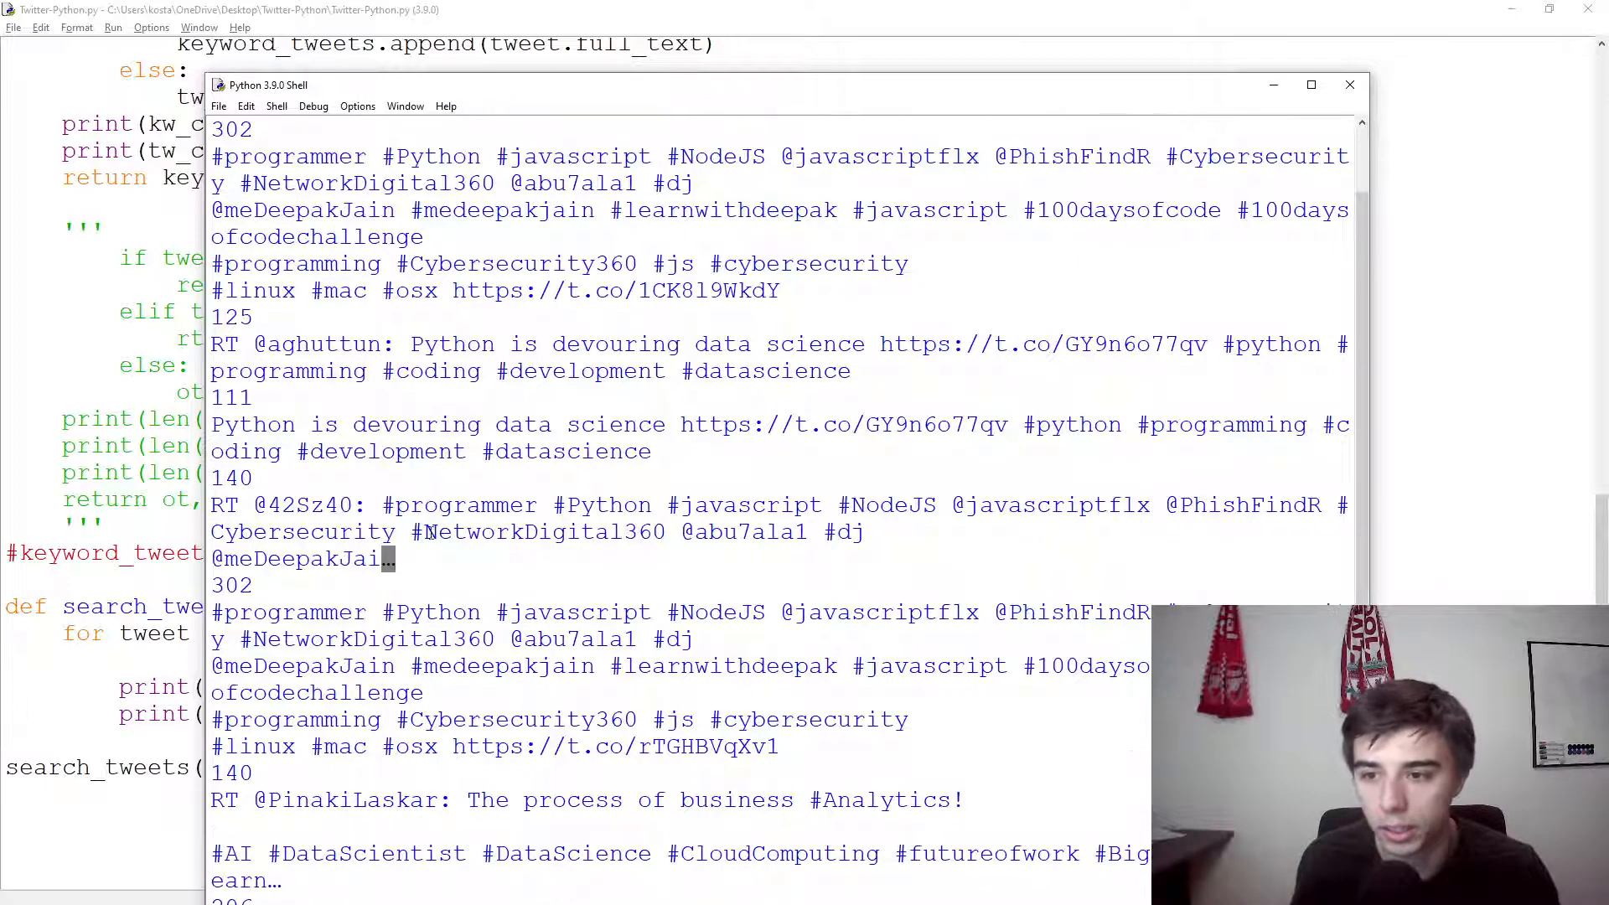
pyautogui.scroll(-3)
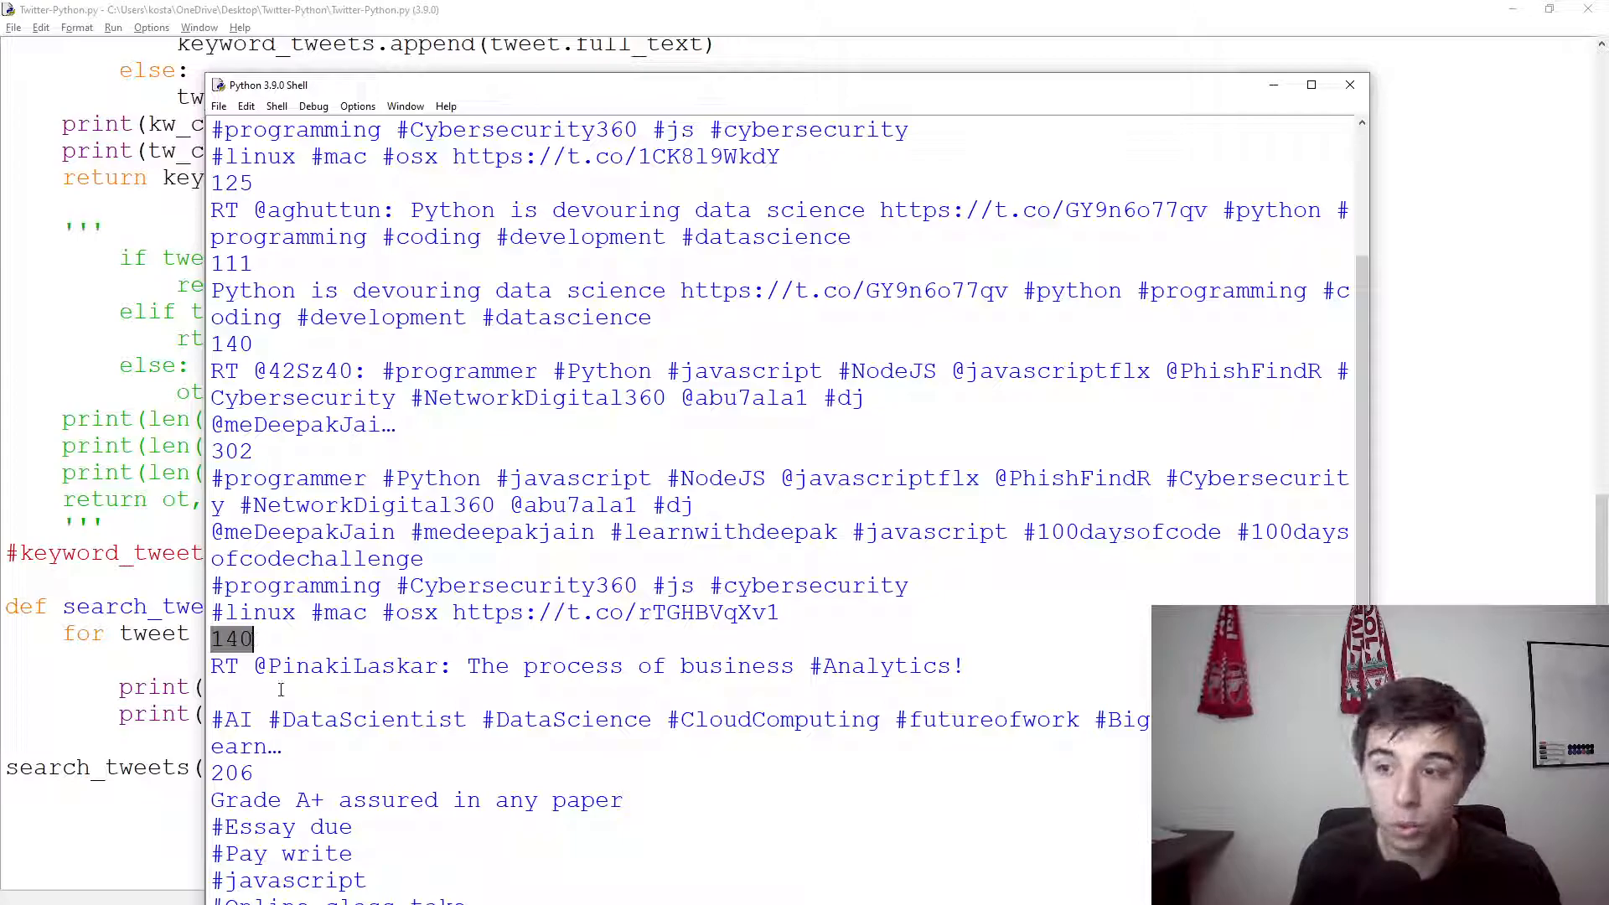
pyautogui.scroll(-3)
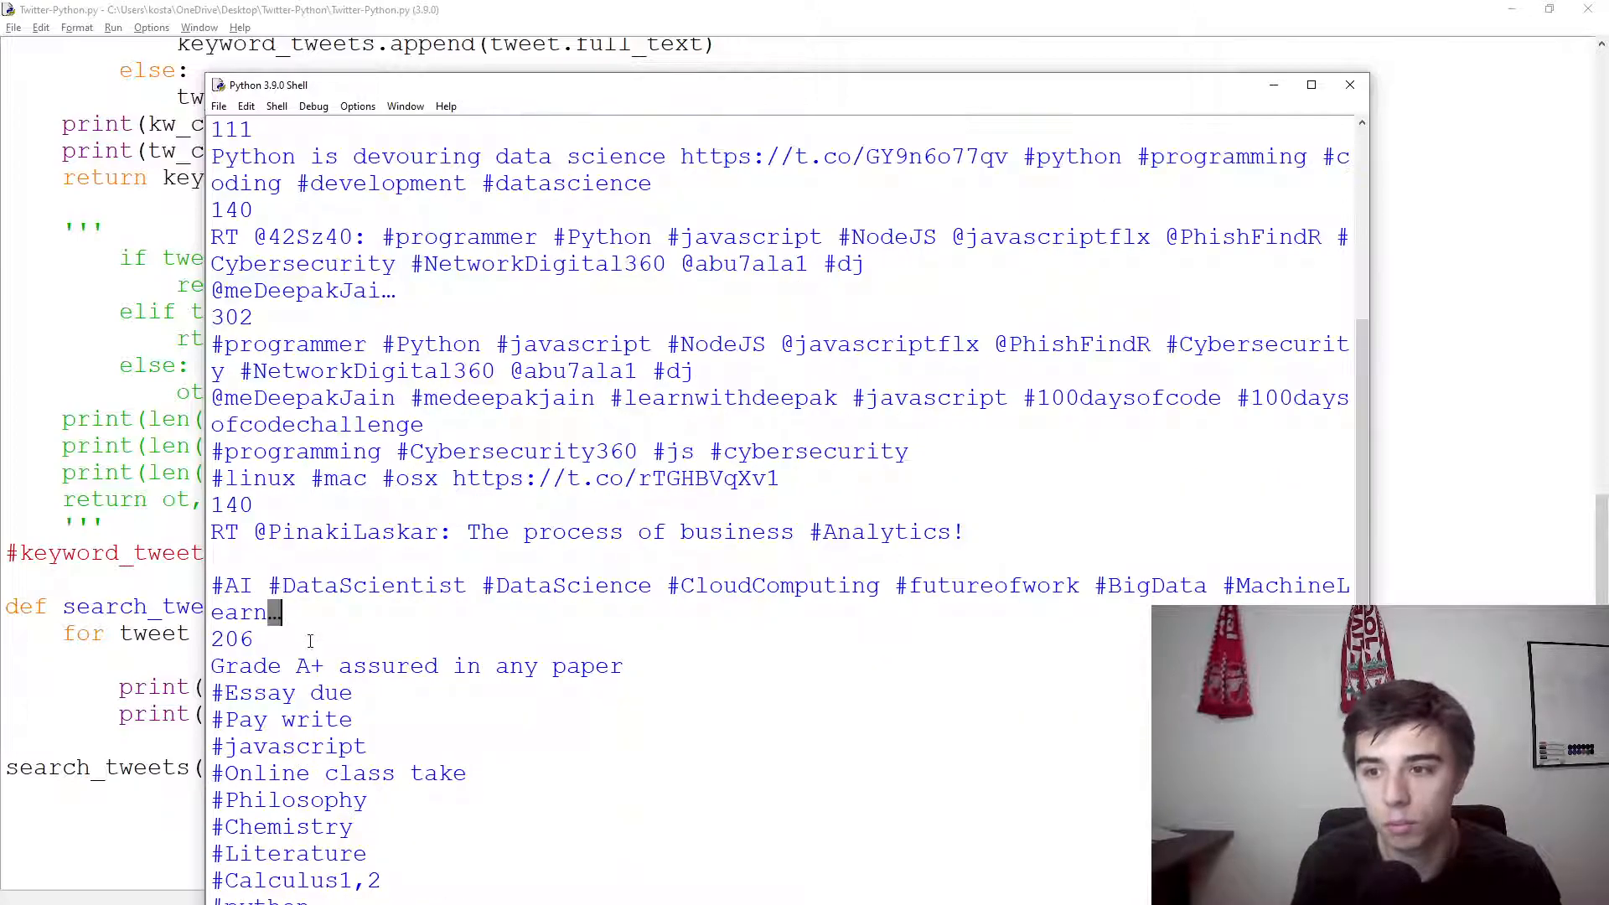
pyautogui.scroll(-3)
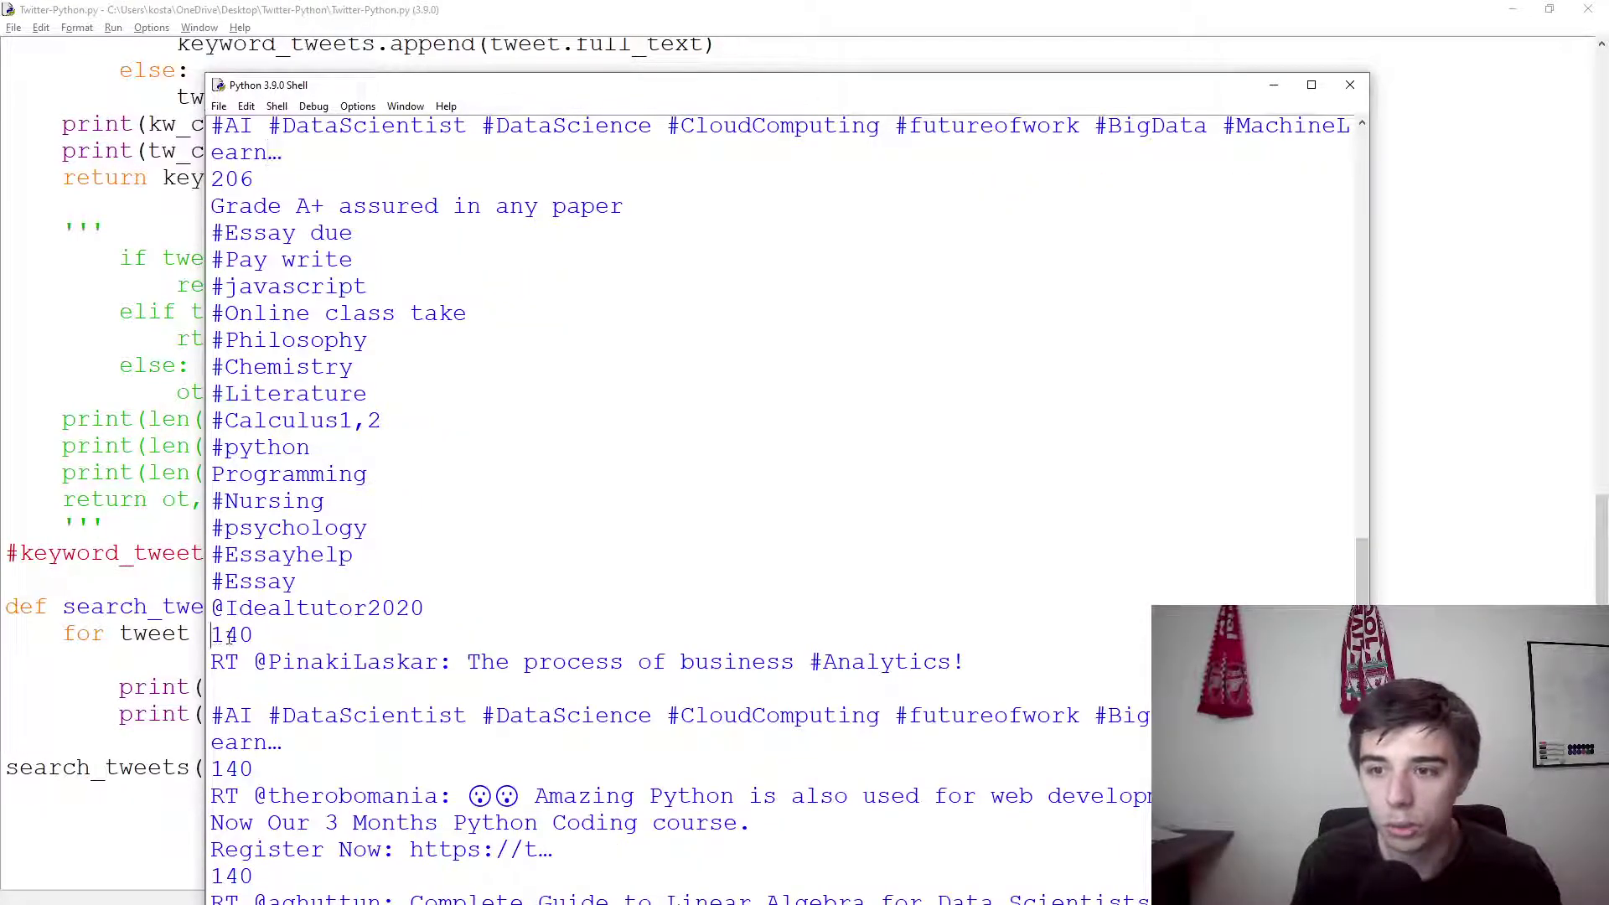
pyautogui.doubleClick(231, 768)
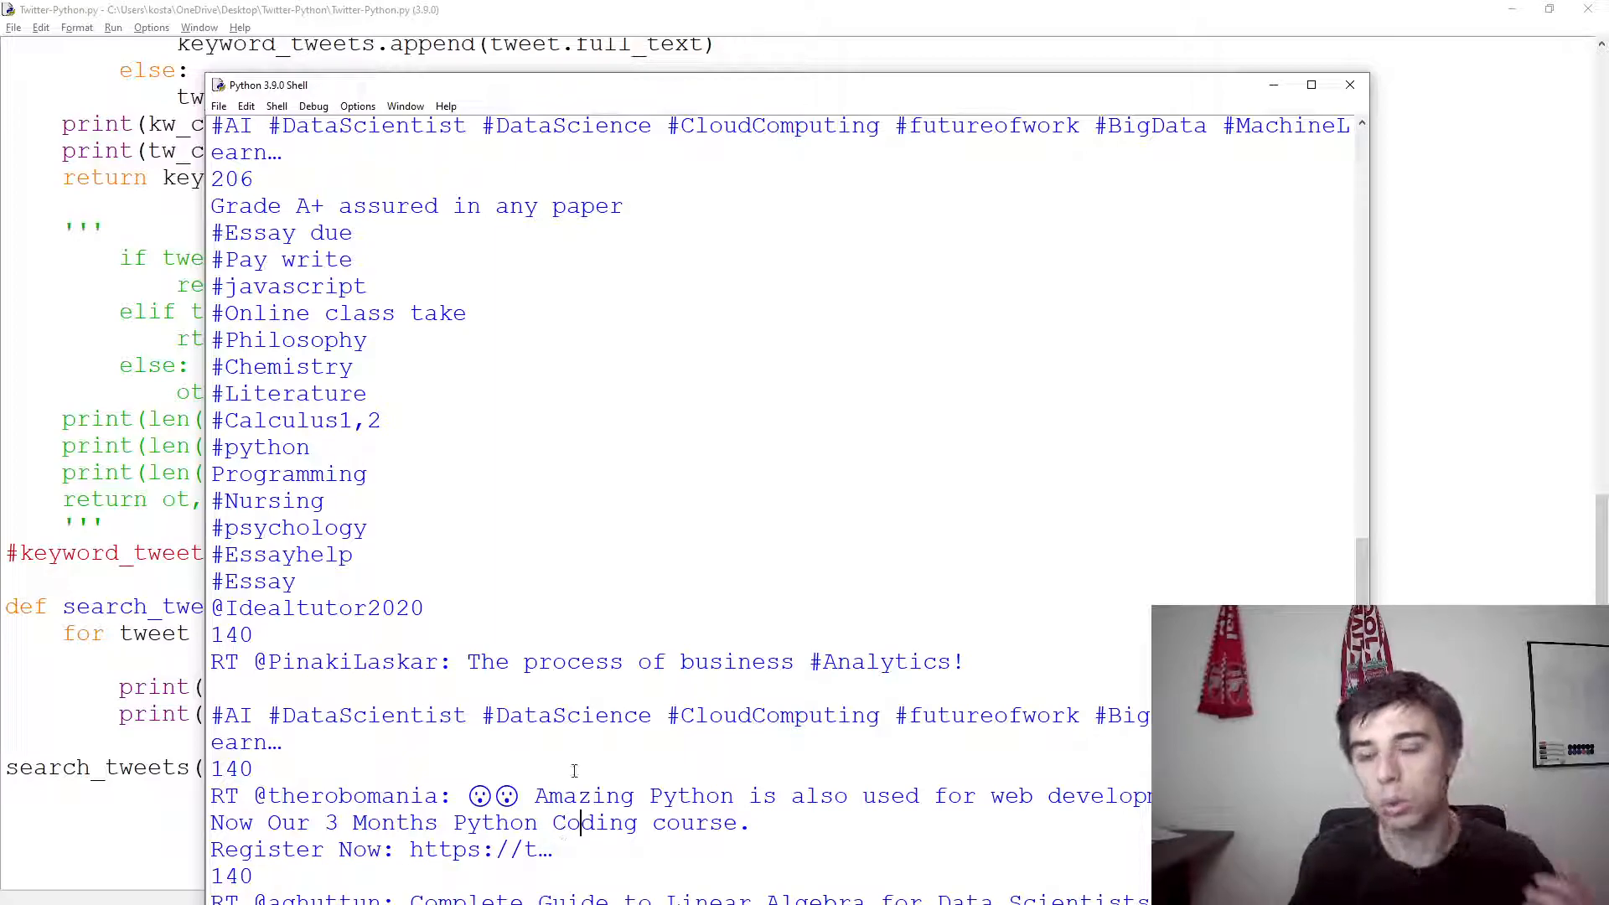
pyautogui.moveTo(1370, 57)
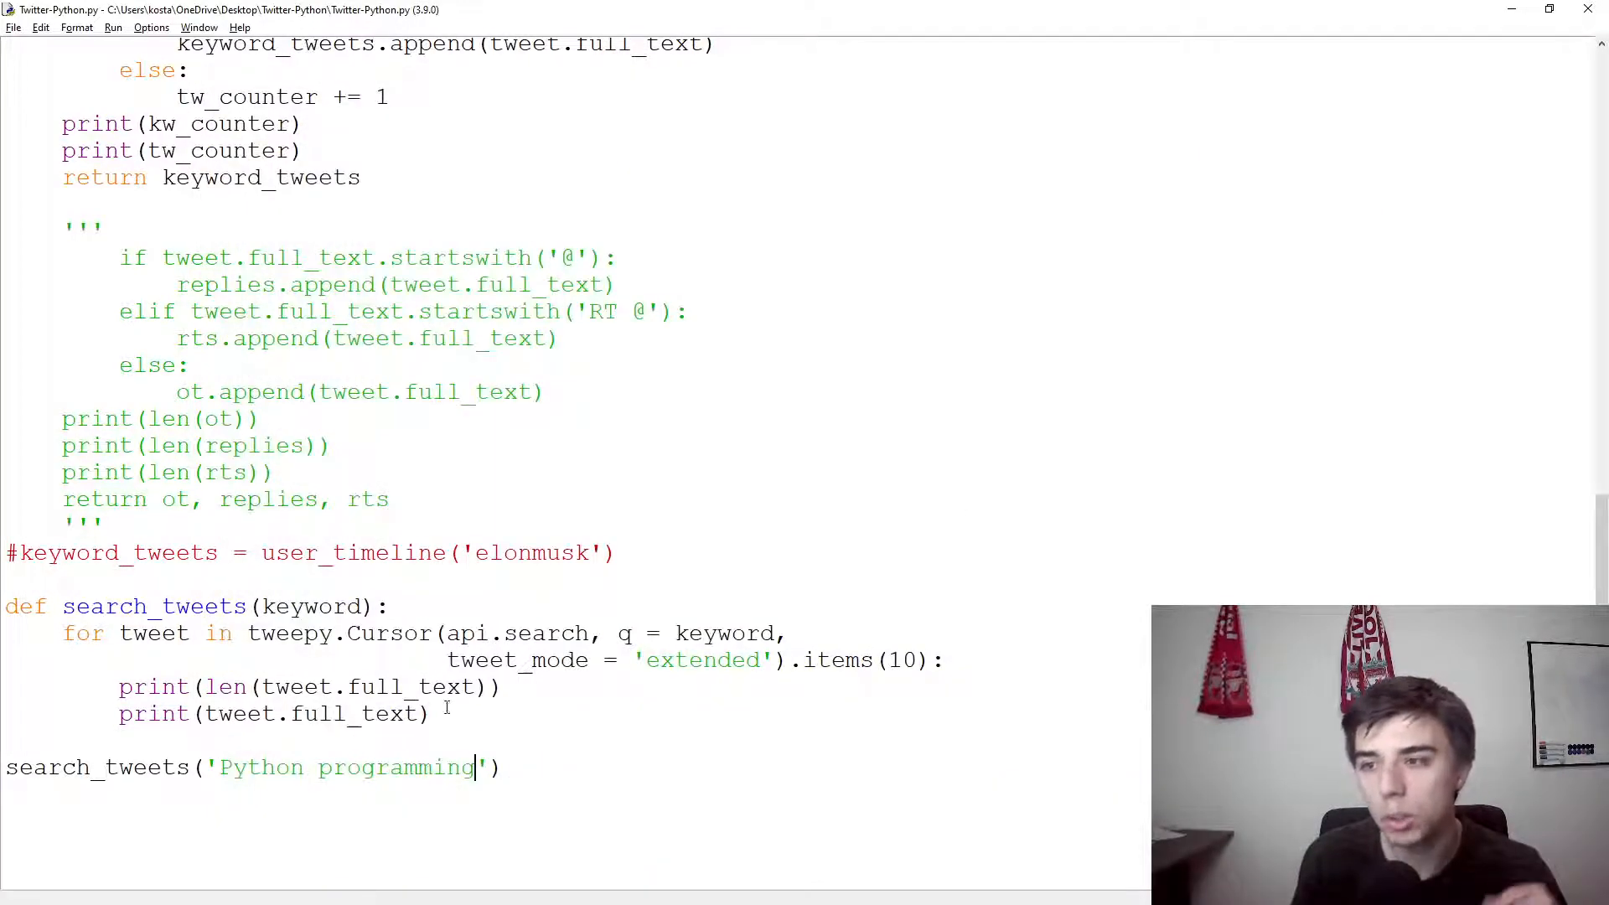
pyautogui.doubleClick(510, 634)
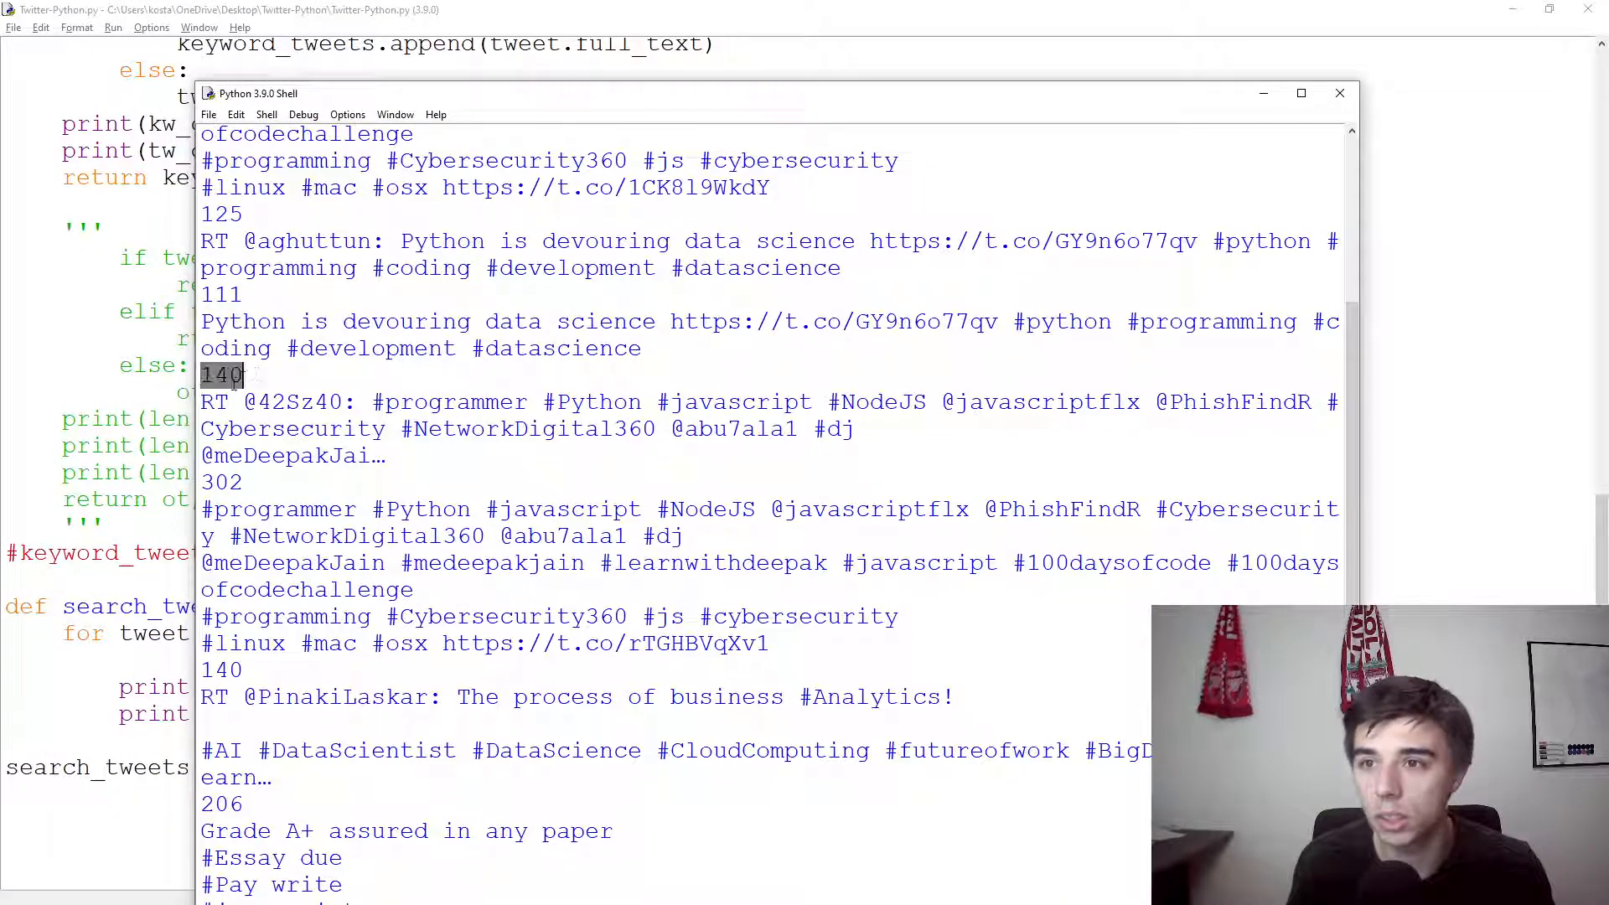
# Step: Review the RT @ retweet lines in the shell output, then bring the editor back
pyautogui.scroll(-3)
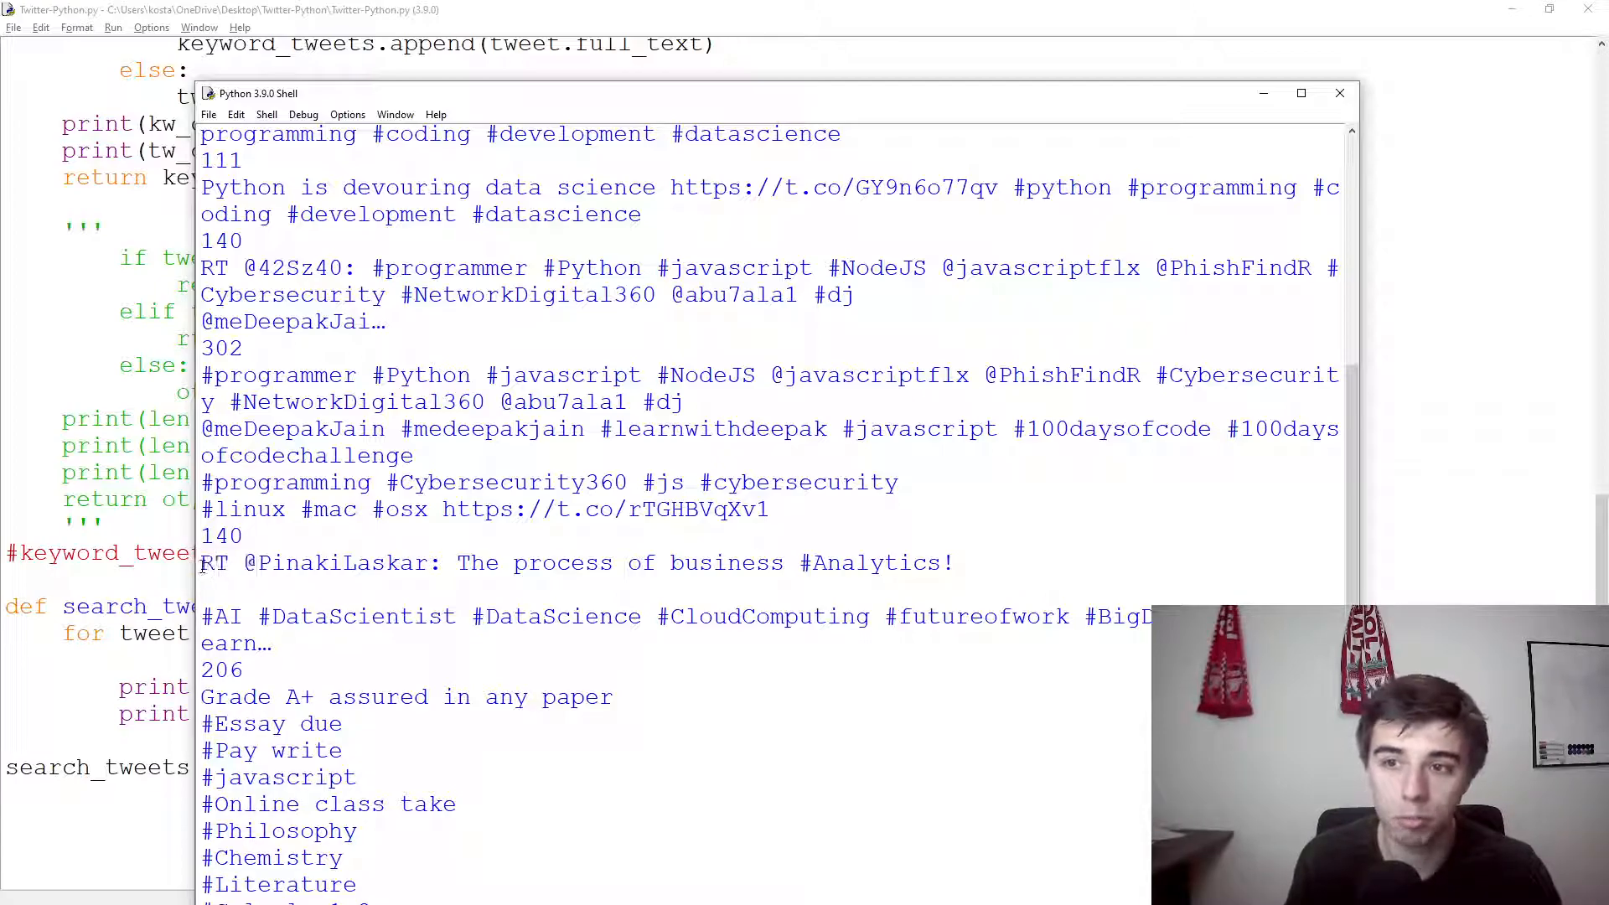
pyautogui.doubleClick(221, 563)
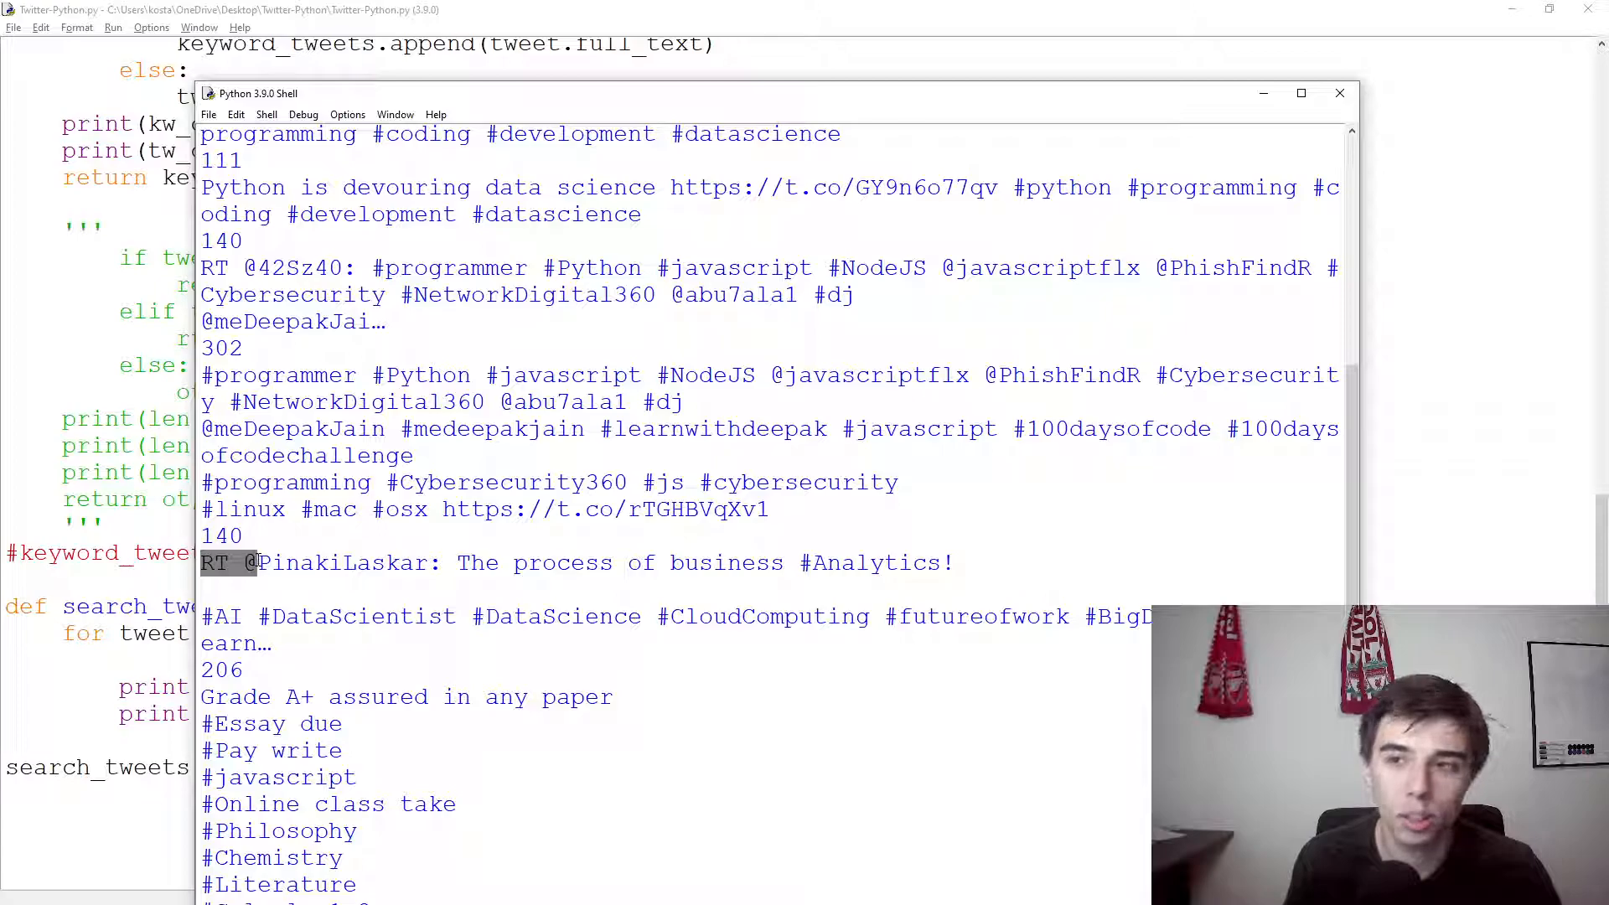
pyautogui.click(1340, 94)
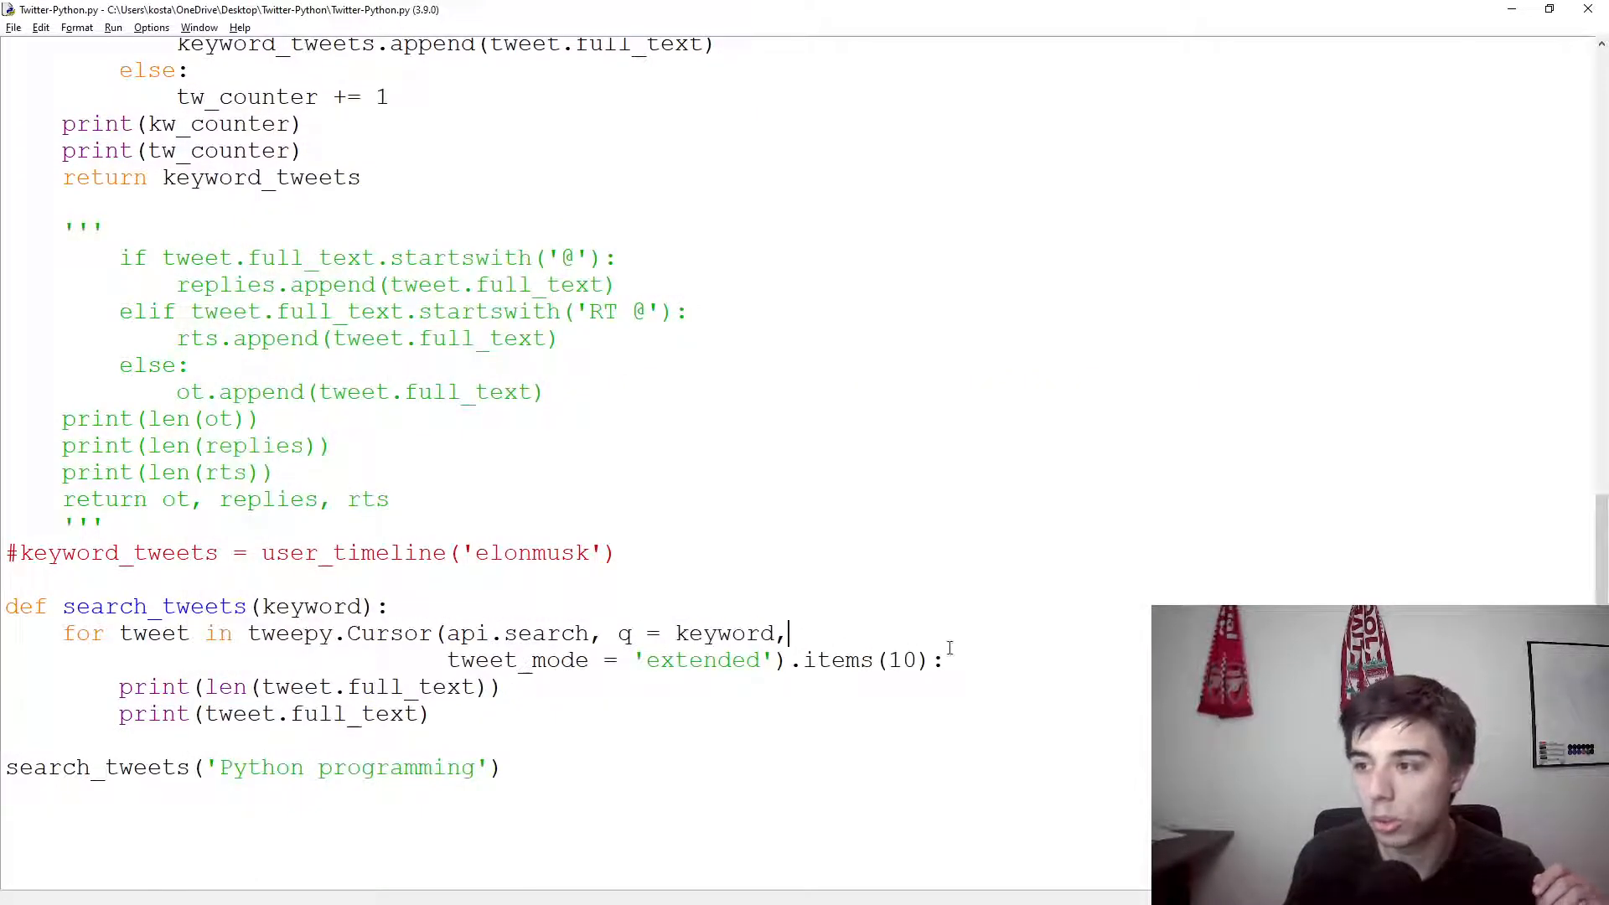
# Step: For tweets starting with 'RT @', set text = tweet.retweeted_status.full_text
pyautogui.write('if tw')
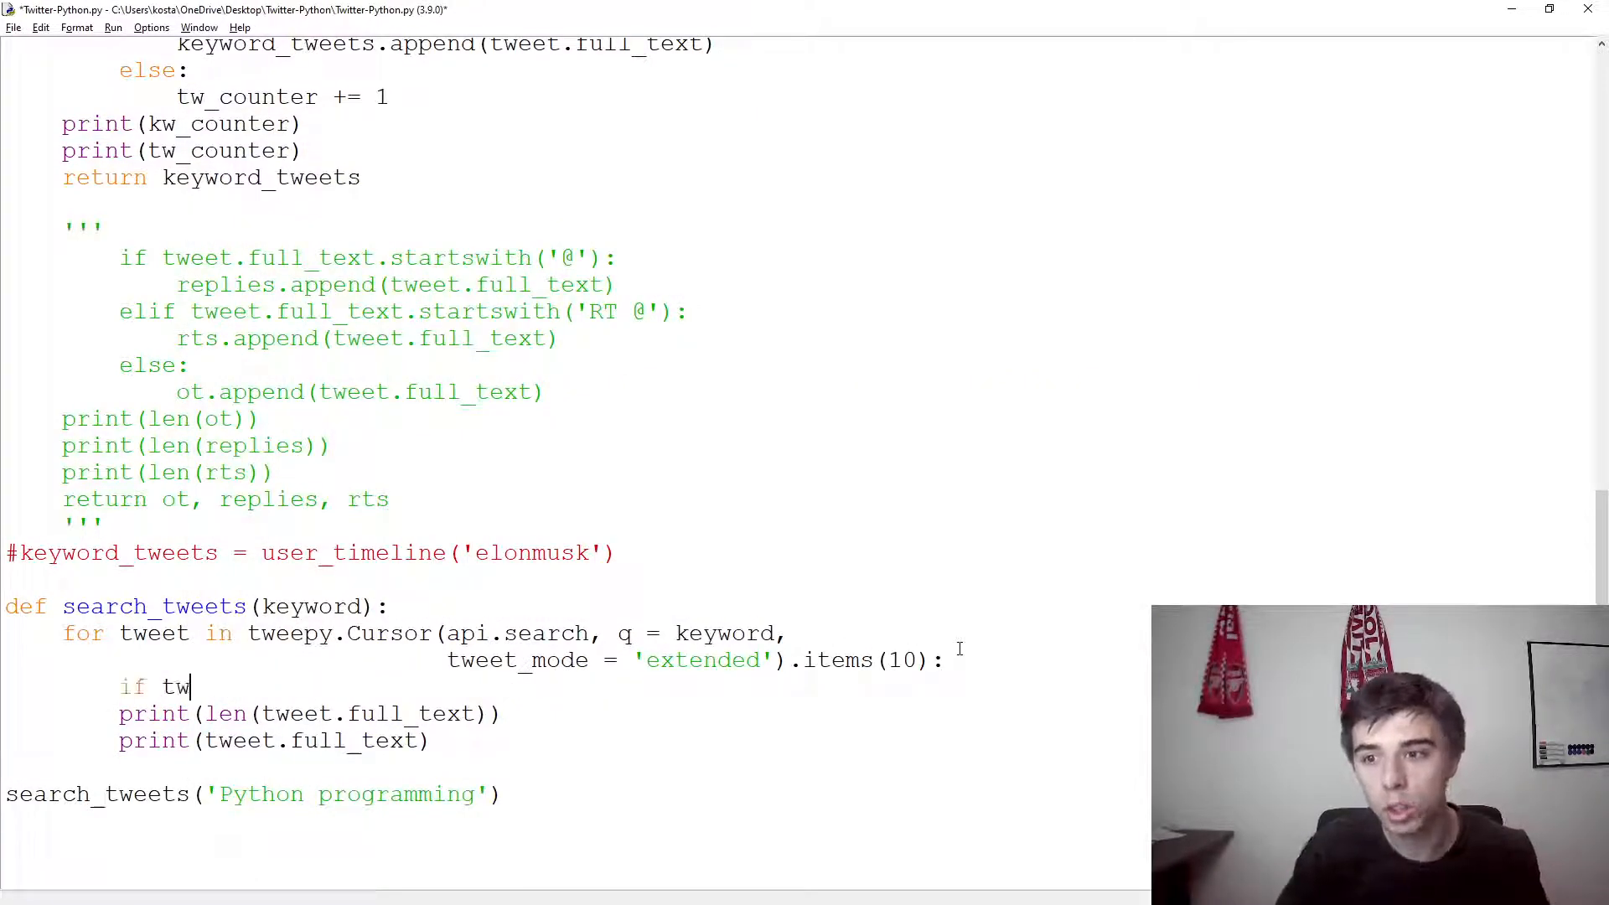
pyautogui.write('eet.full_text')
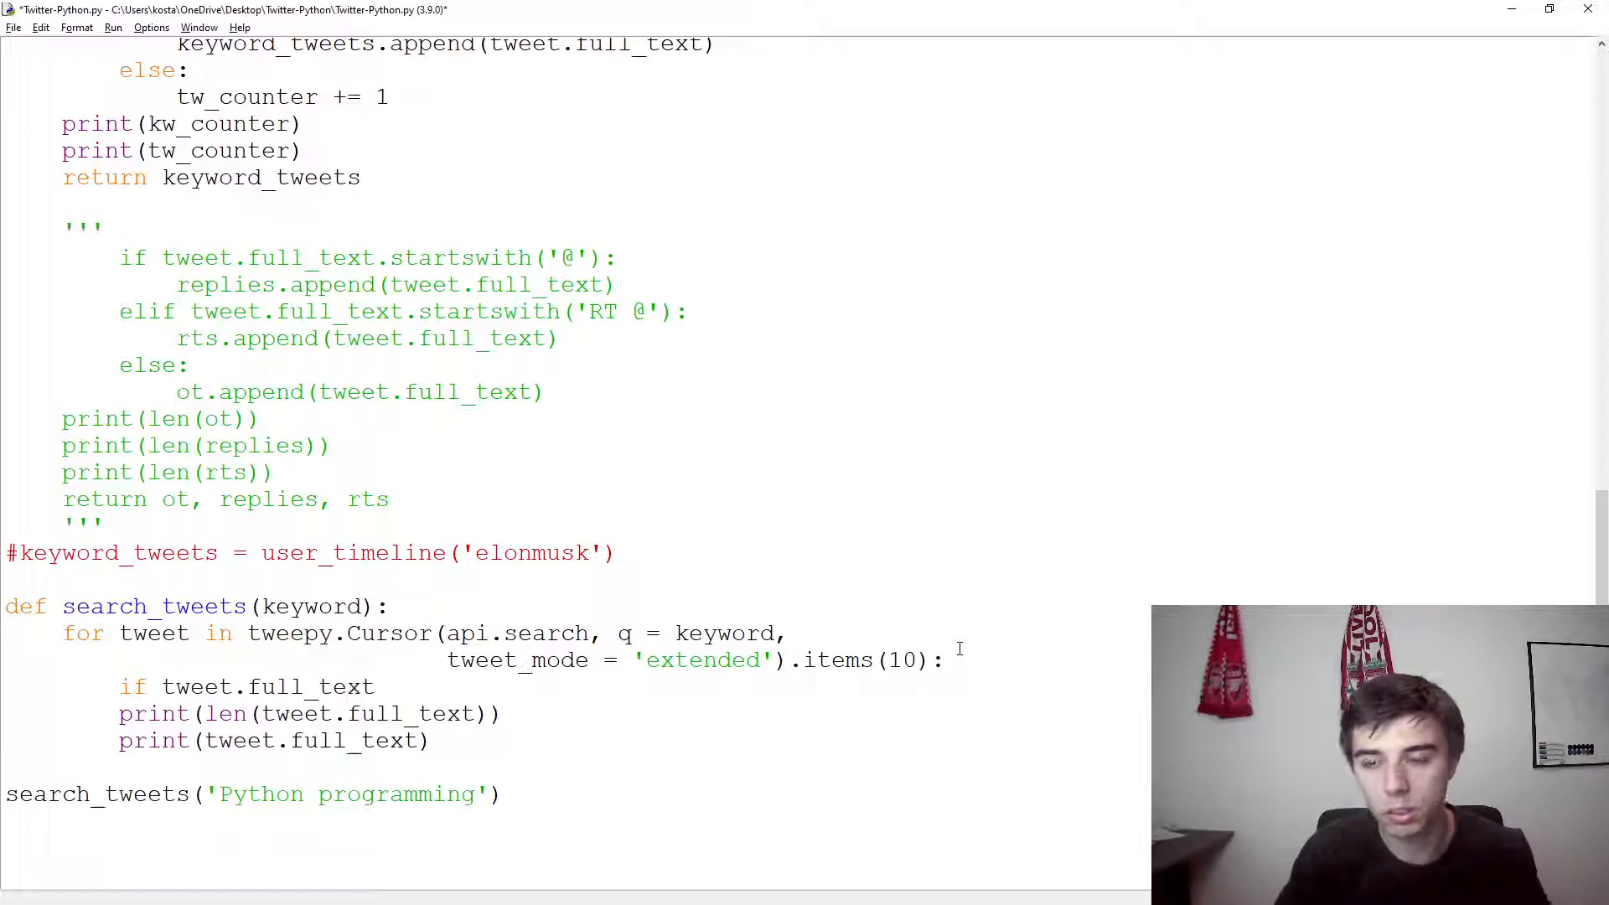
pyautogui.write(".startswith('RT")
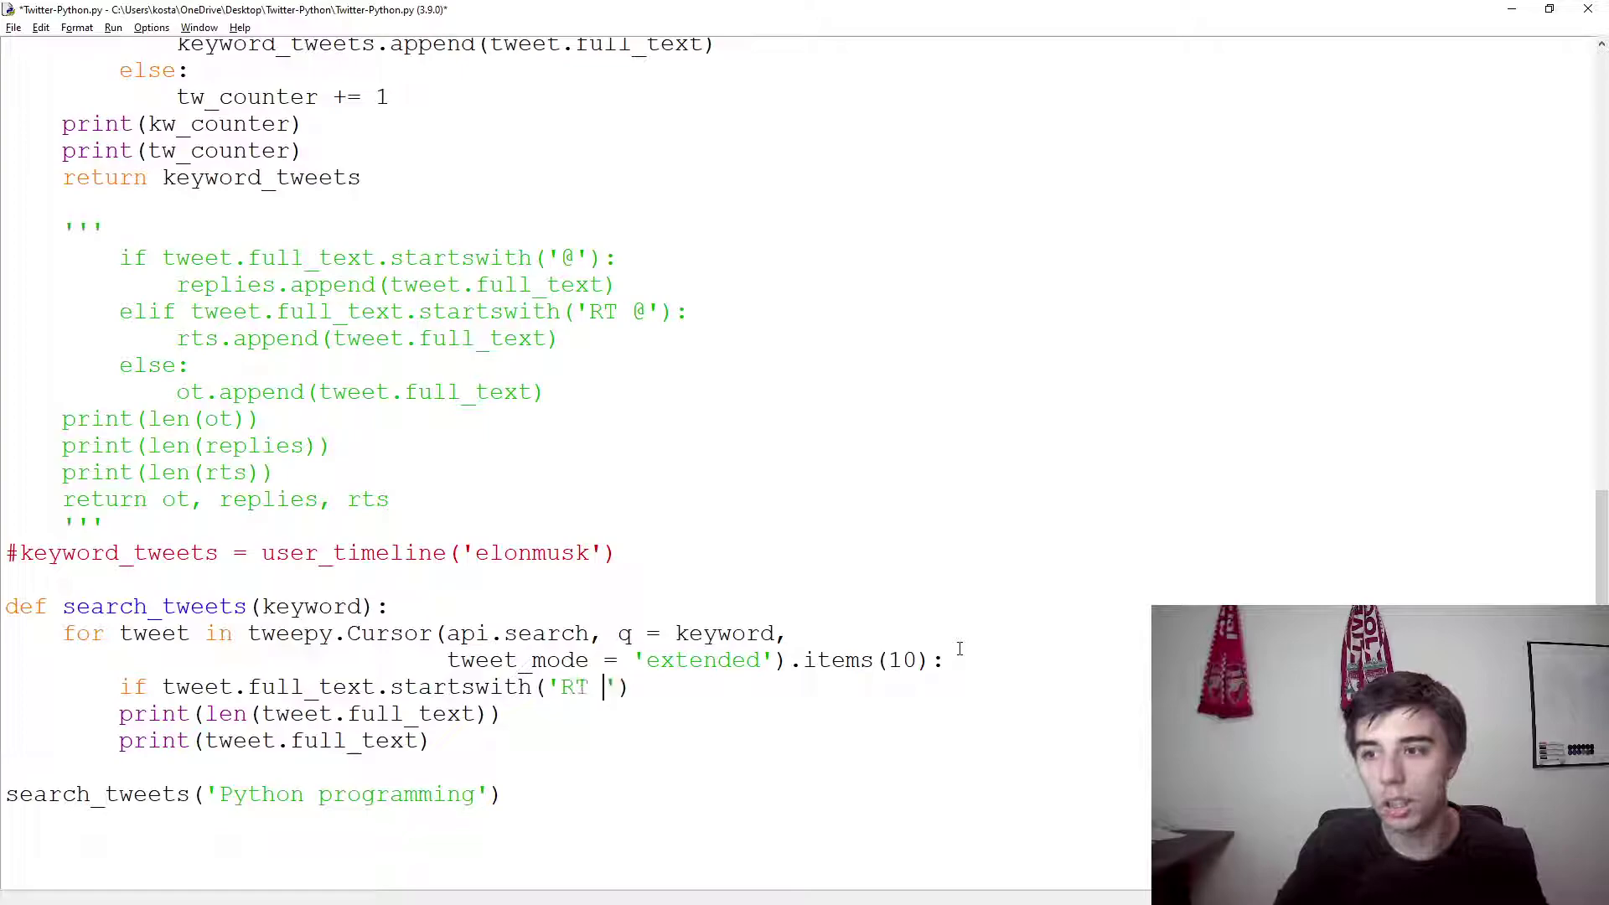
pyautogui.write('@):')
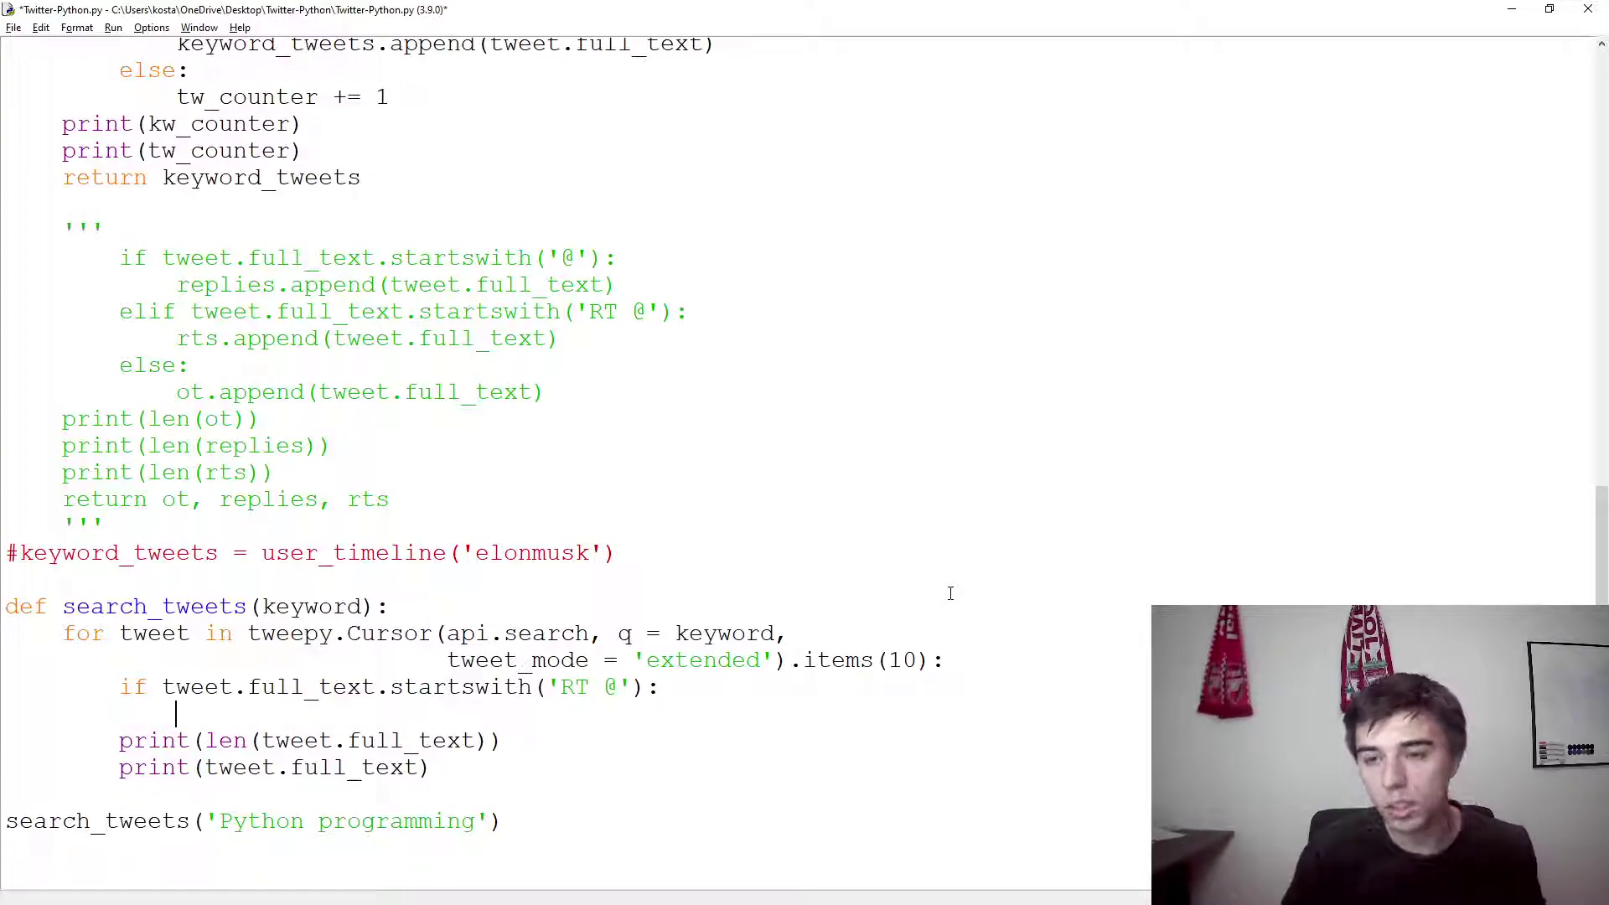
pyautogui.write('text =')
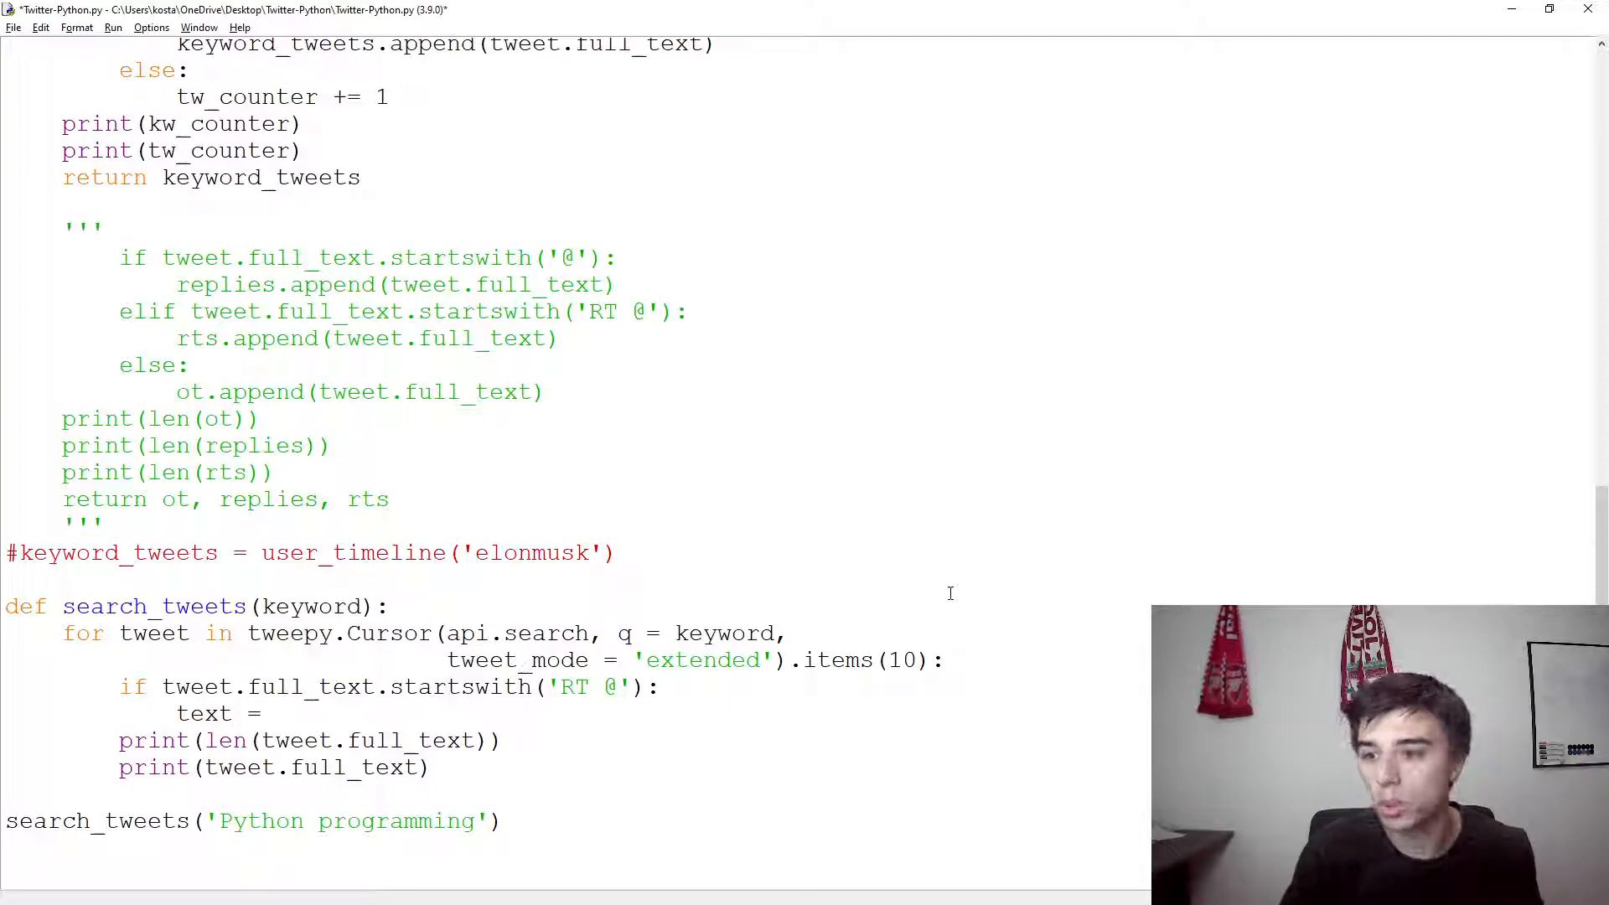
pyautogui.write('tweet.re')
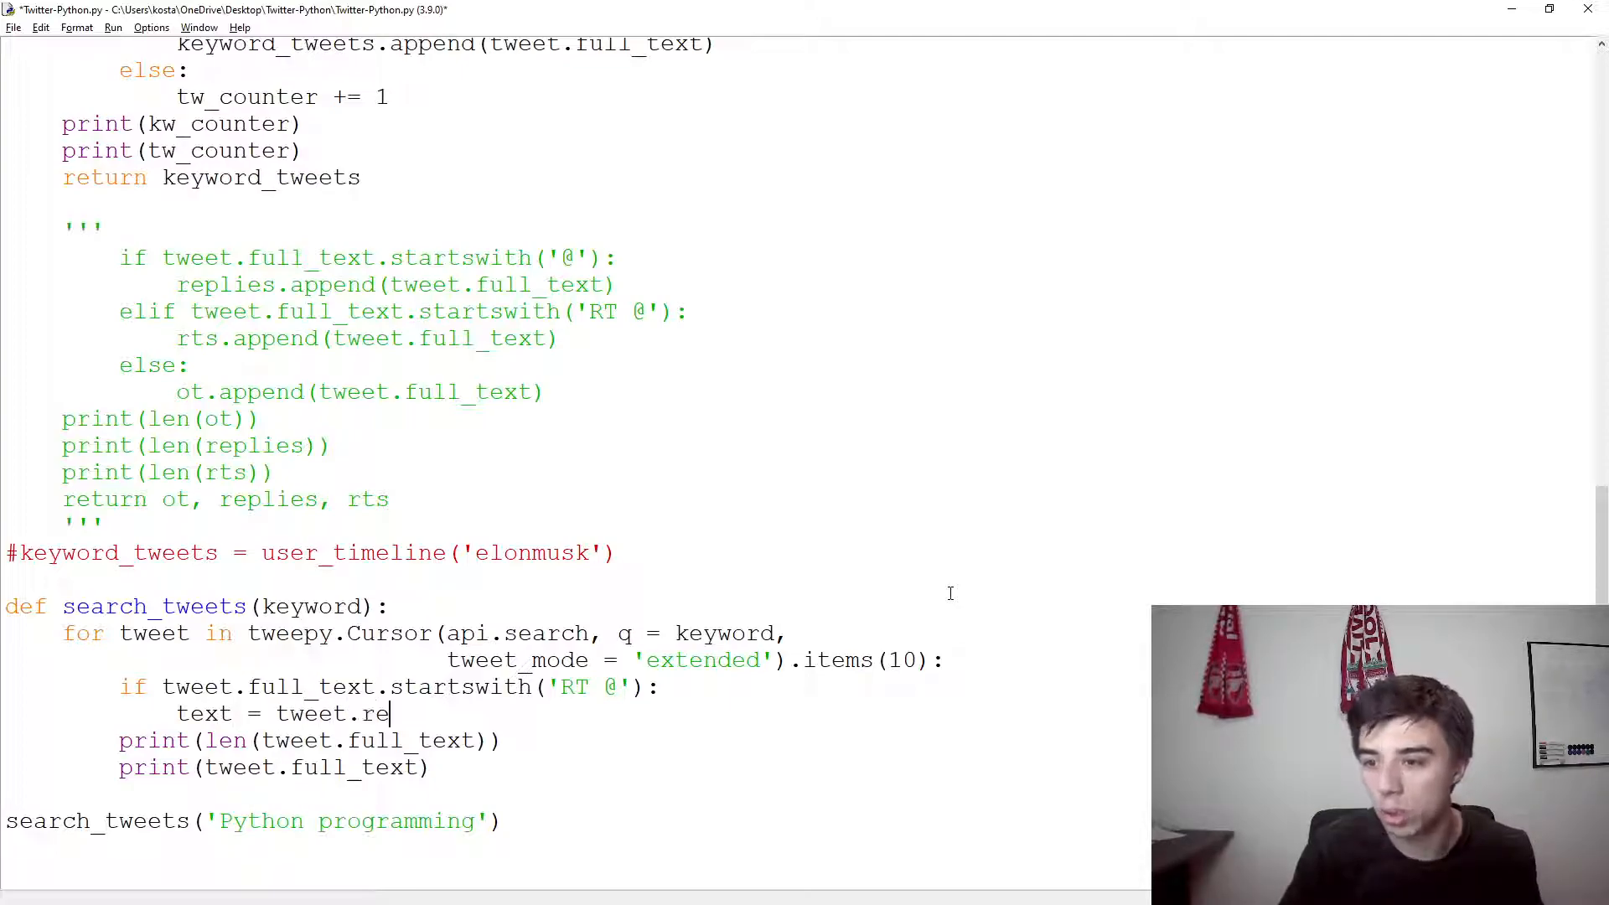
pyautogui.write('tweete')
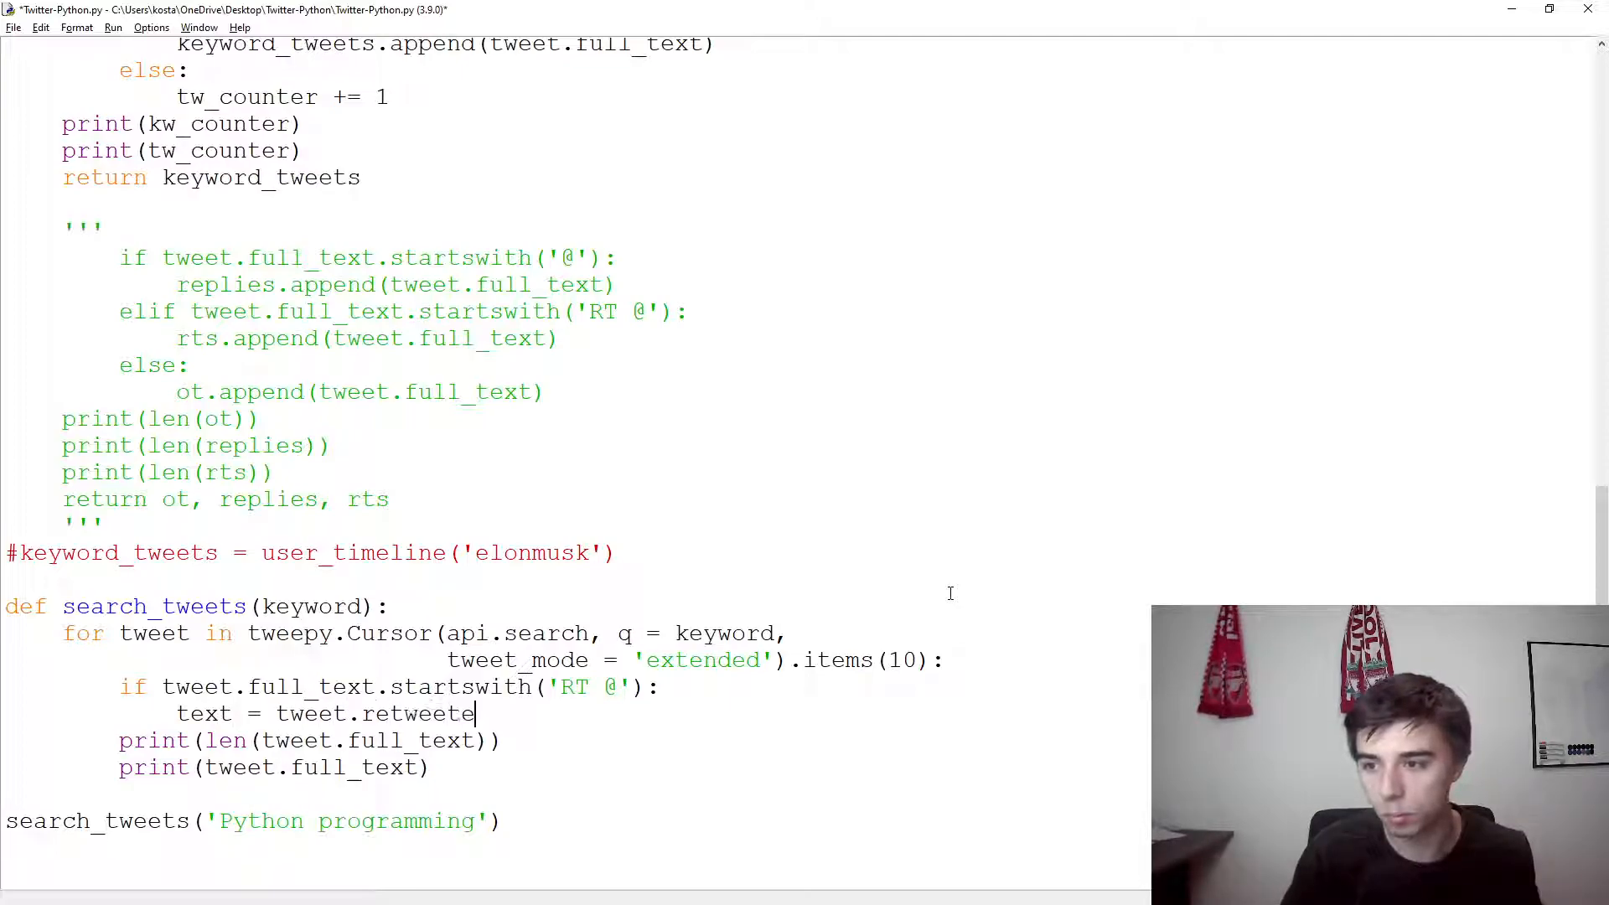
pyautogui.write('d_status')
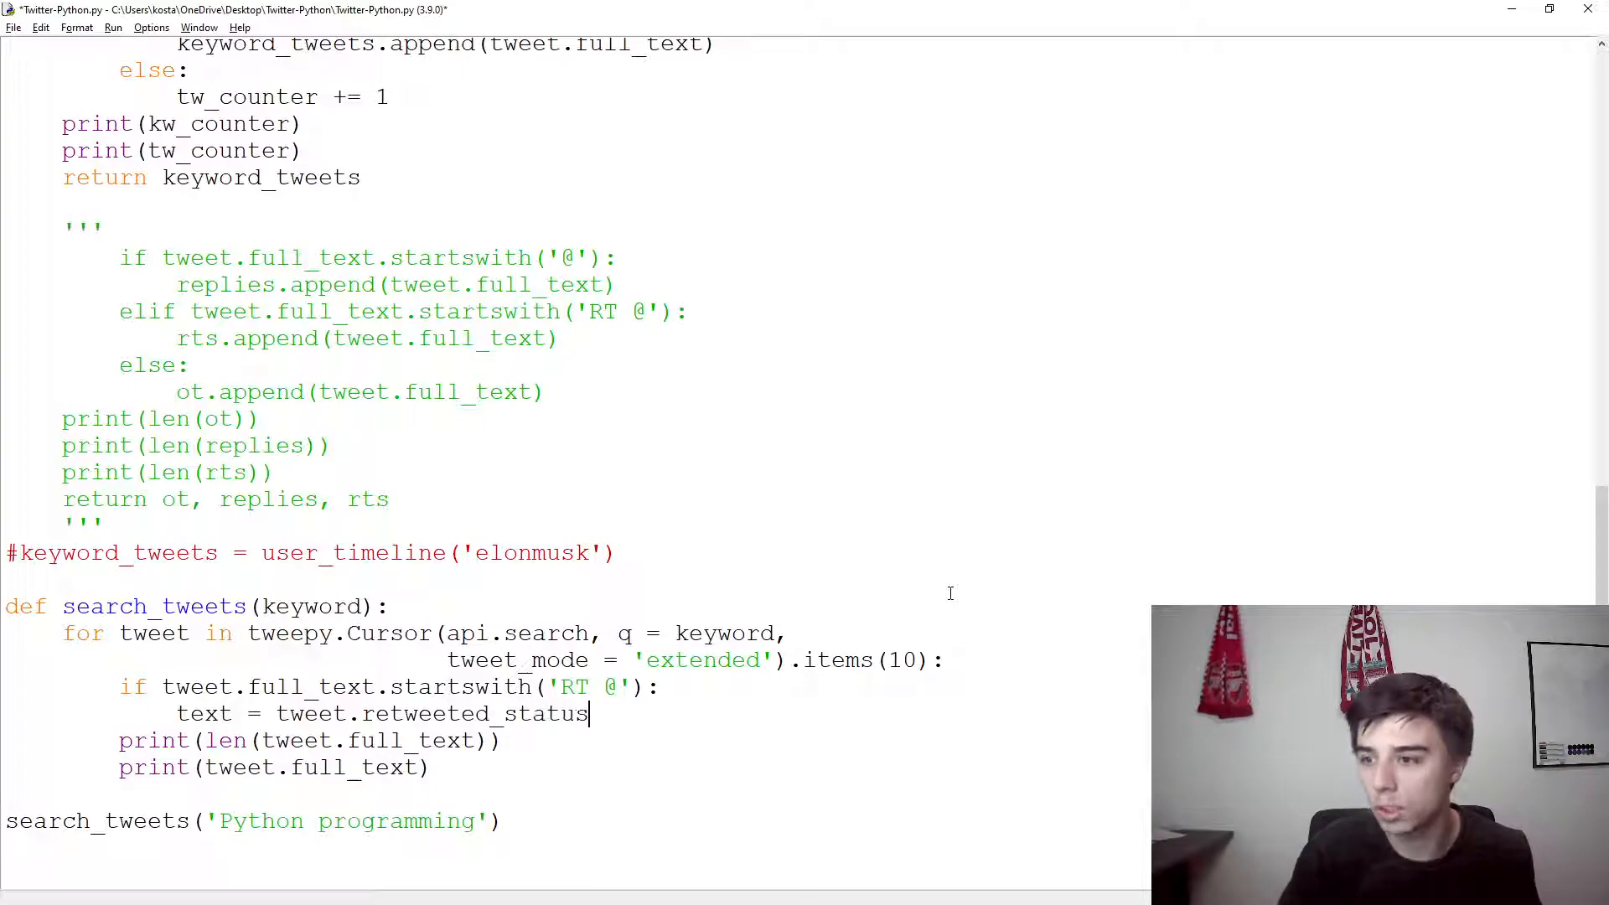
pyautogui.write('.full_text')
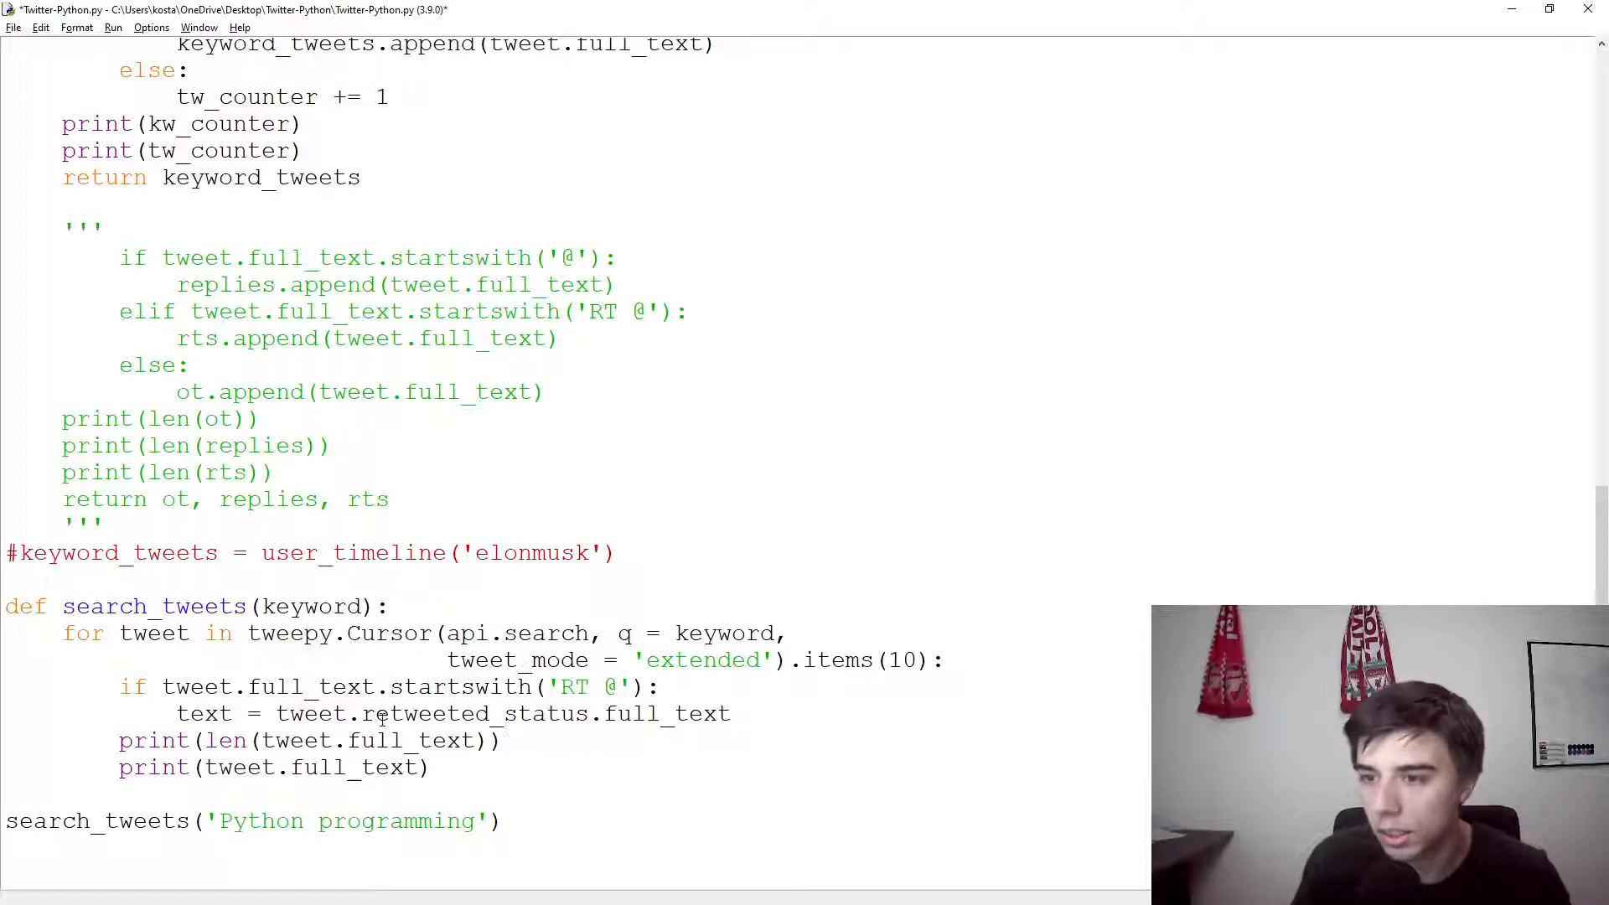
pyautogui.doubleClick(476, 714)
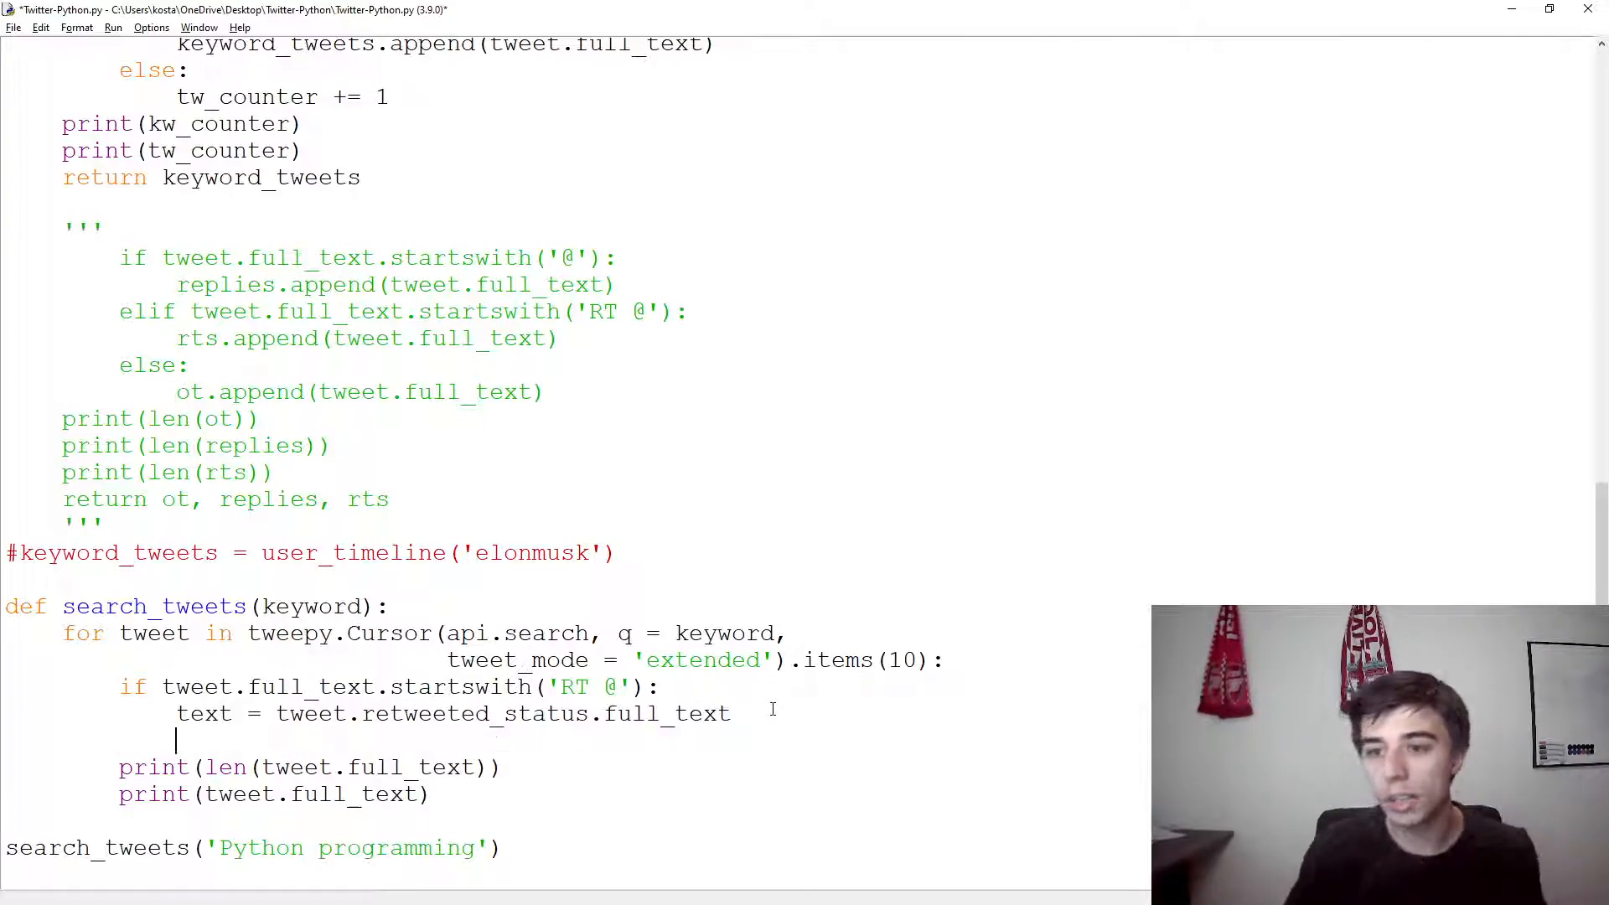
# Step: Print len(text) and text for the retweet branch
pyautogui.write('print(len(text))')
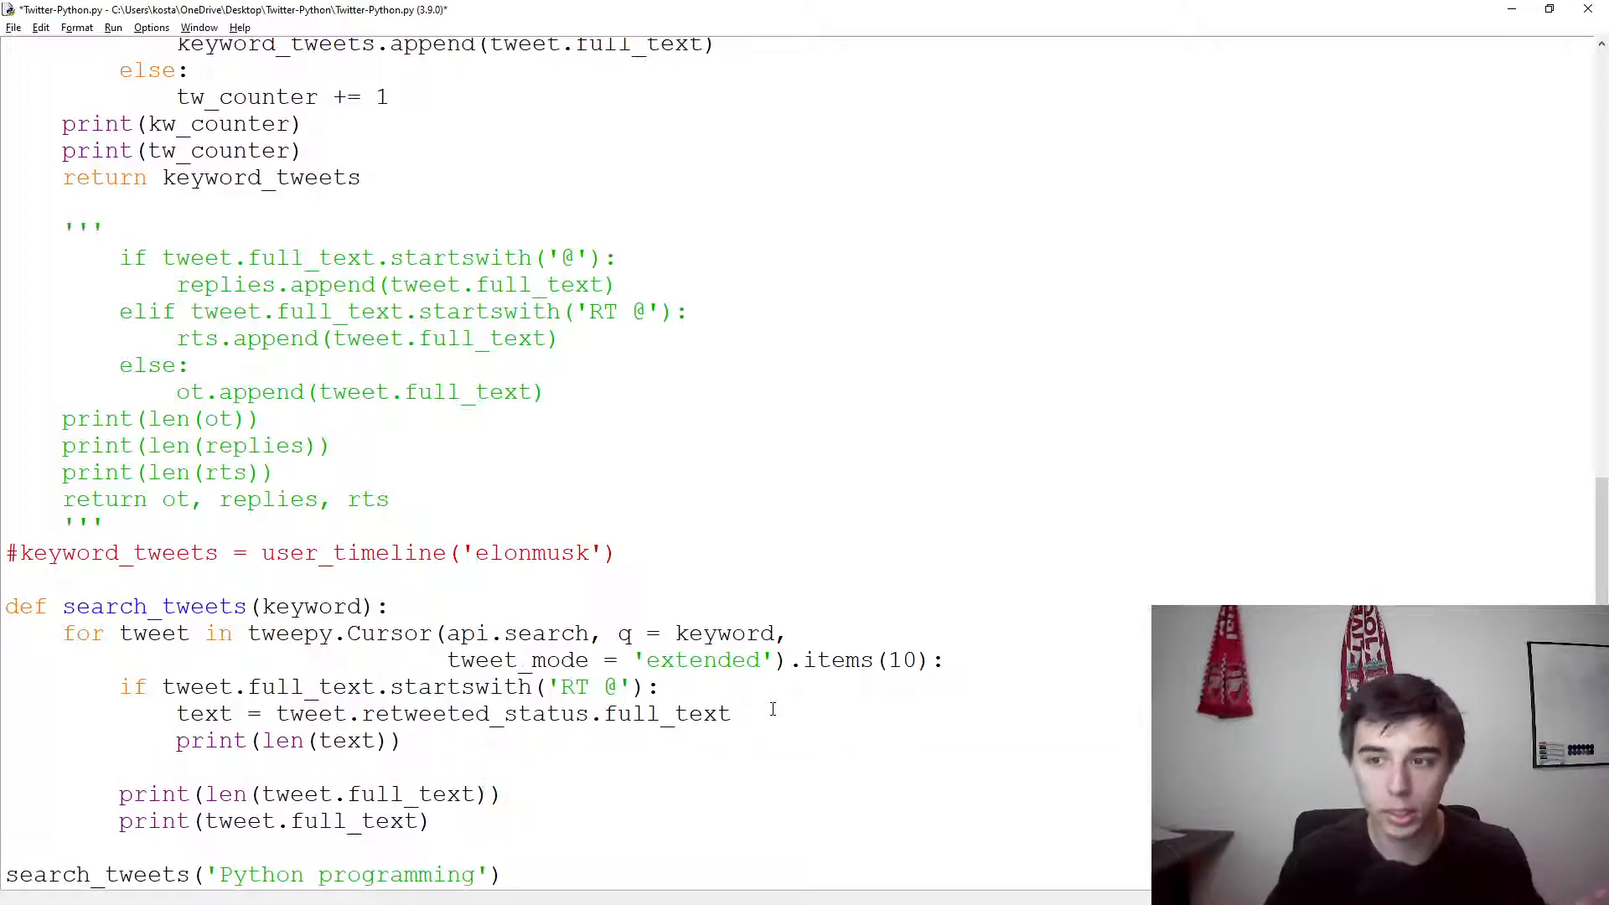
pyautogui.write('print(')
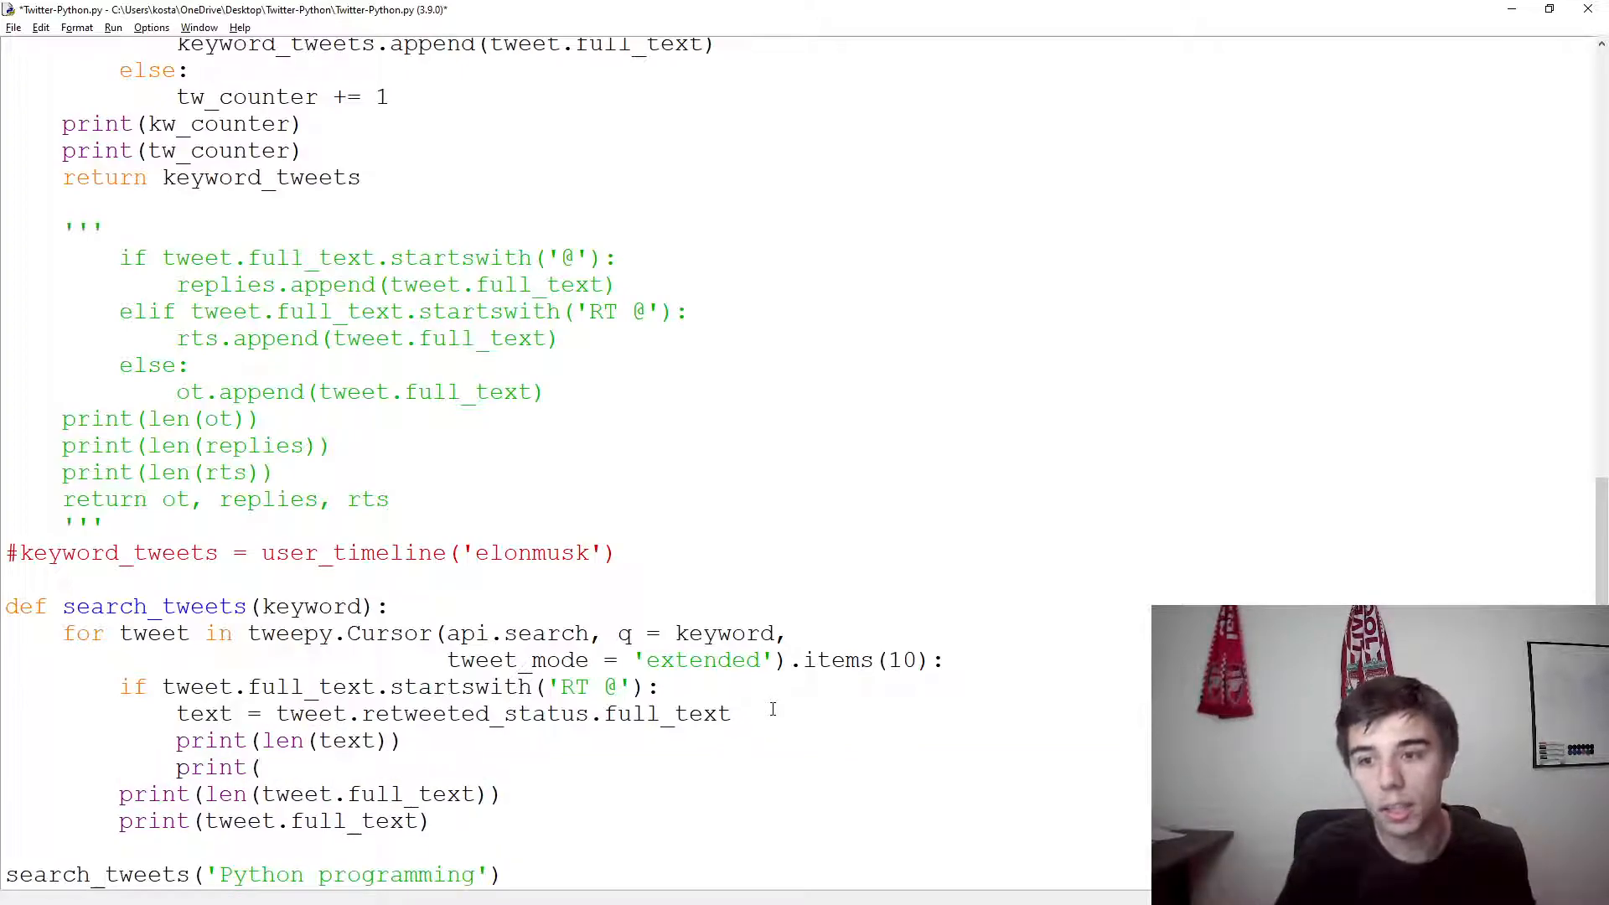
pyautogui.write('text)')
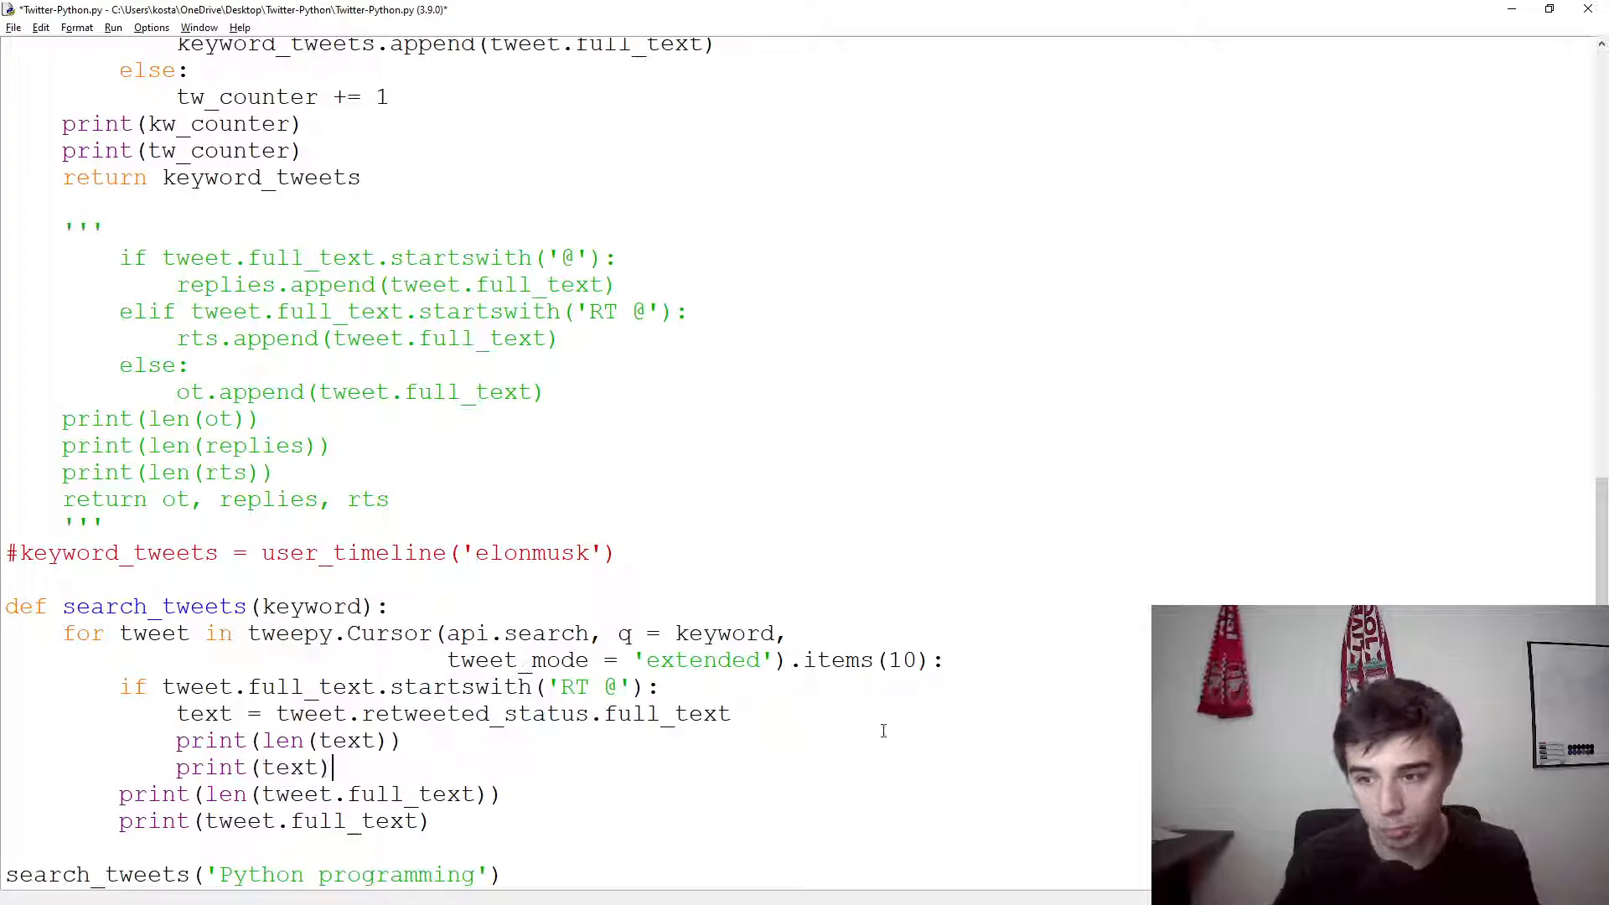
pyautogui.doubleClick(290, 767)
pyautogui.write('p')
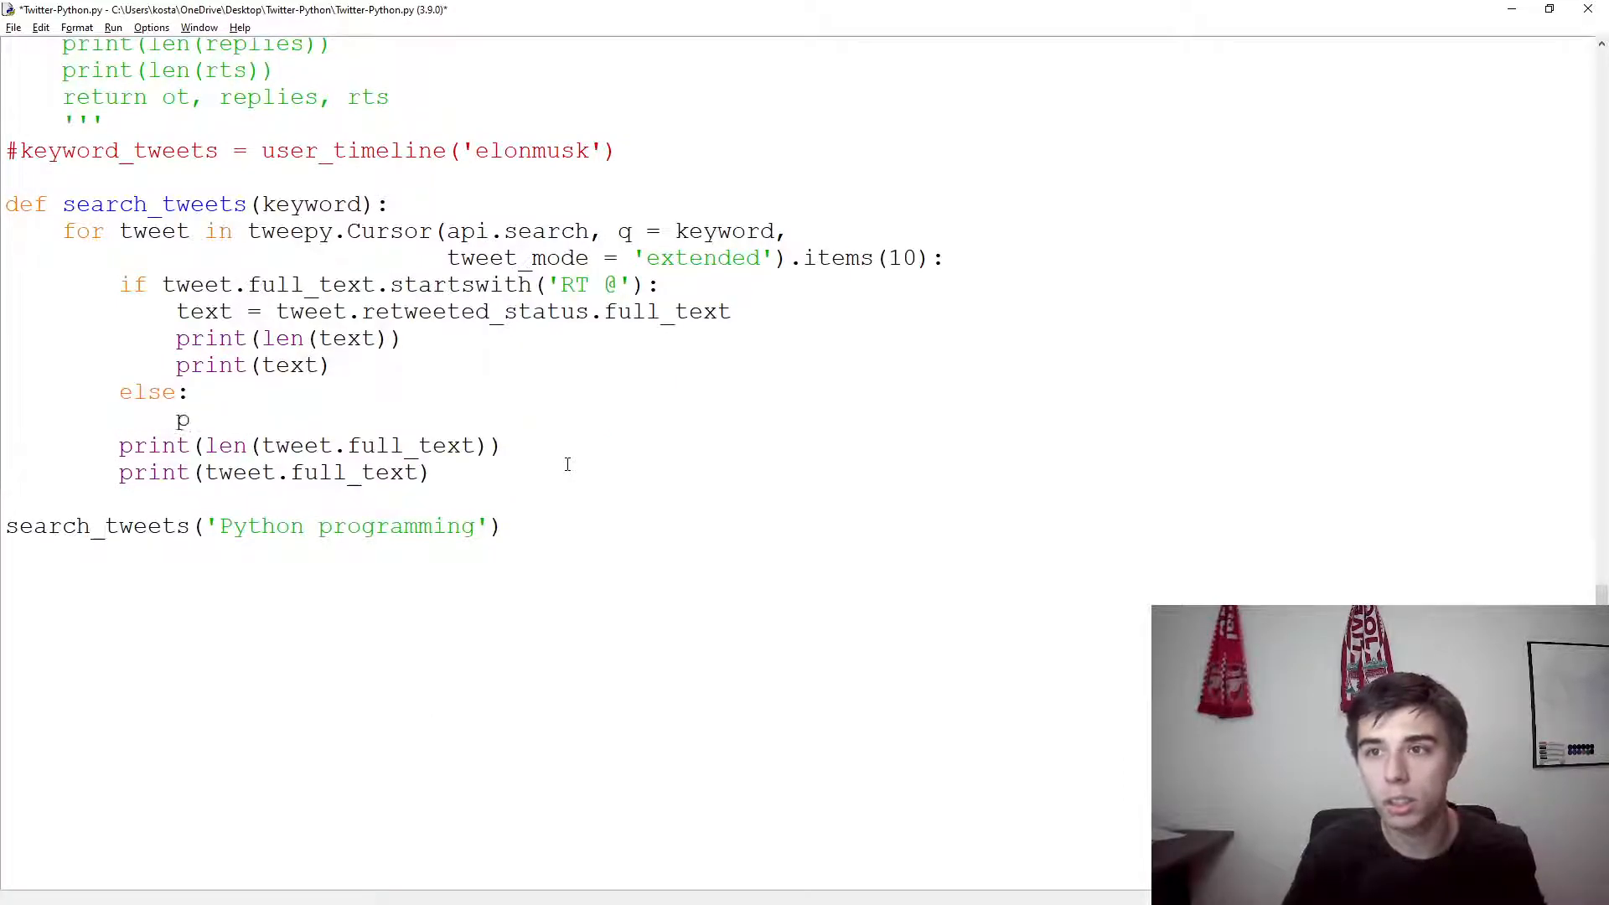
# Step: Finish the else branch printing the original tweet's length and full text, reviewing retweeted_status, and start Run Module
pyautogui.write('rin')
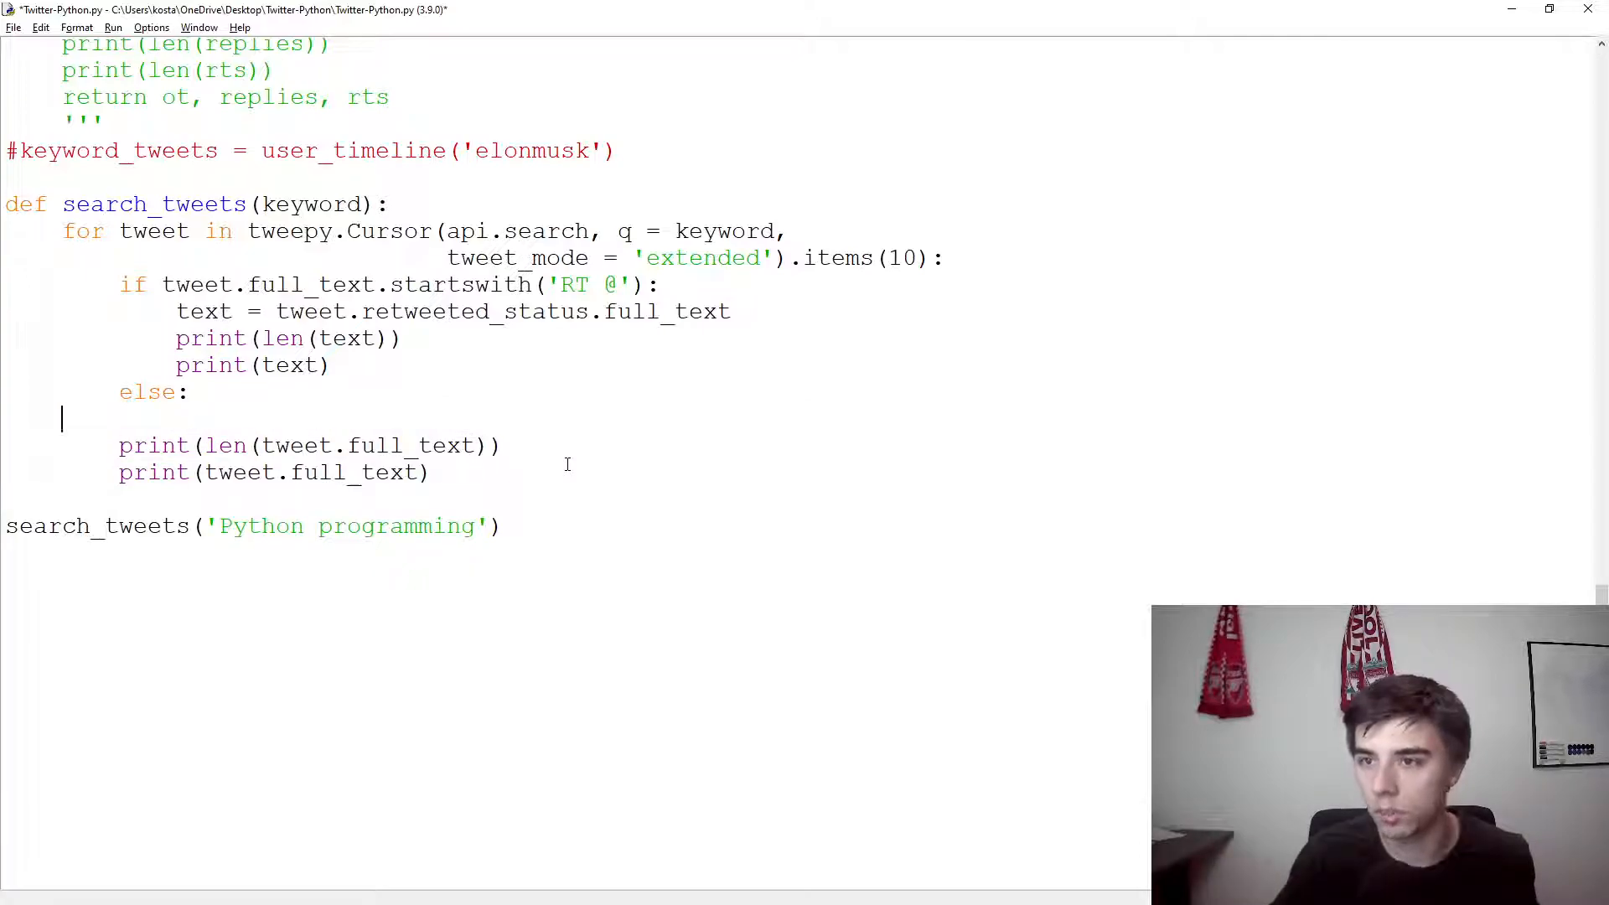
pyautogui.press('Backspace')
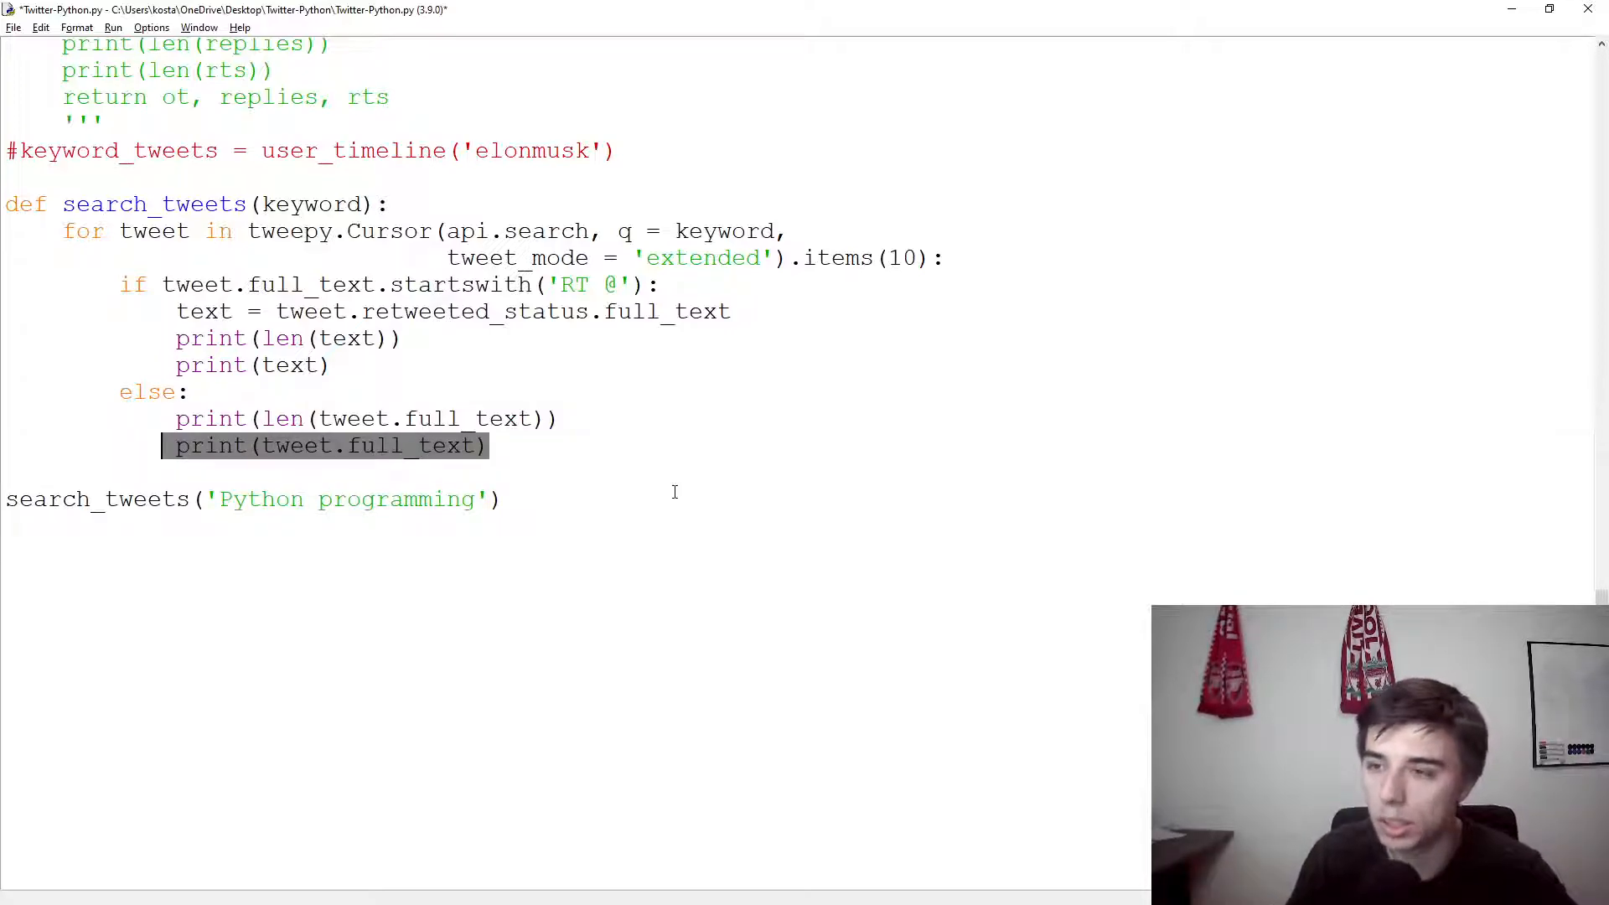
pyautogui.doubleClick(203, 312)
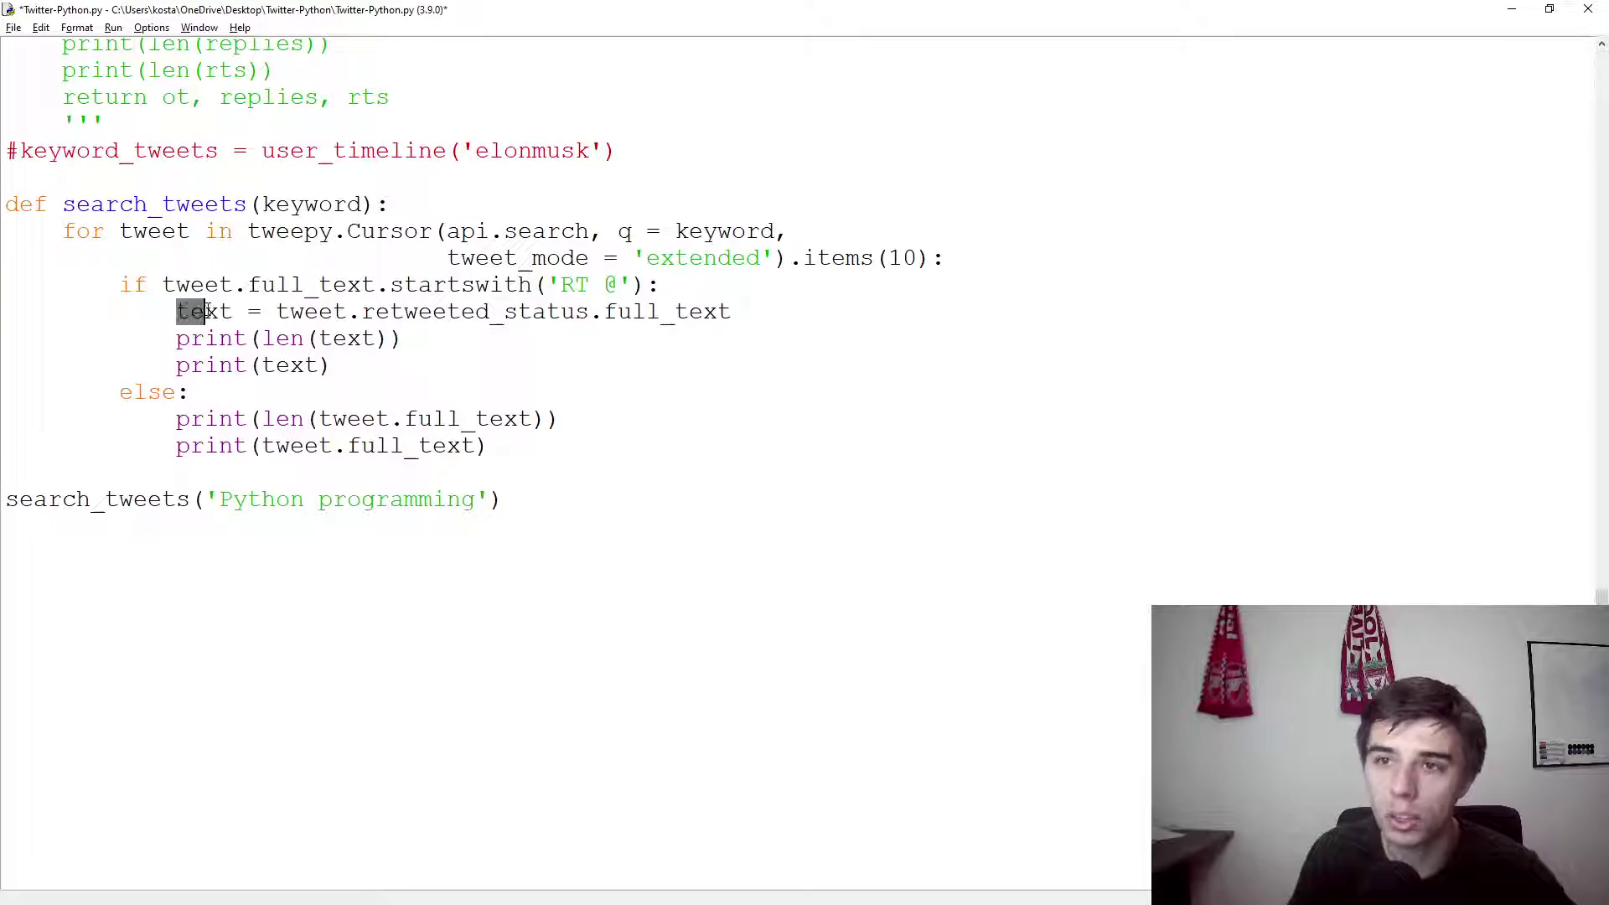
pyautogui.doubleClick(467, 419)
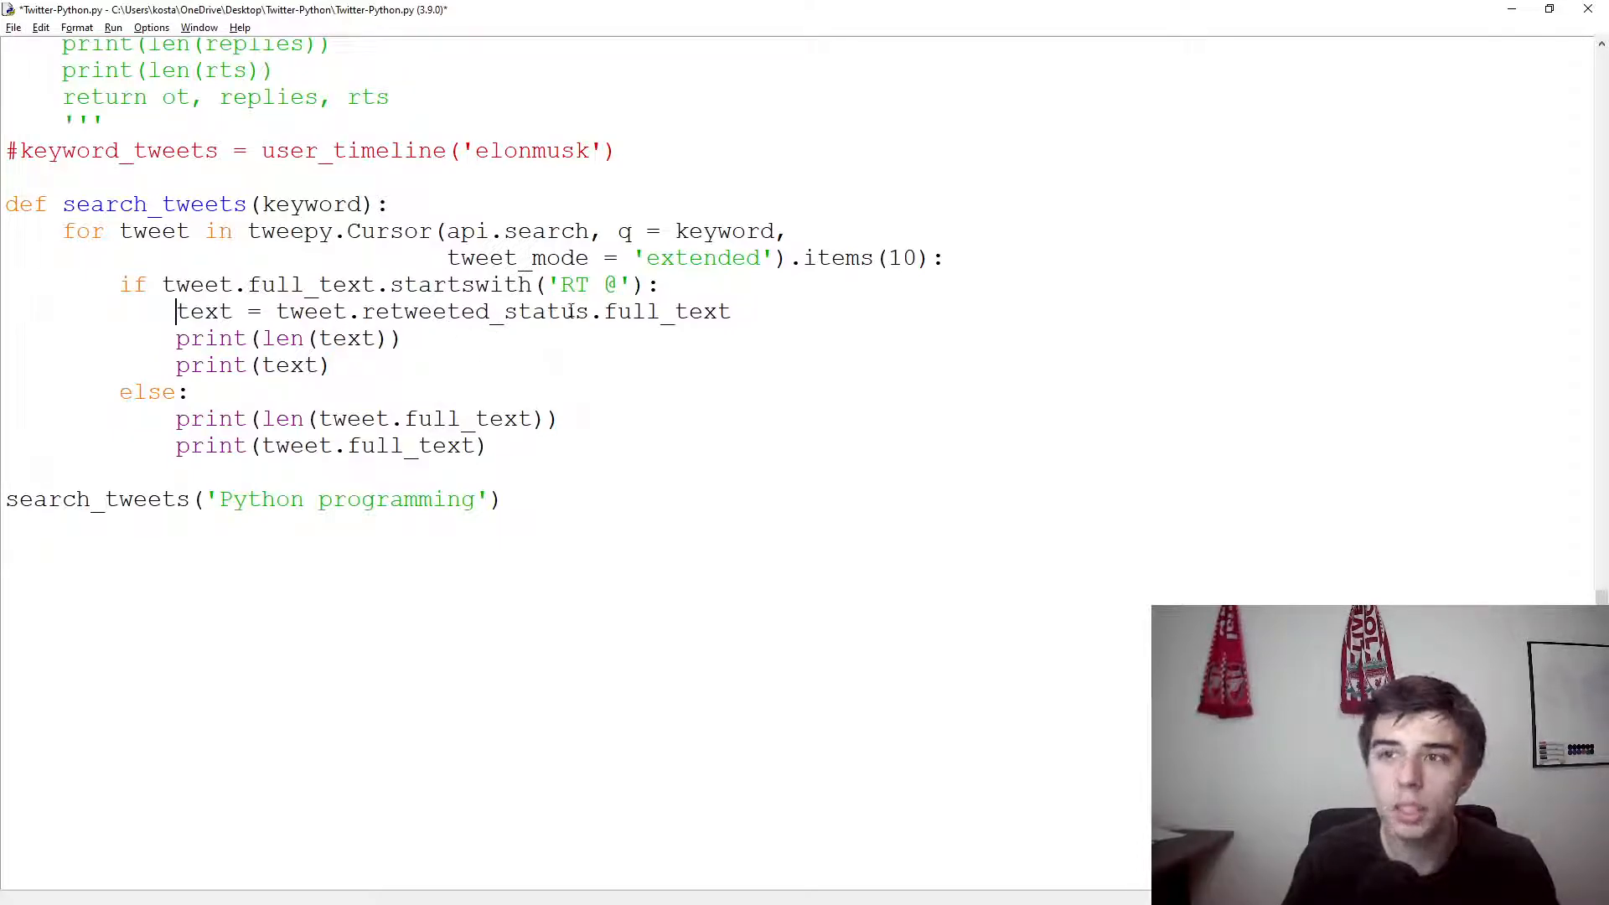
pyautogui.doubleClick(574, 285)
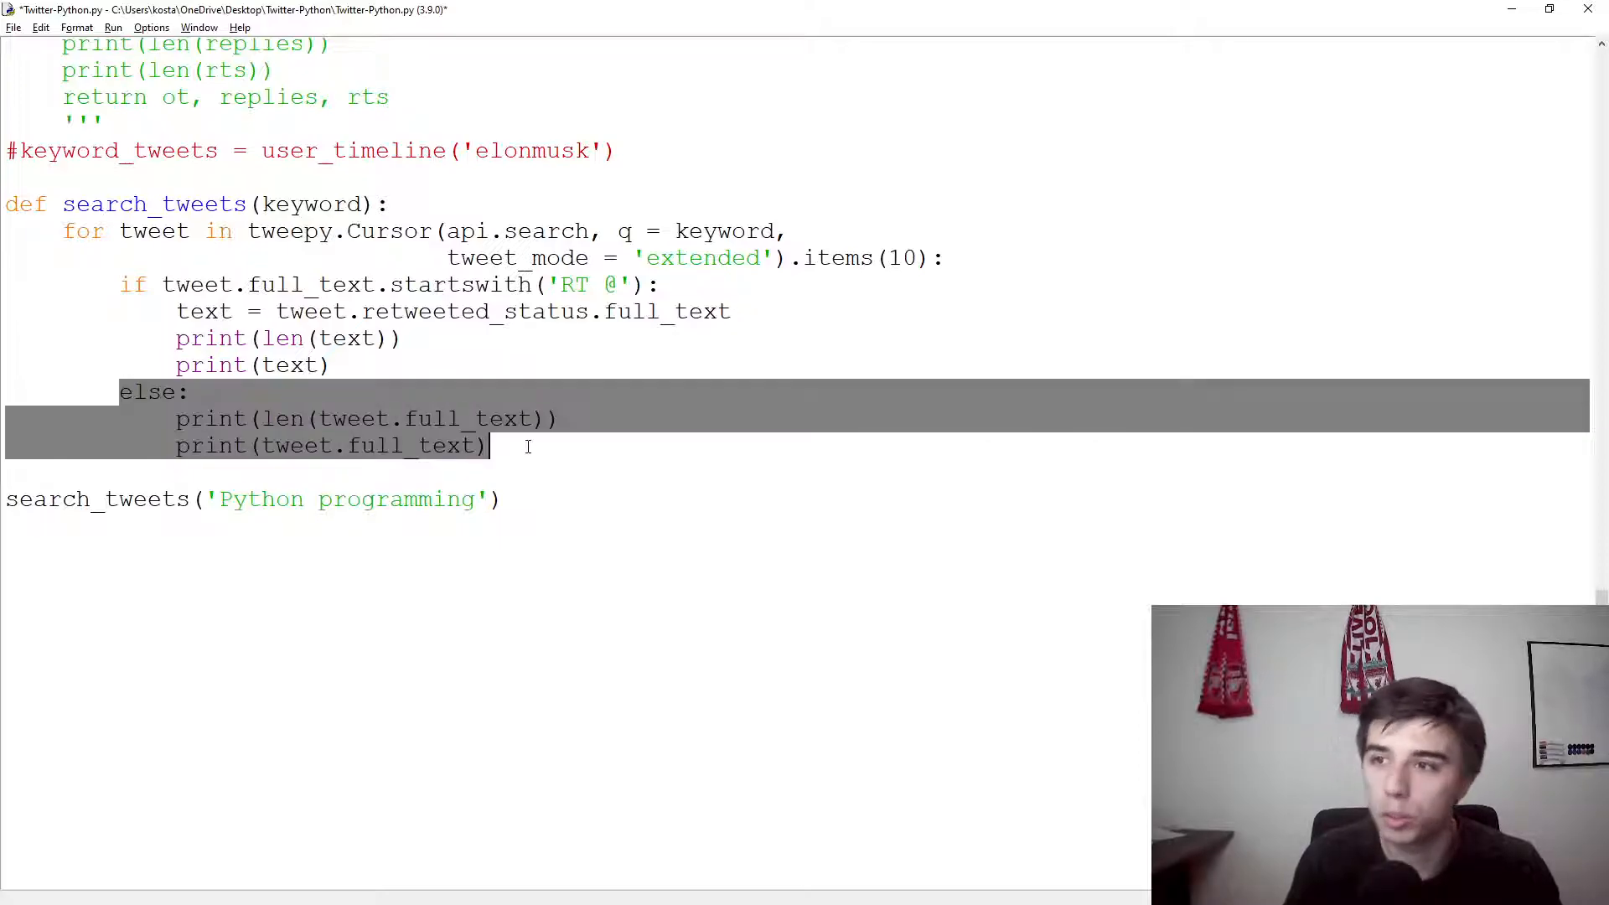
pyautogui.click(546, 445)
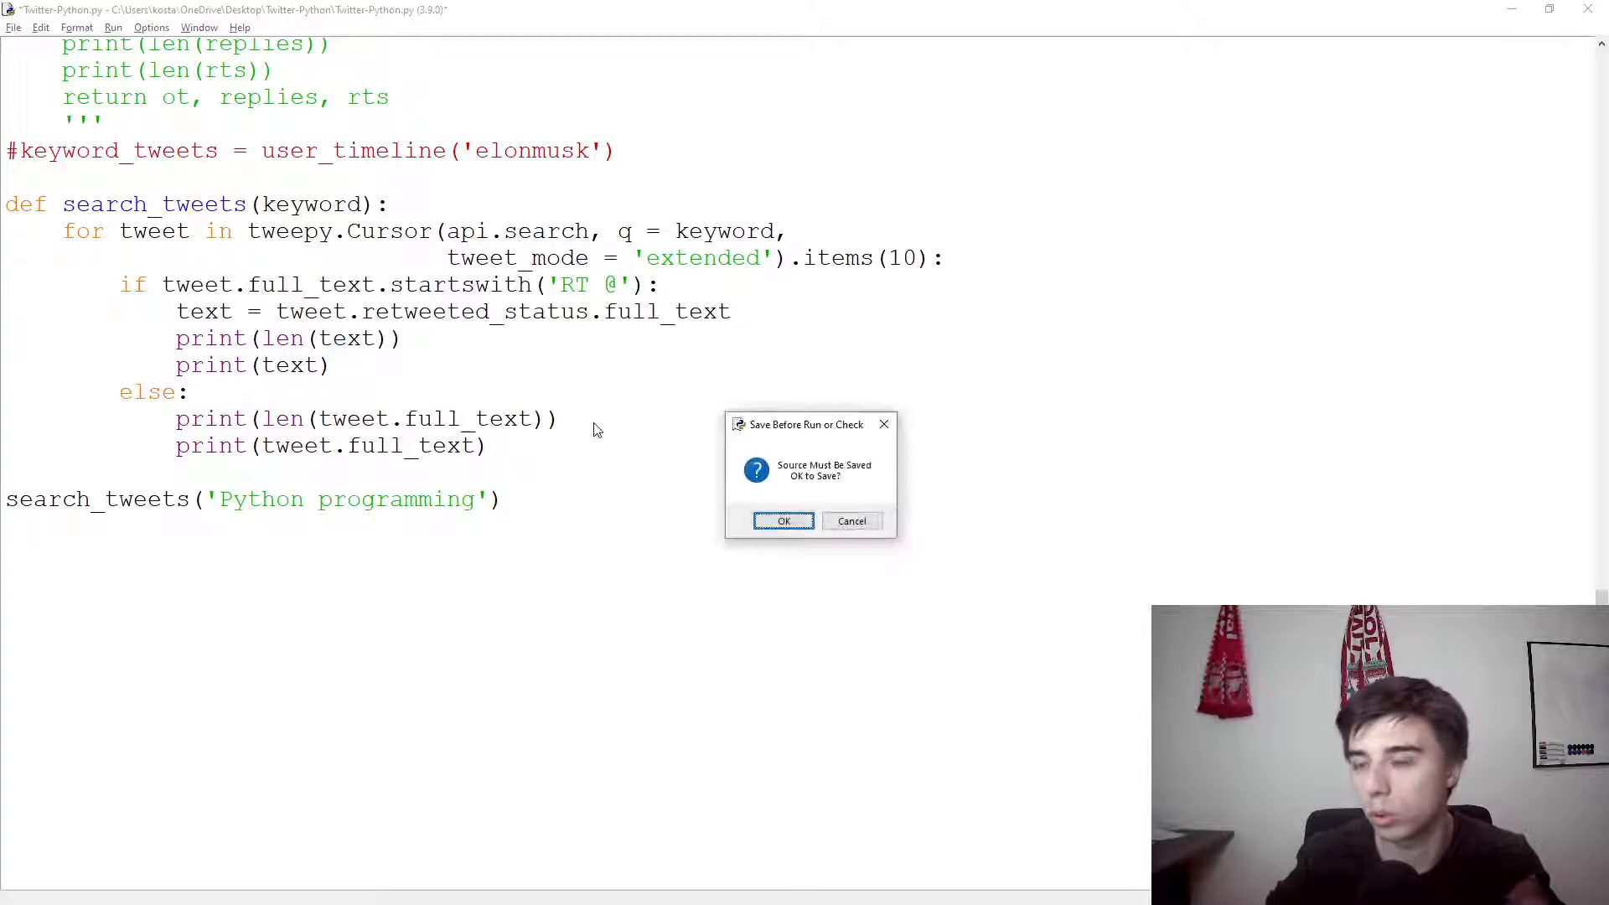
# Step: Save and run the script, reviewing the 10 untruncated tweet texts and lengths in the shell
pyautogui.click(783, 520)
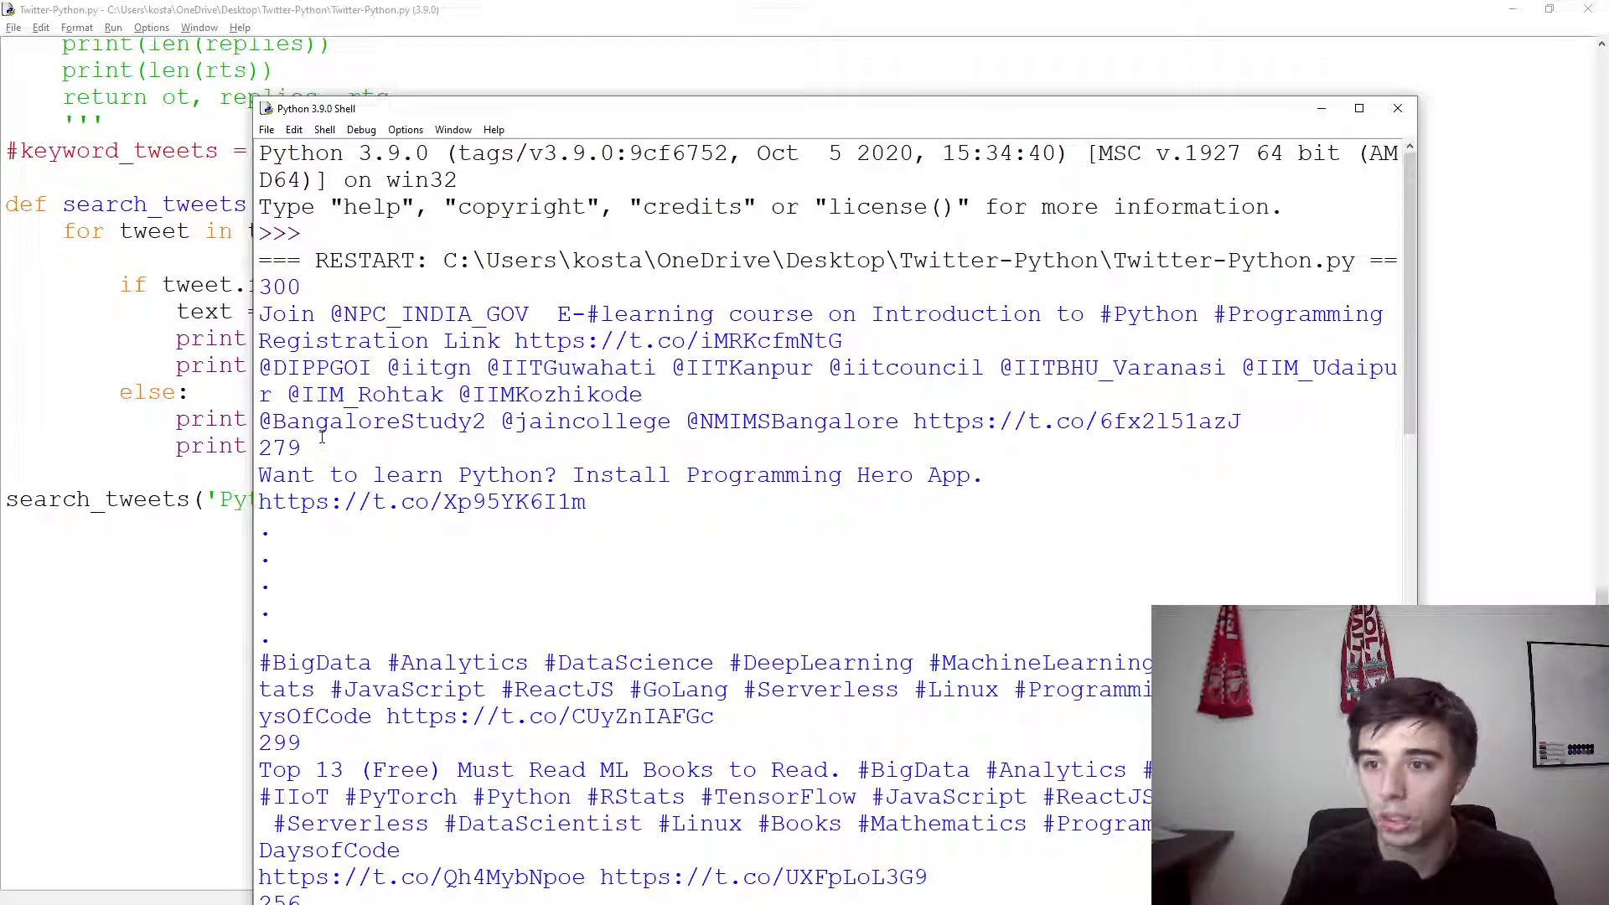
pyautogui.scroll(-3)
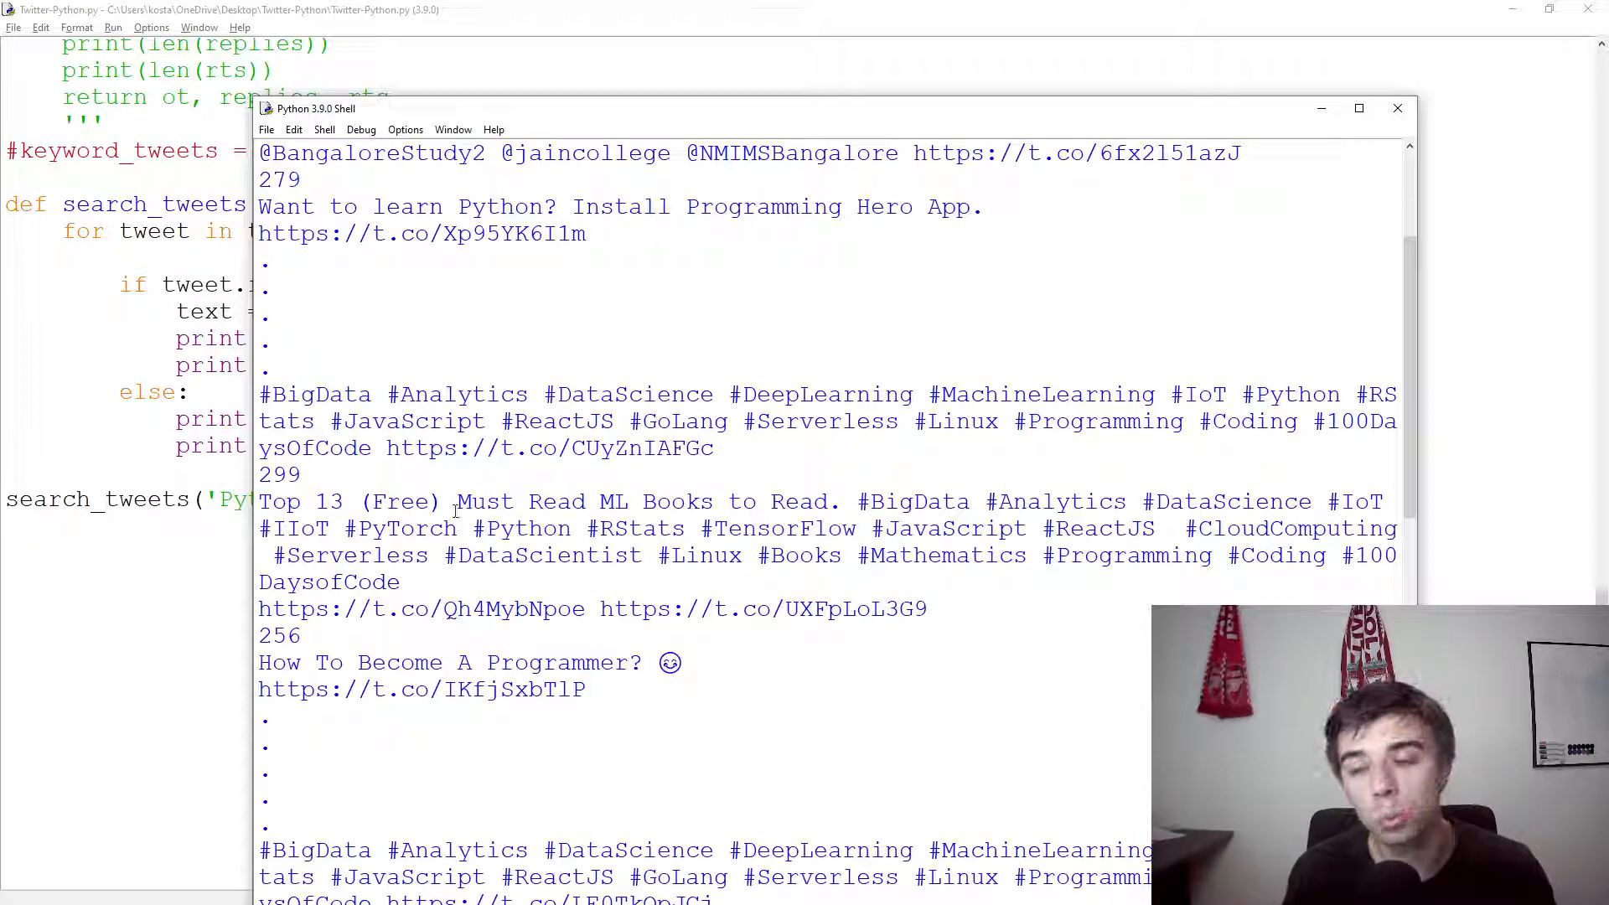
pyautogui.scroll(-3)
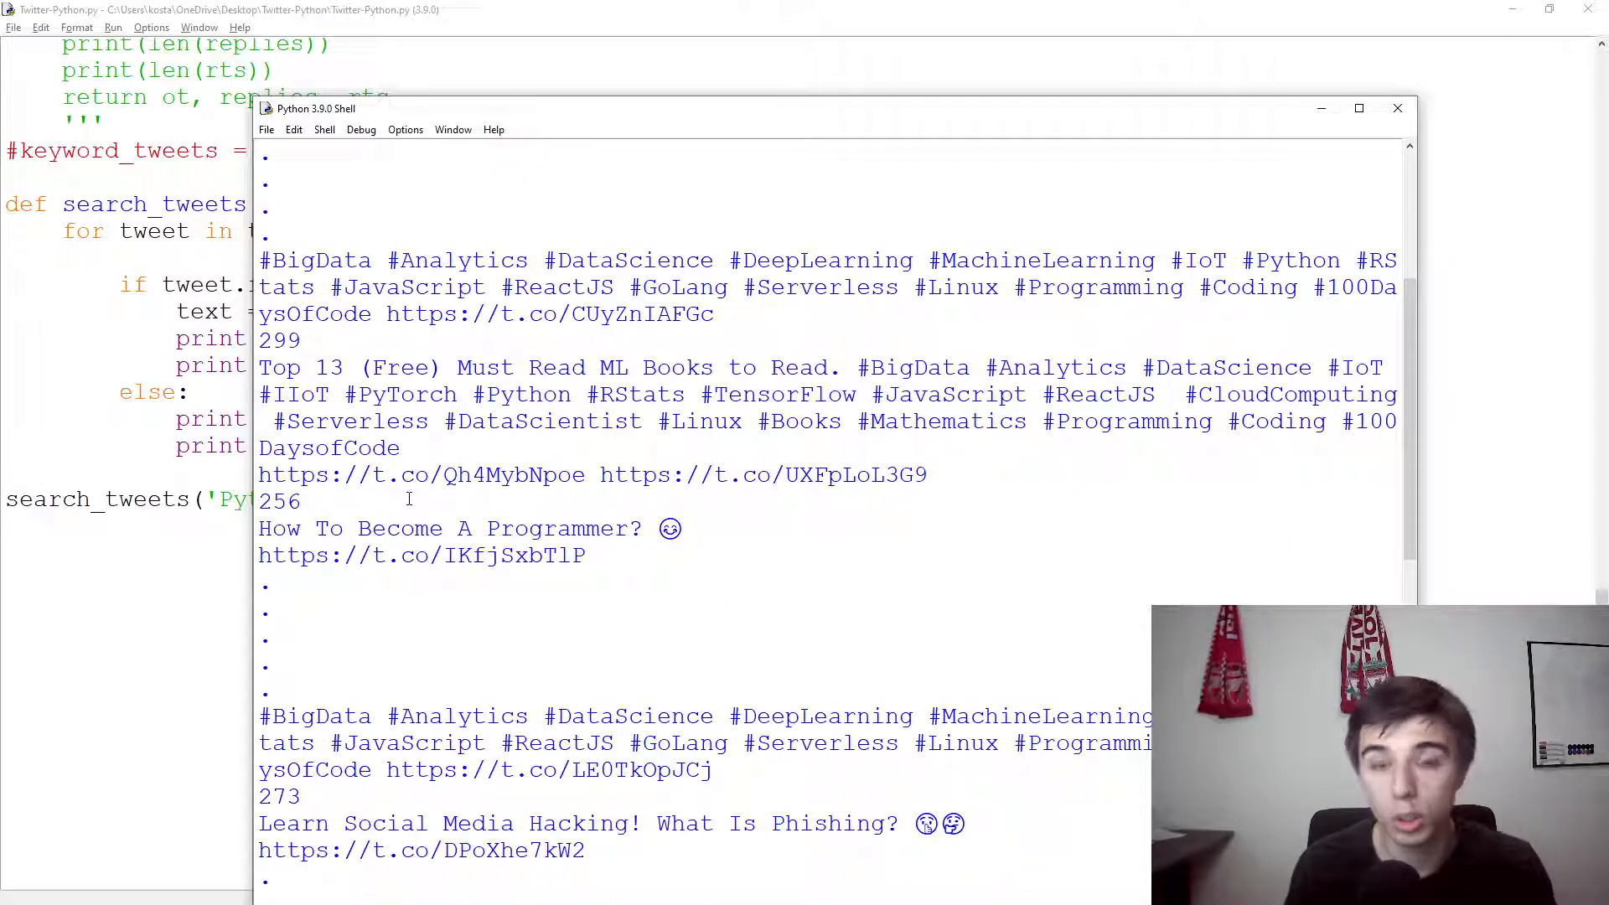
pyautogui.scroll(-3)
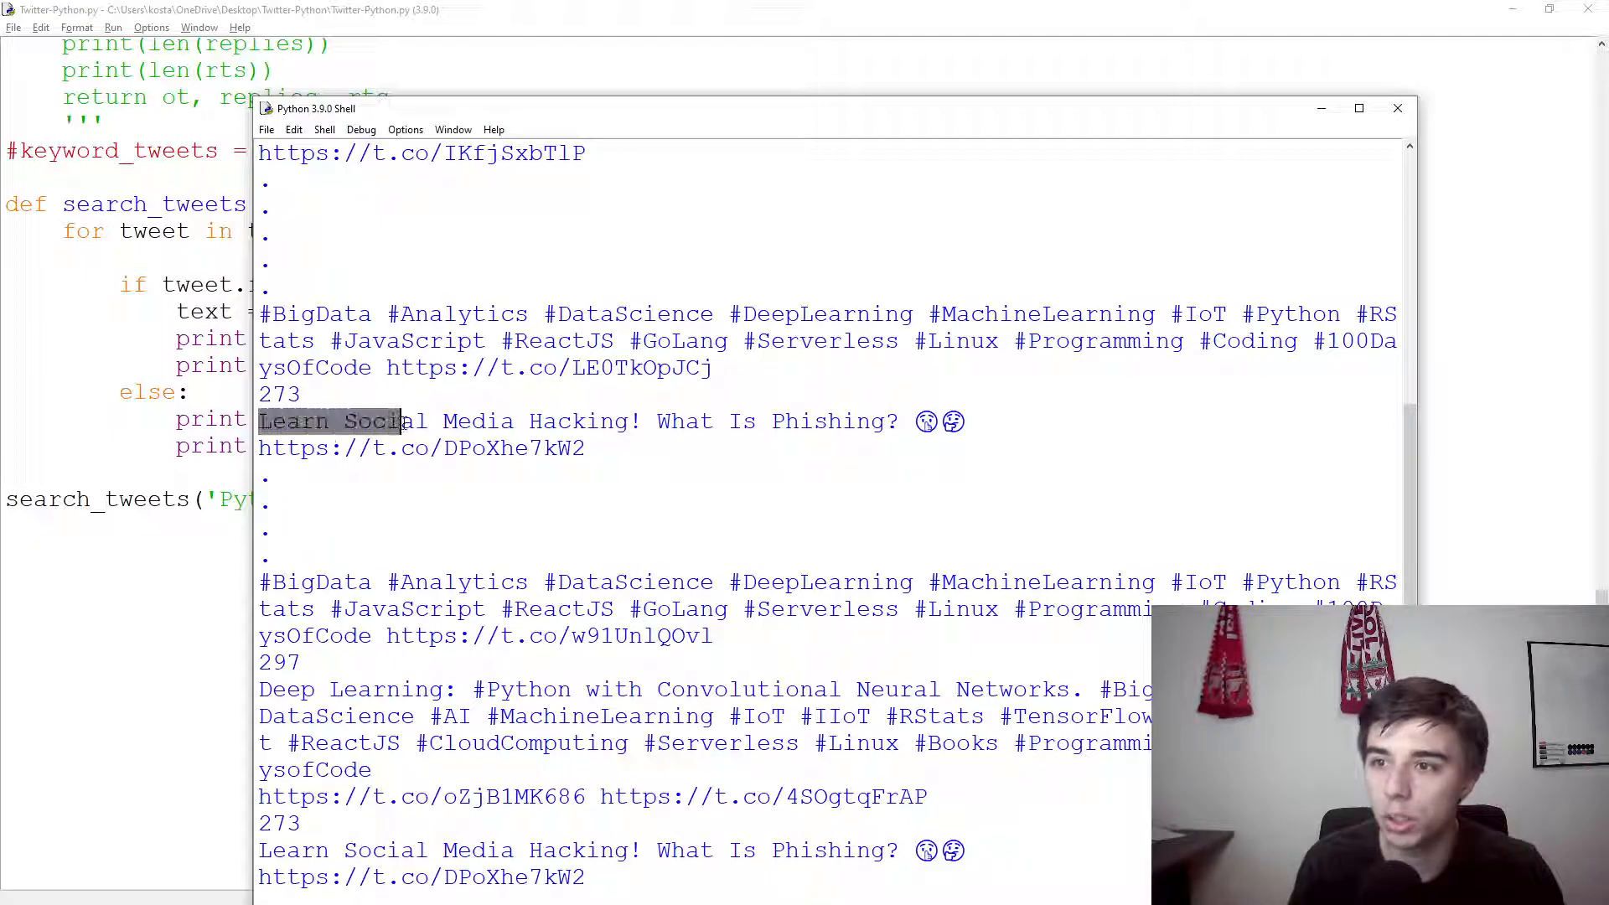
pyautogui.scroll(-3)
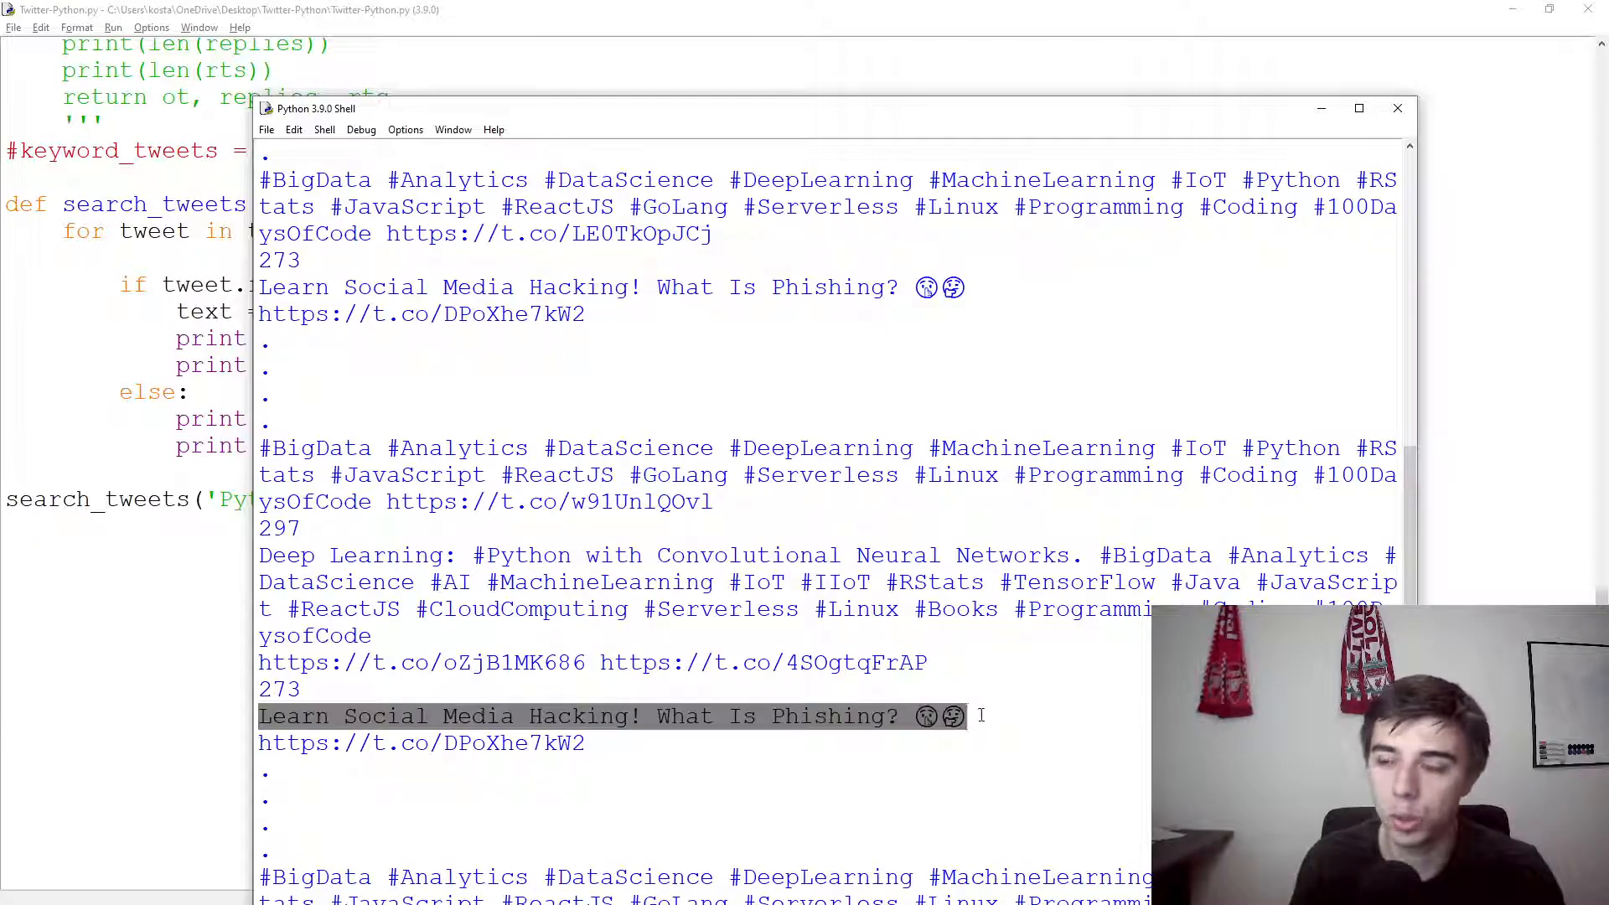
pyautogui.click(1009, 694)
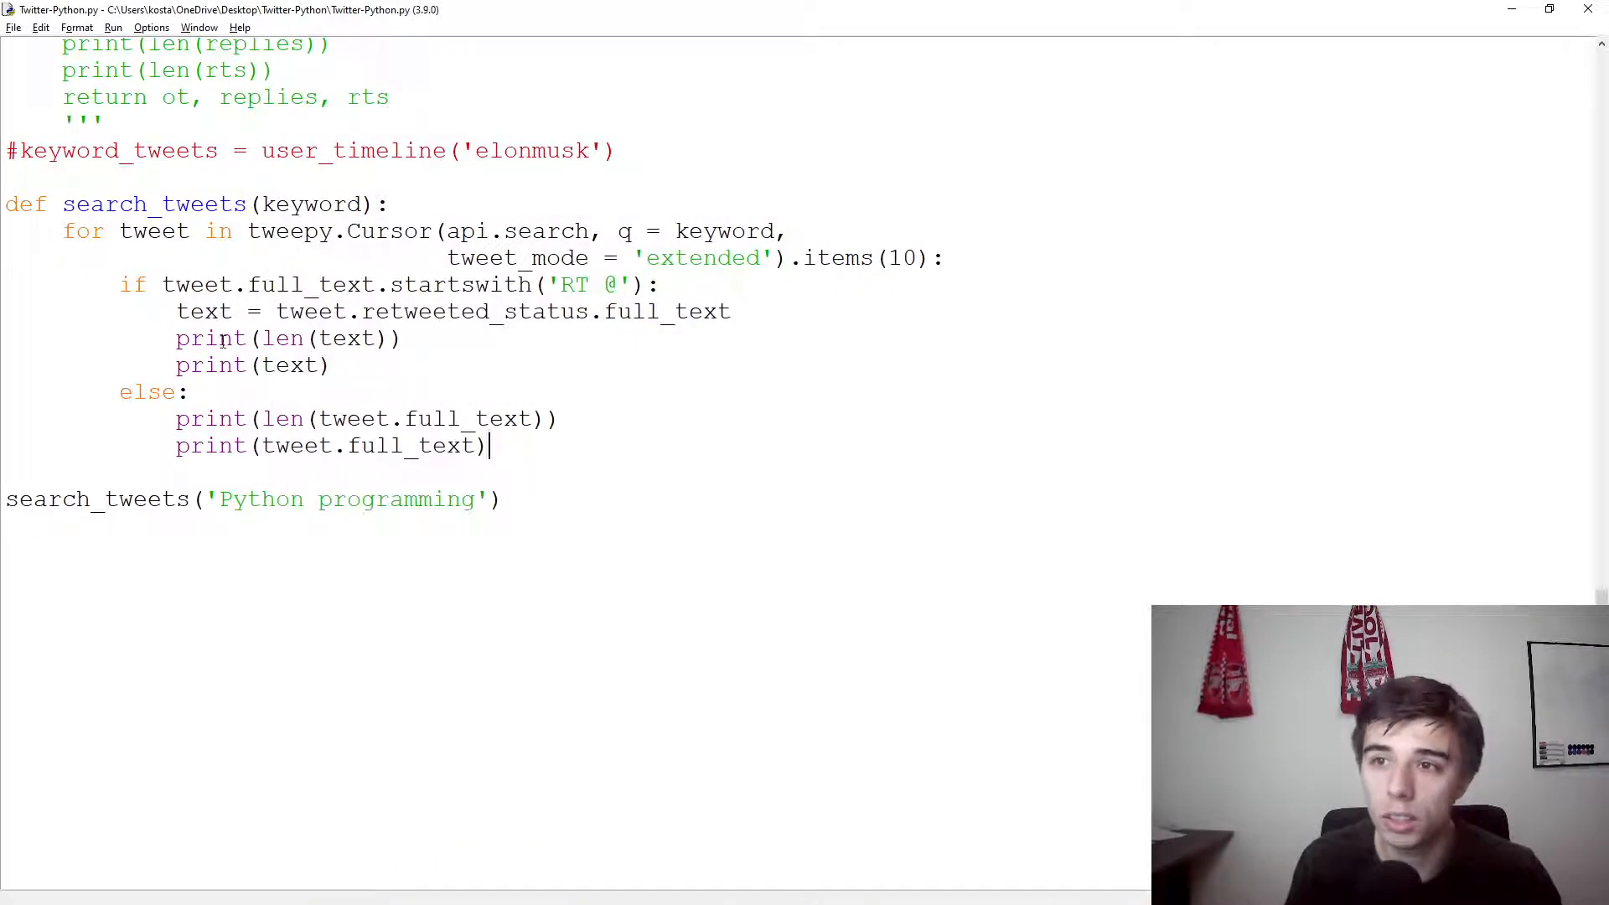
pyautogui.doubleClick(203, 312)
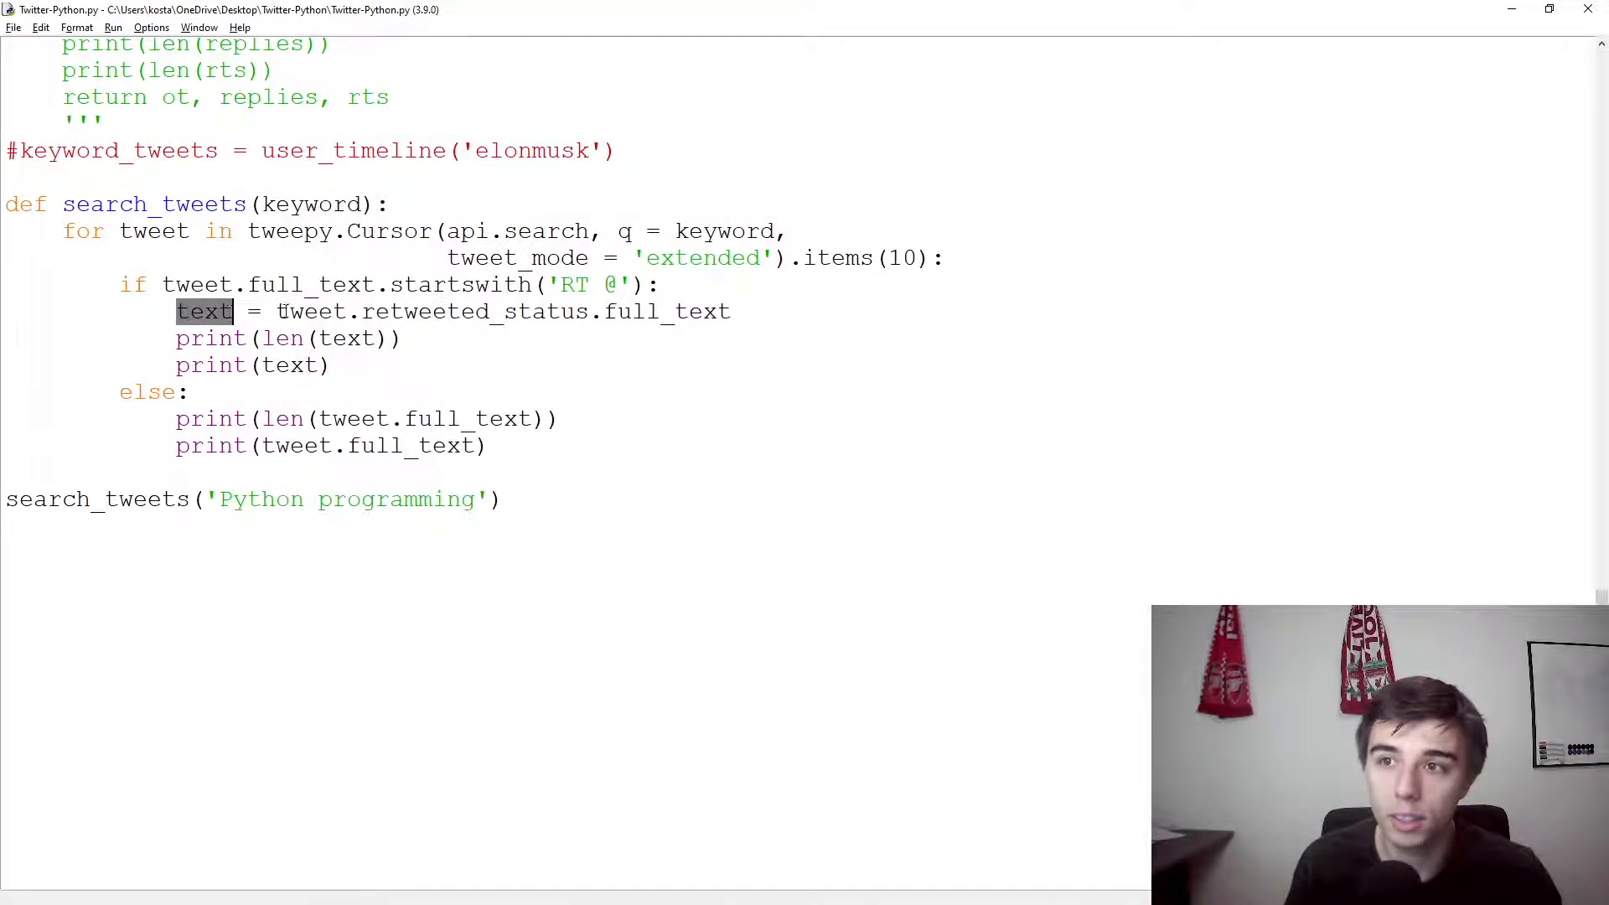
pyautogui.write("''")
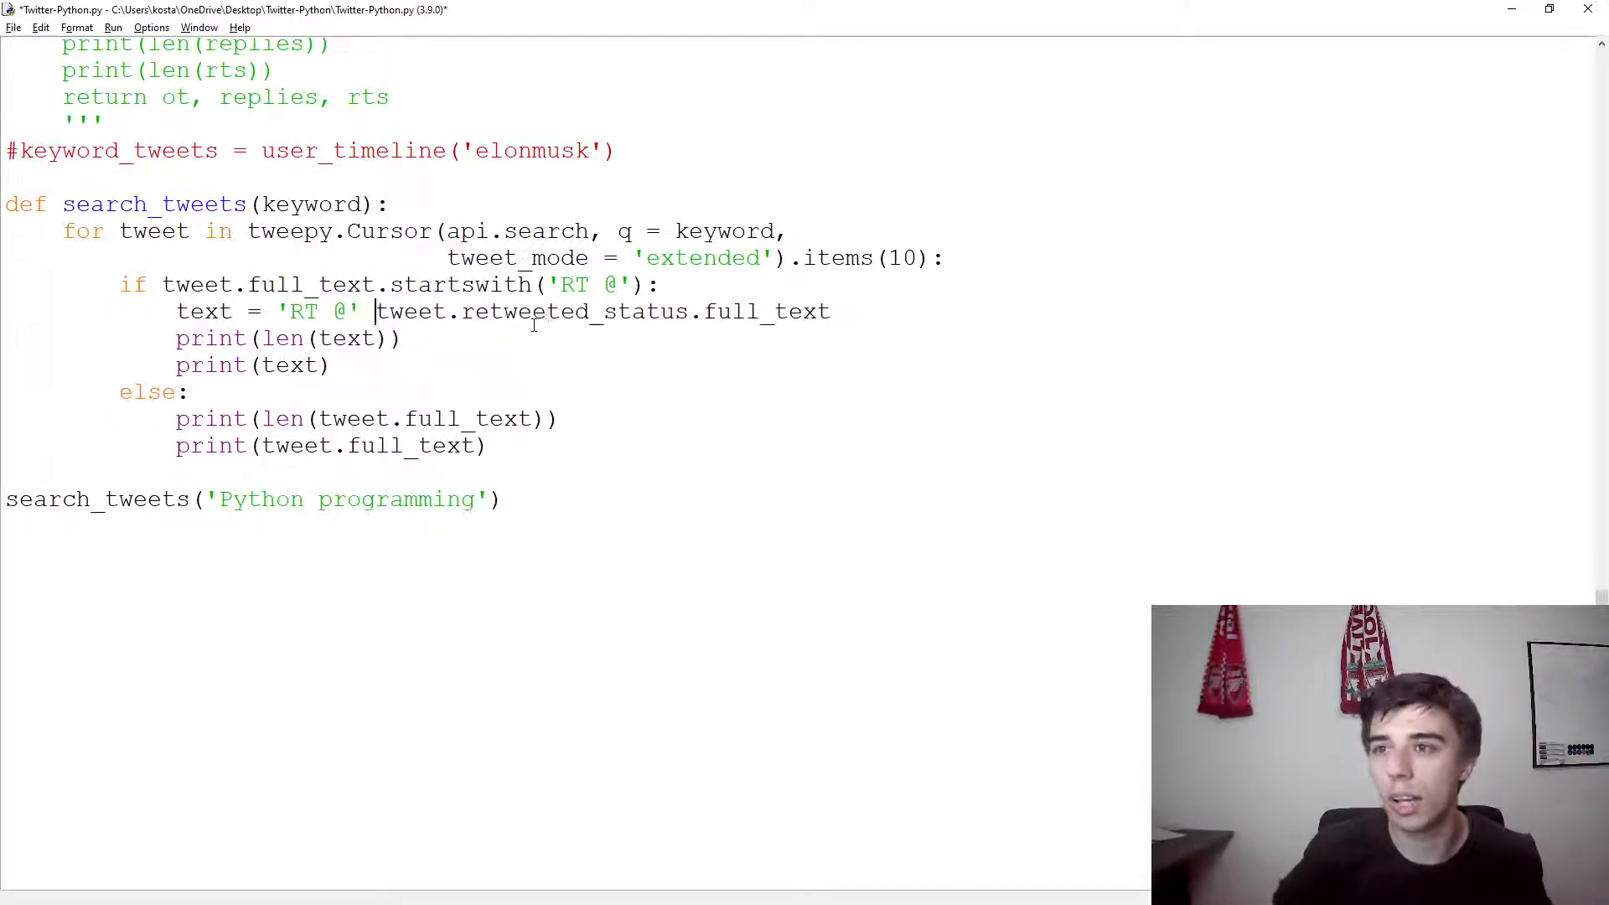
pyautogui.press('Backspace')
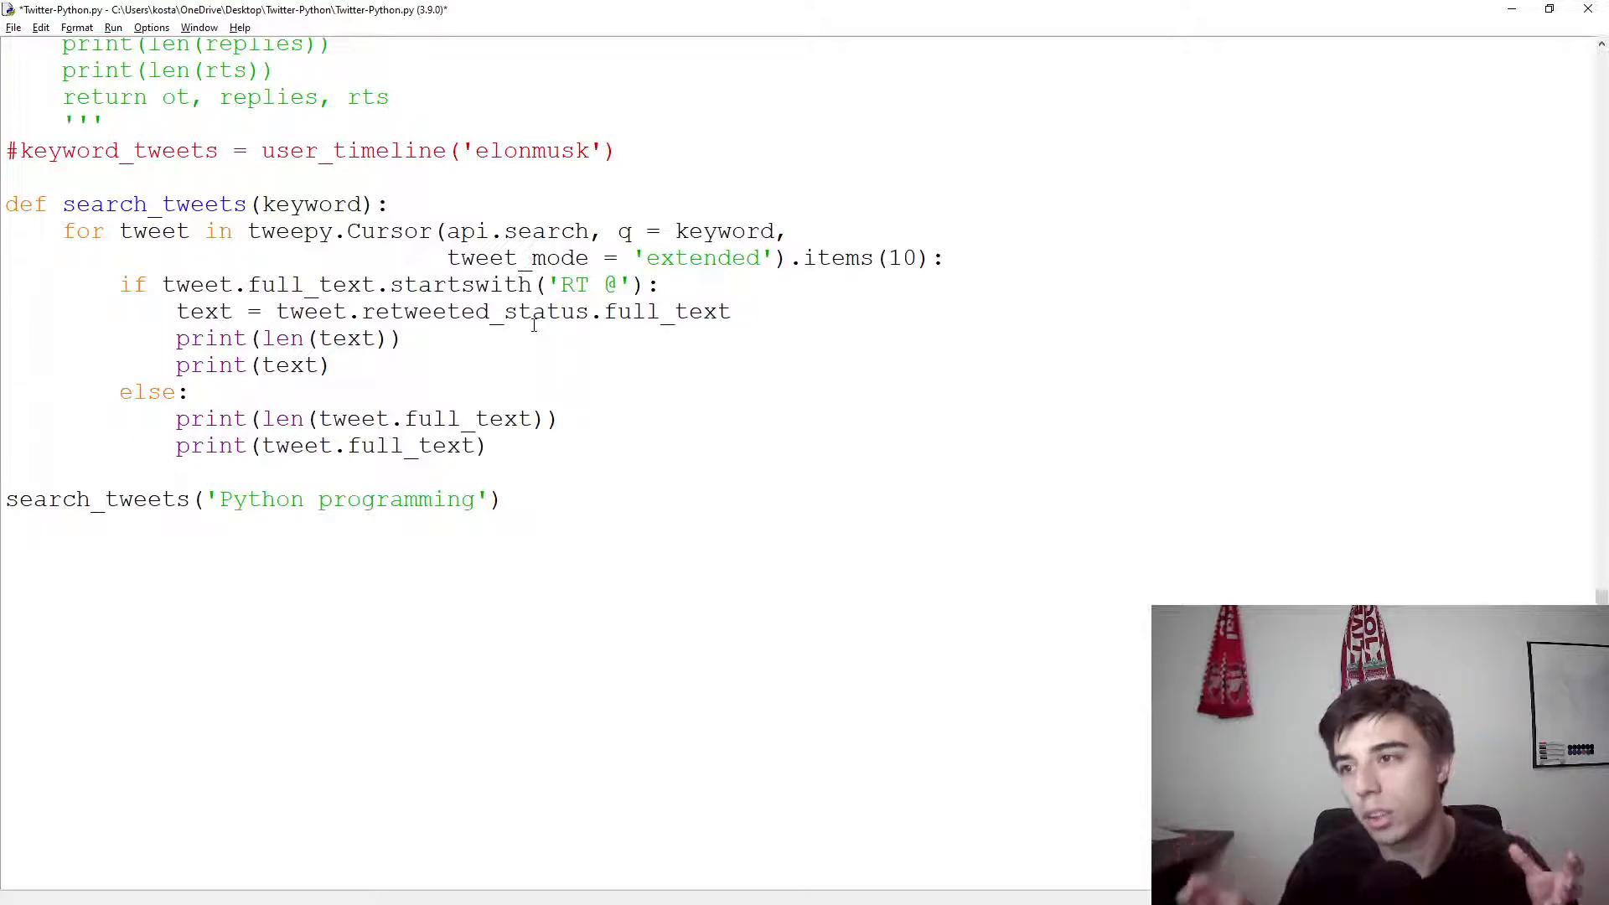
pyautogui.click(276, 312)
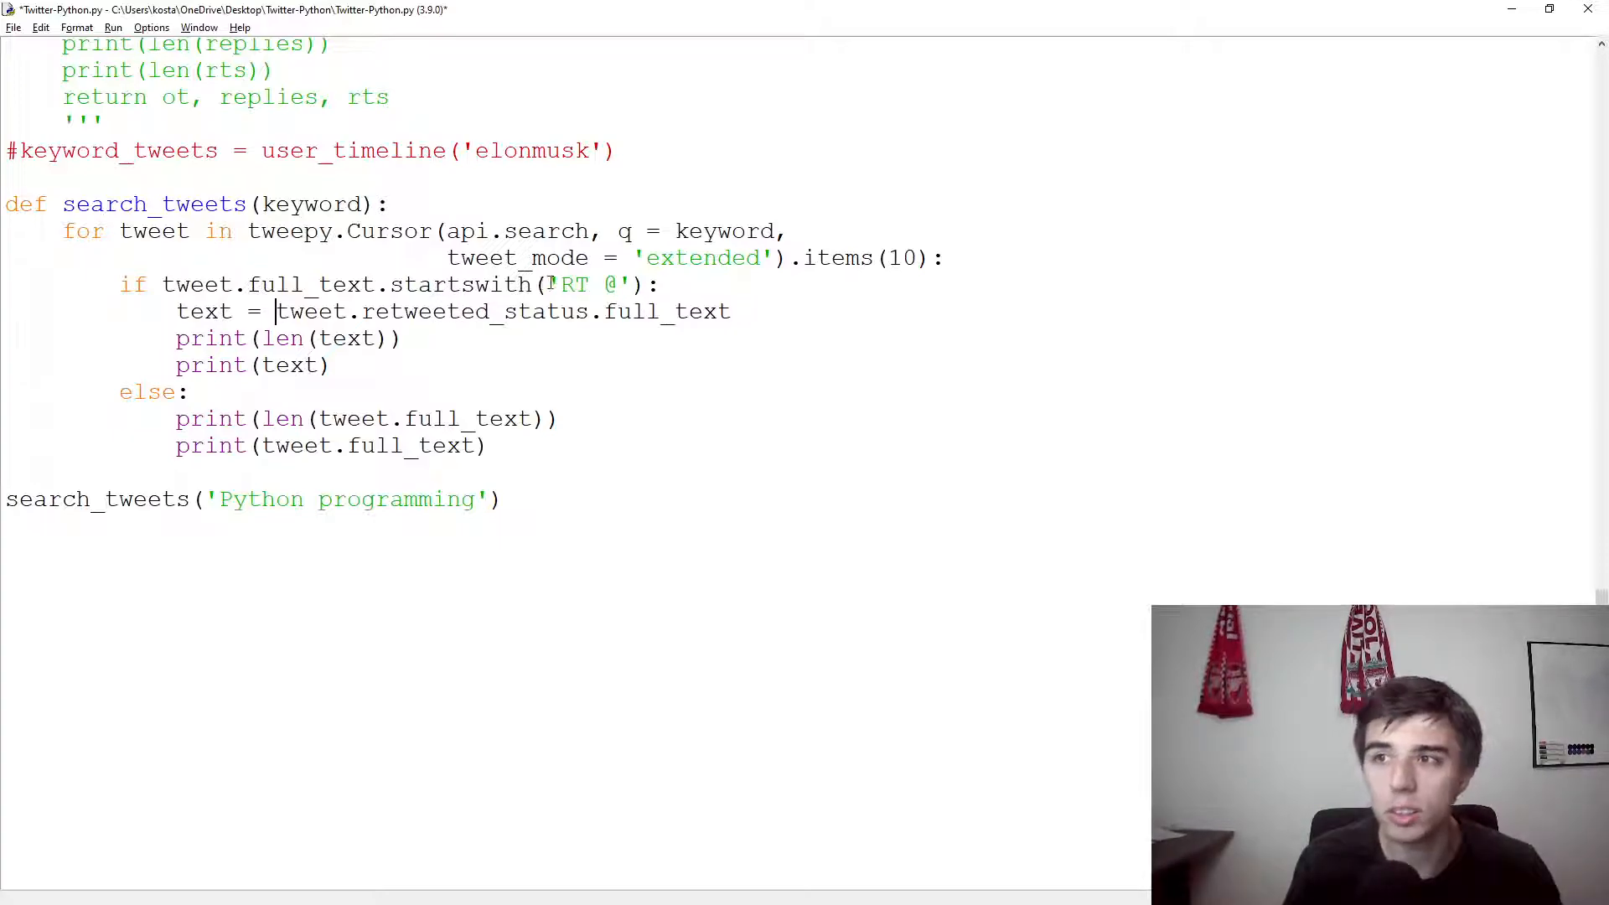
pyautogui.doubleClick(570, 285)
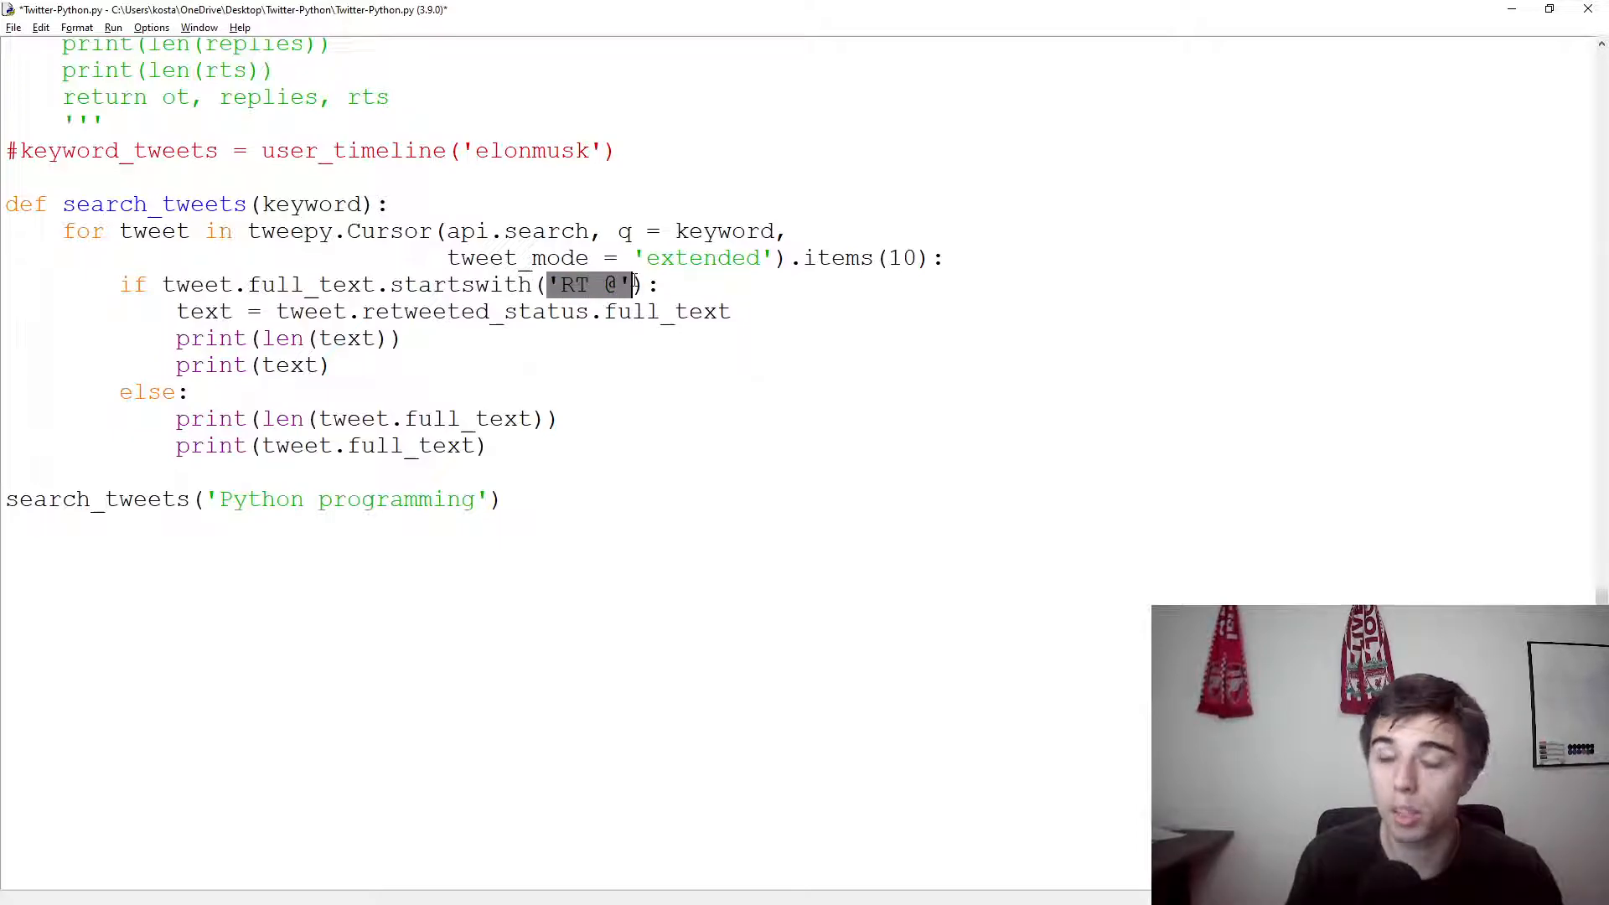
pyautogui.click(671, 464)
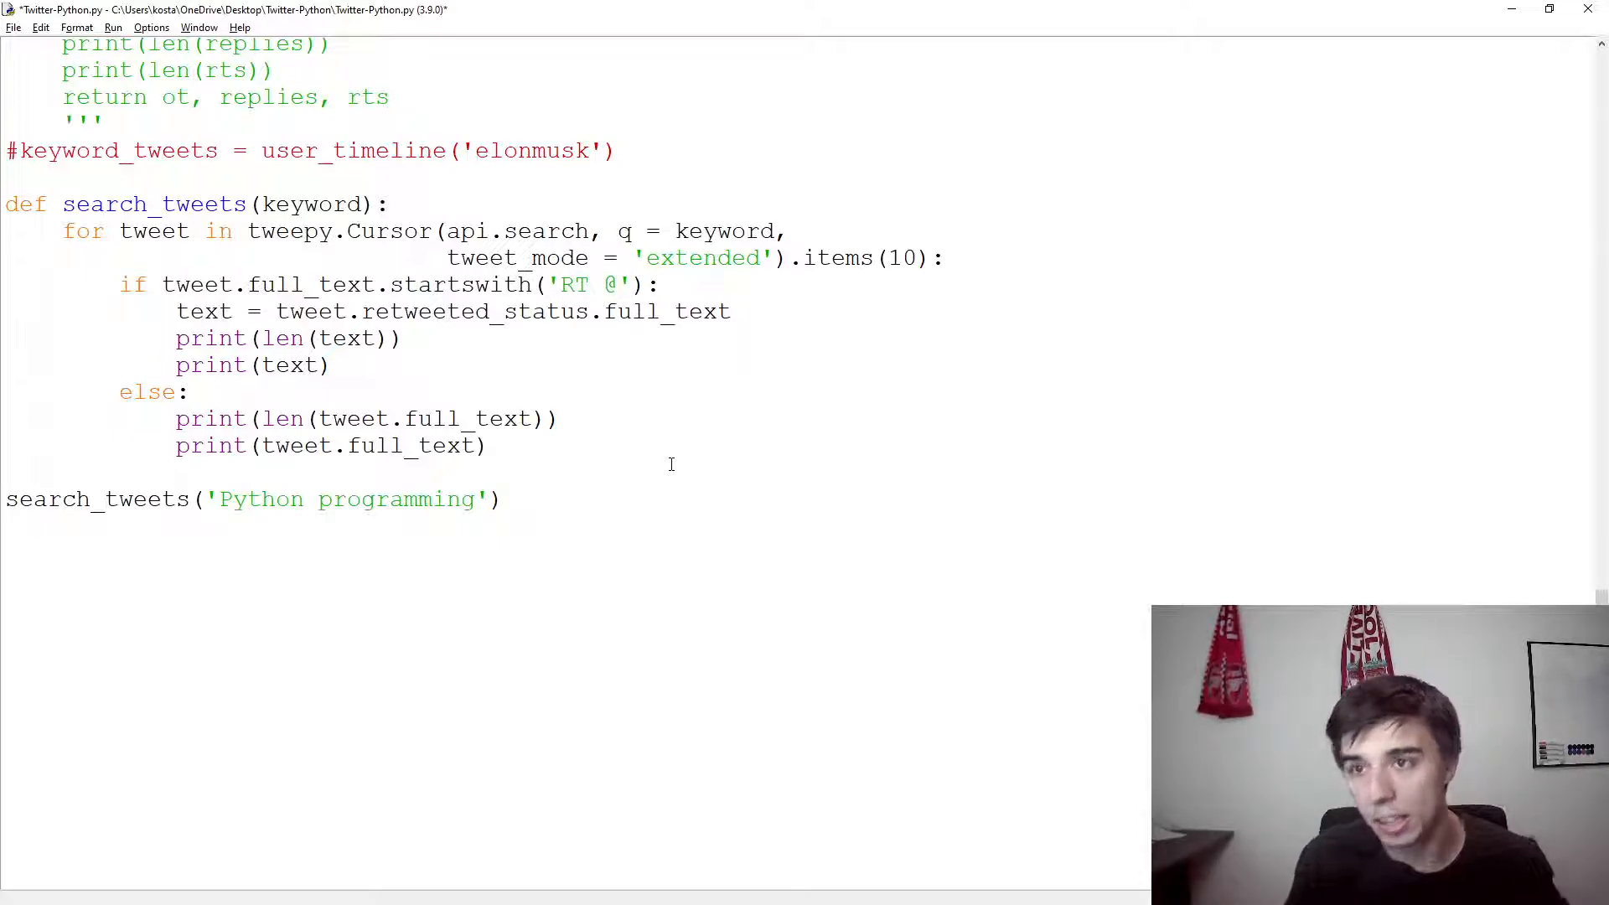
pyautogui.doubleClick(155, 203)
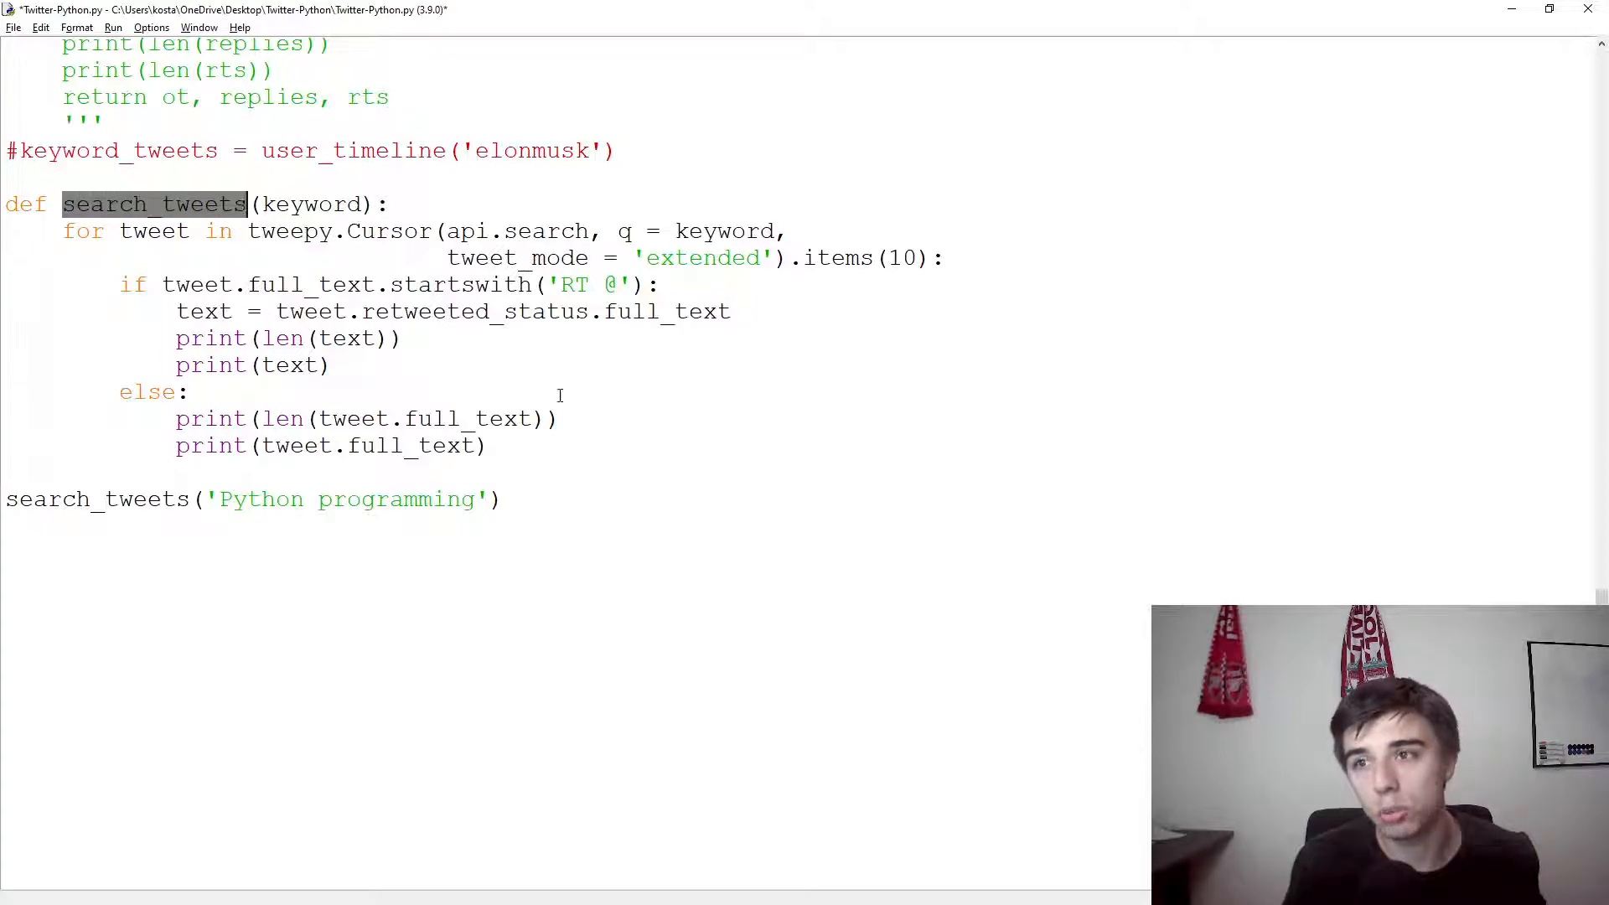
pyautogui.click(189, 393)
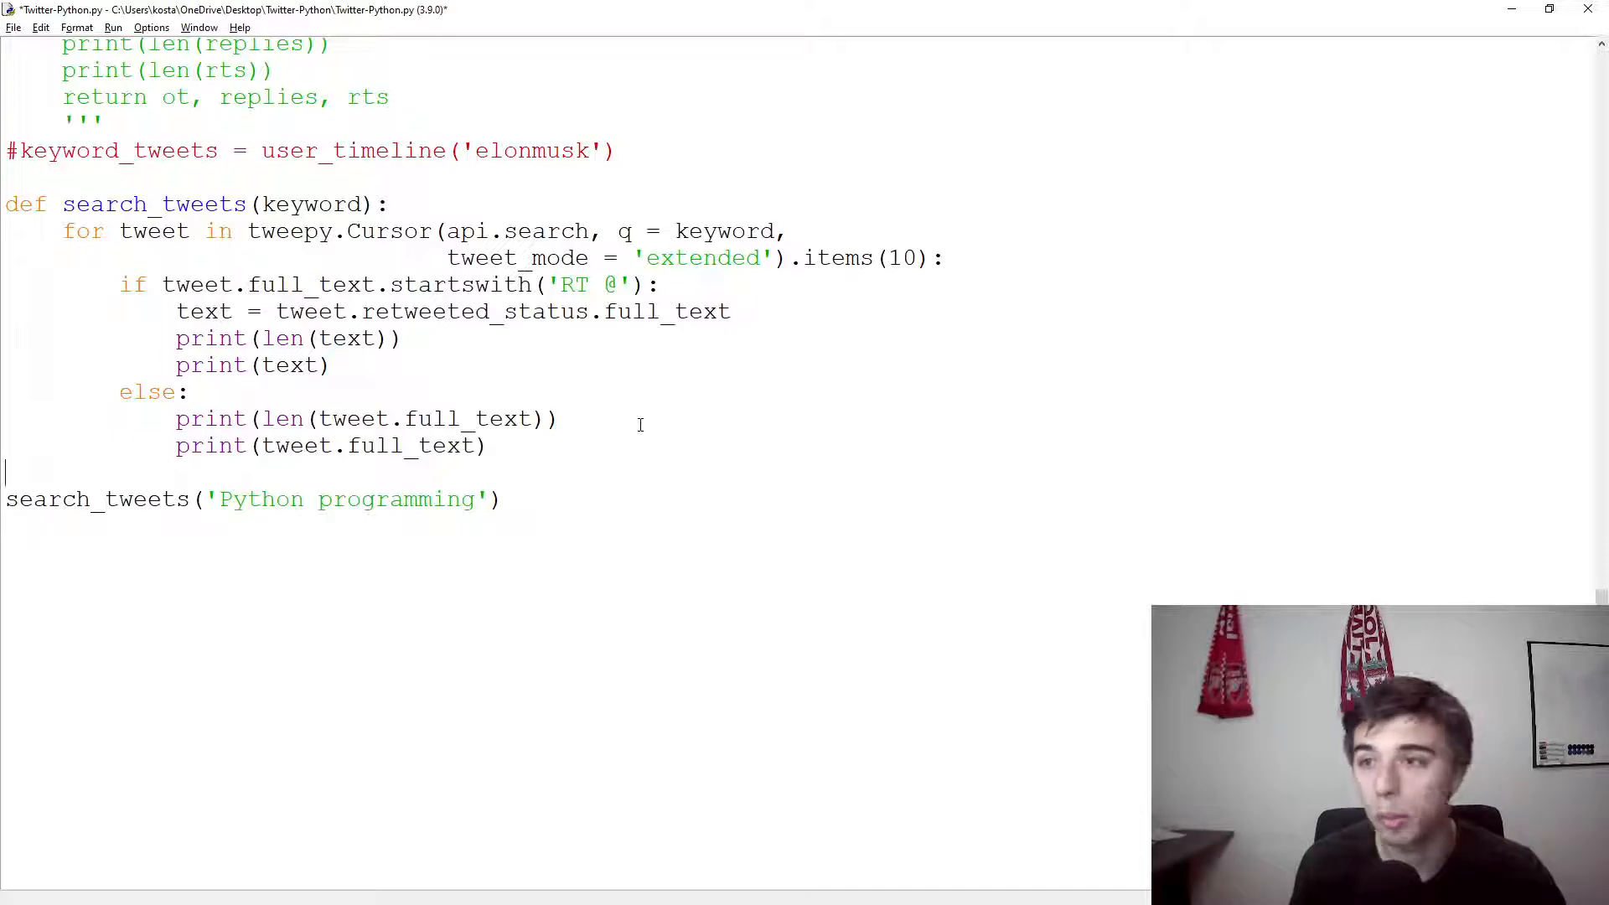
pyautogui.moveTo(584, 468)
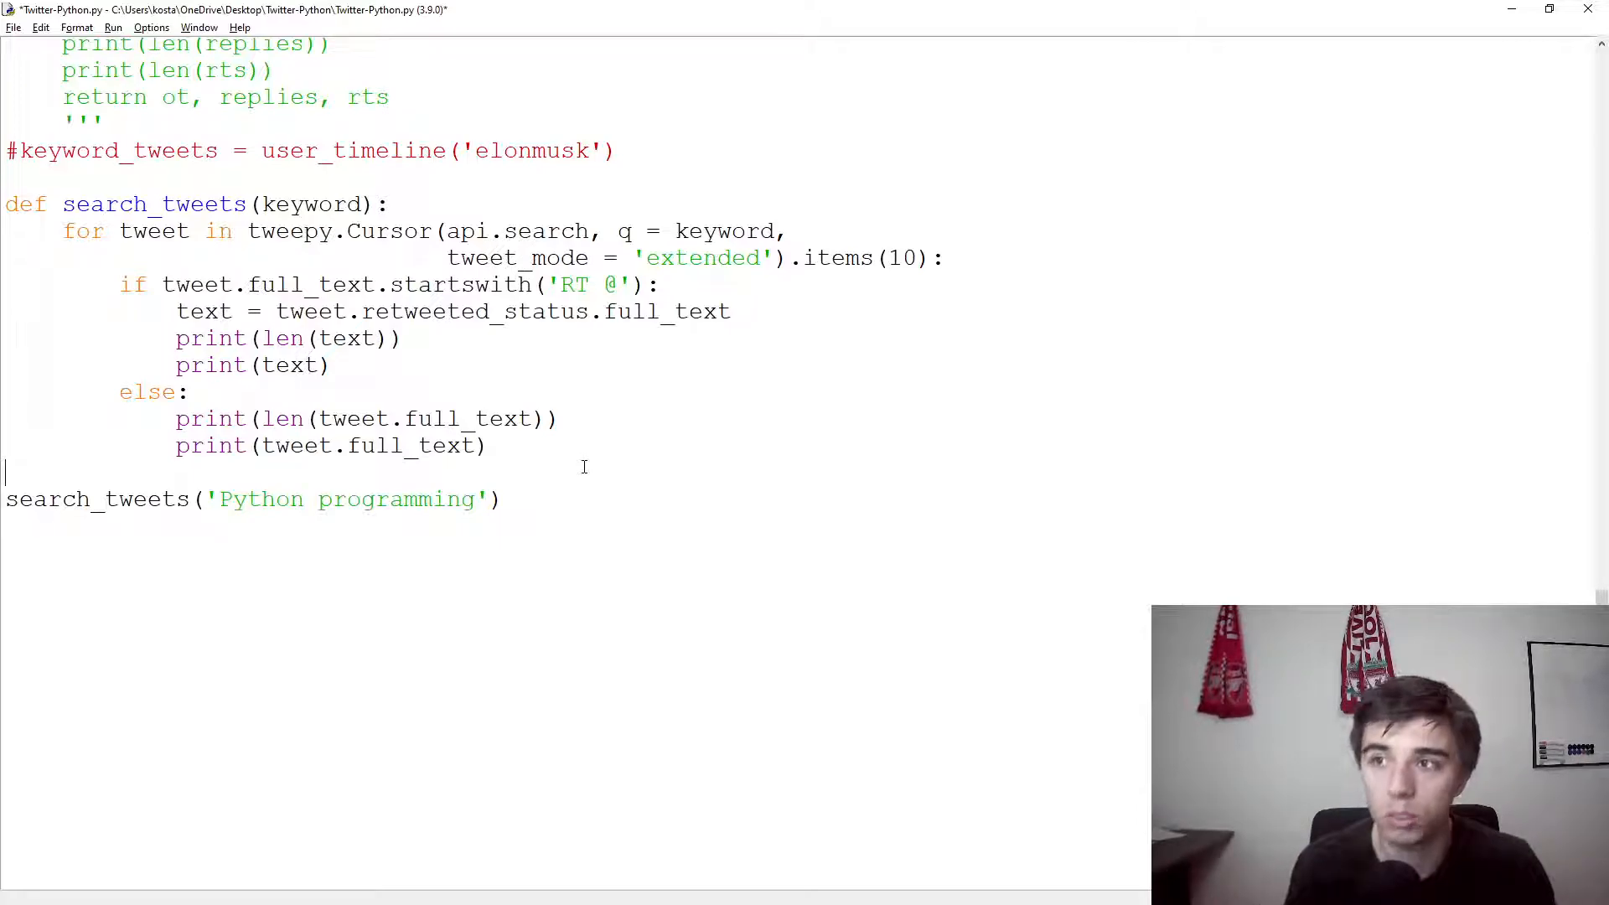
pyautogui.click(523, 500)
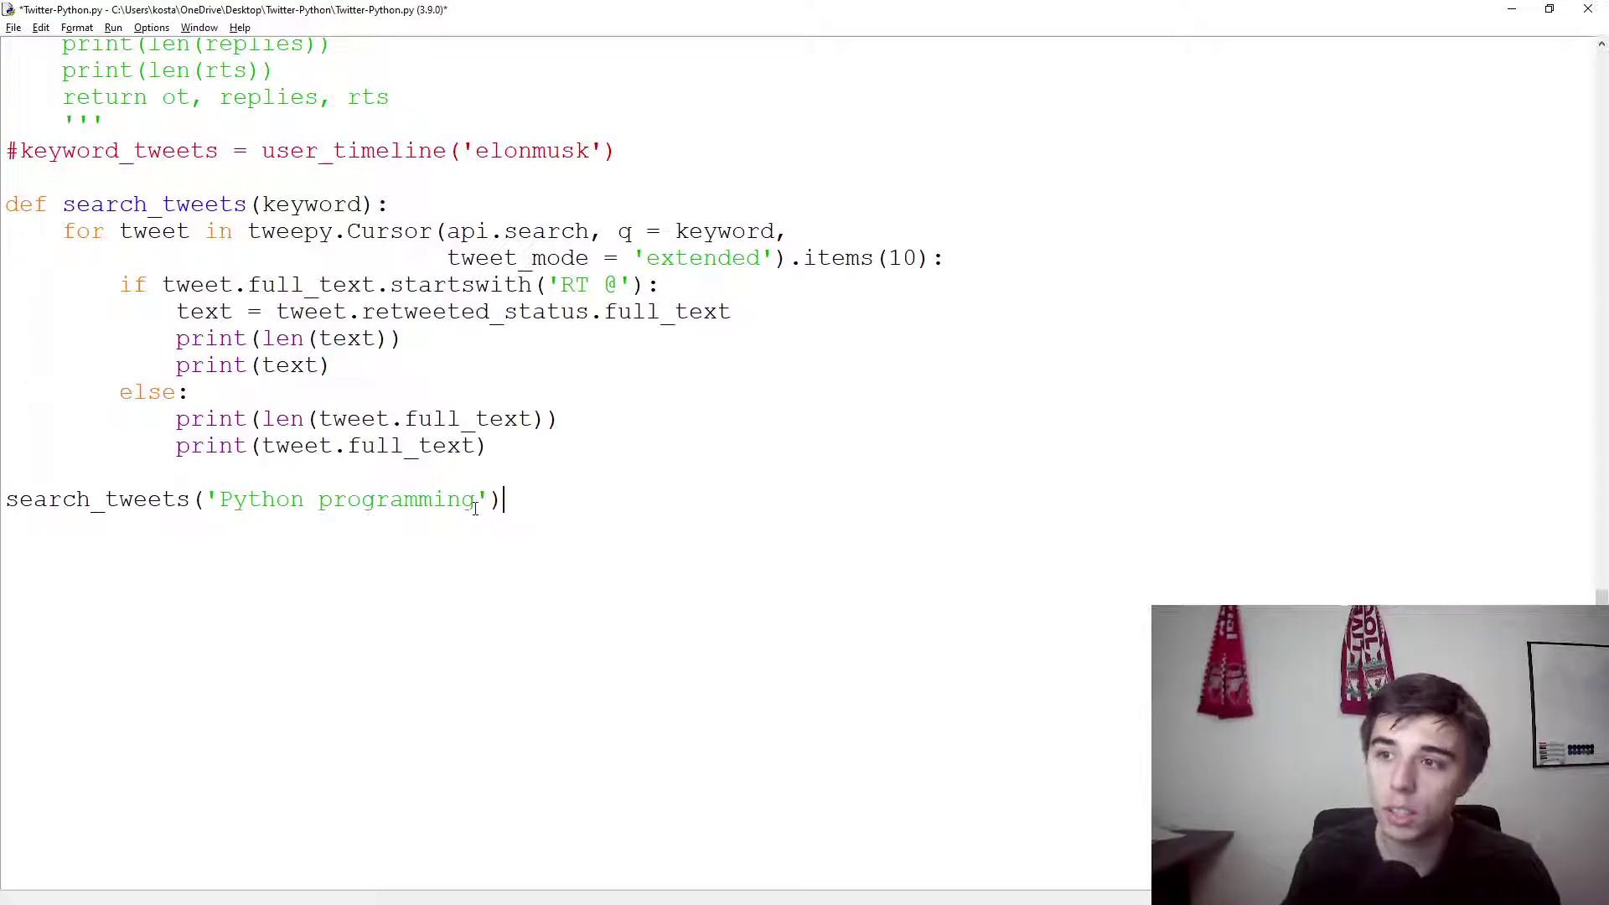
pyautogui.moveTo(547, 503)
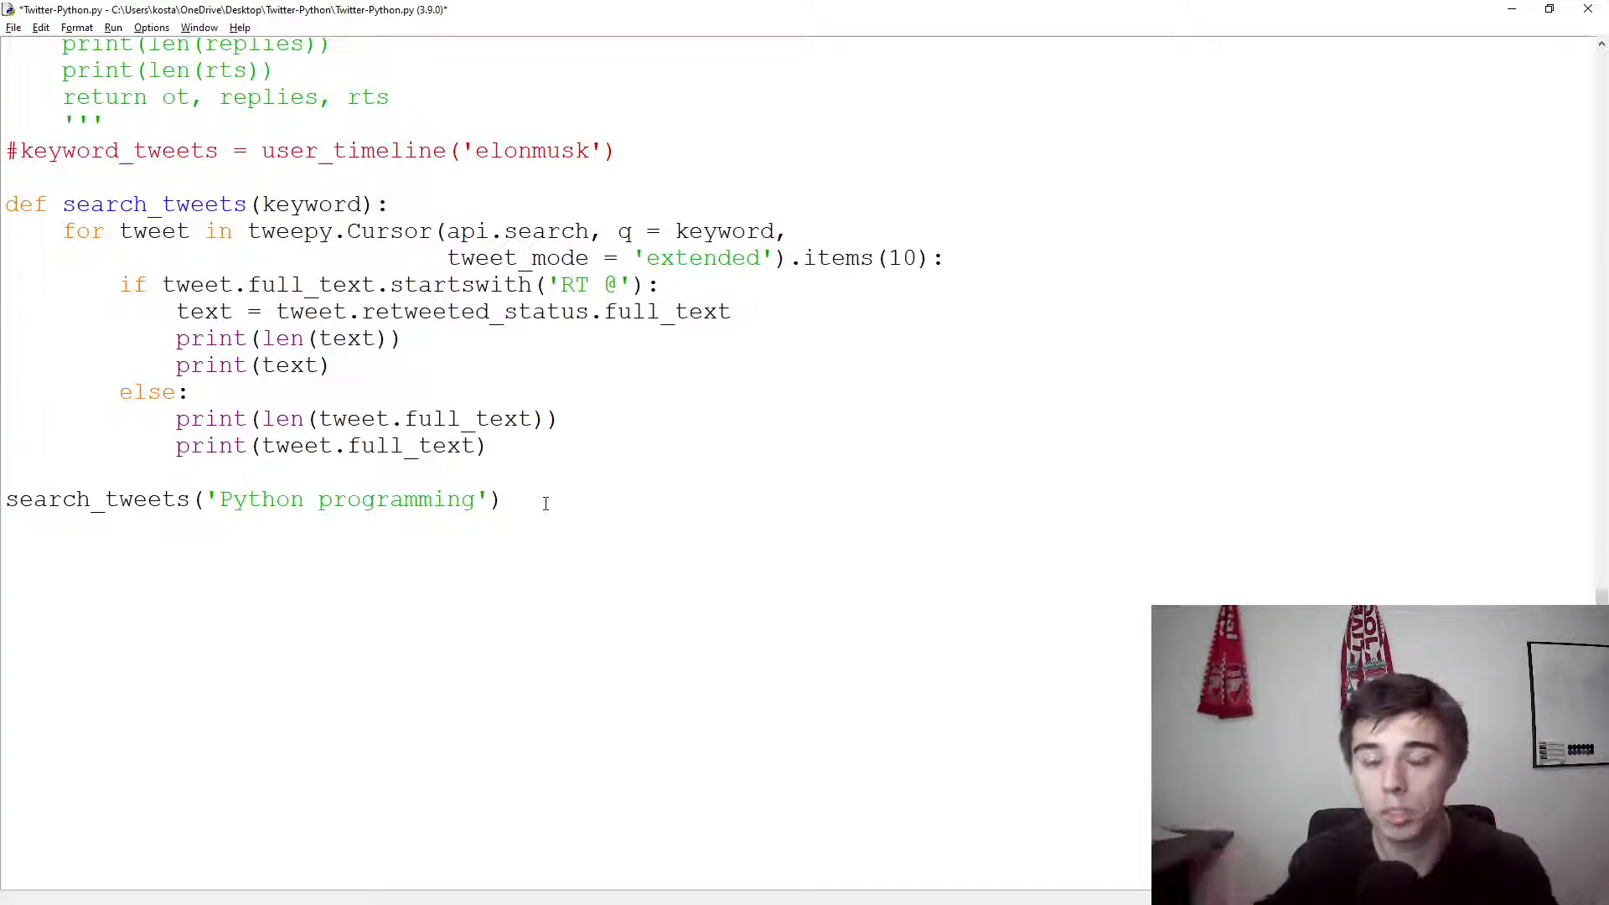
pyautogui.click(503, 499)
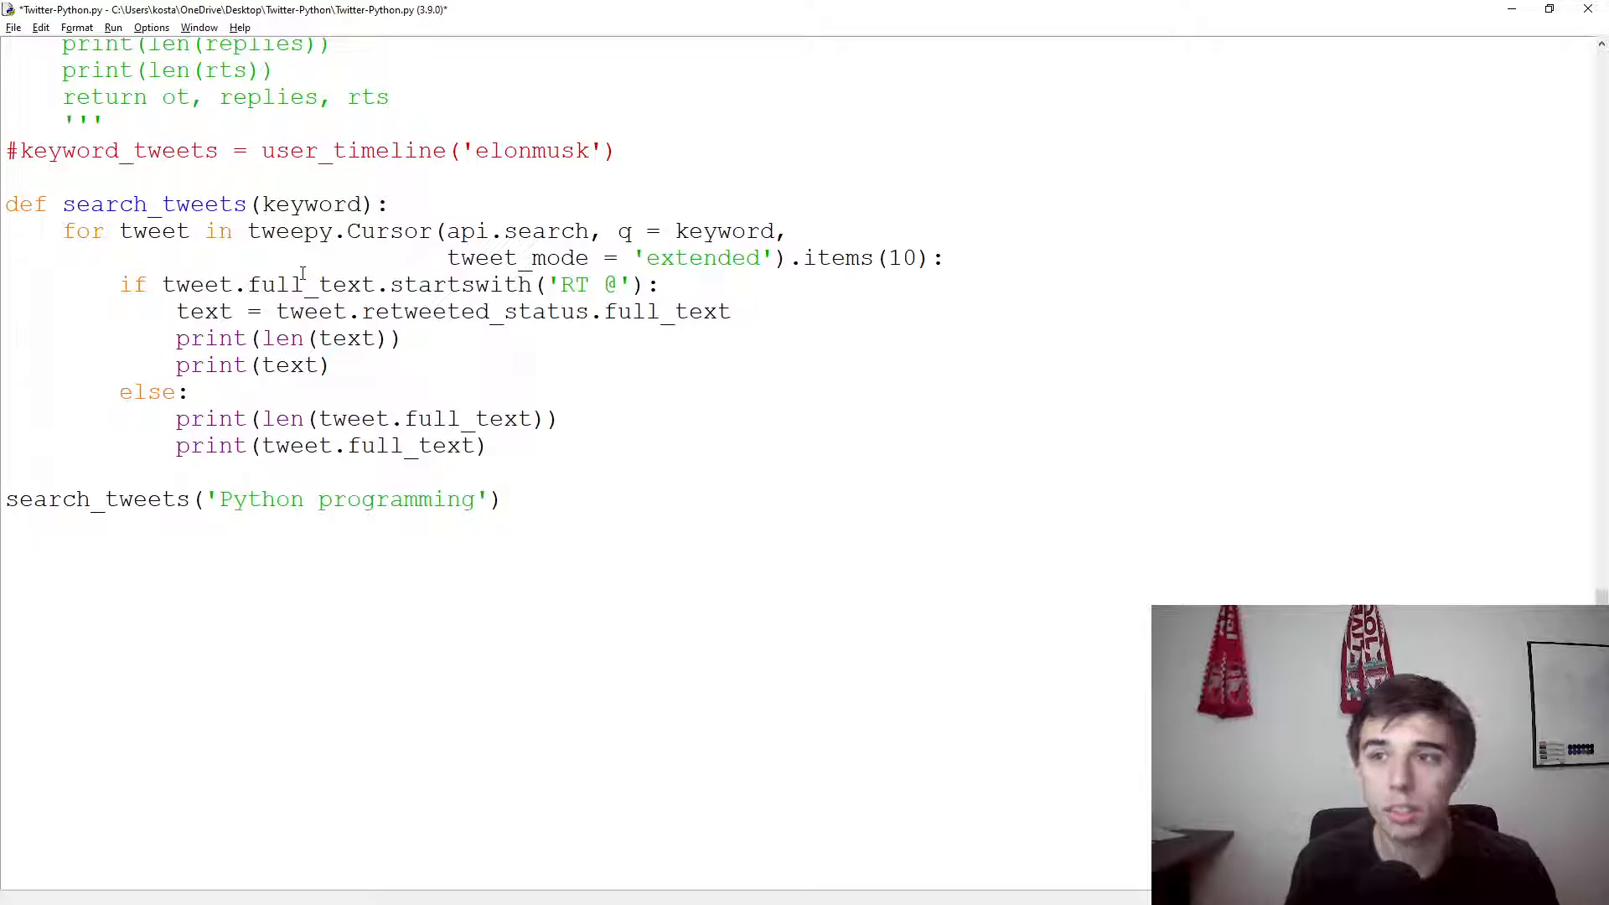
pyautogui.moveTo(390, 324)
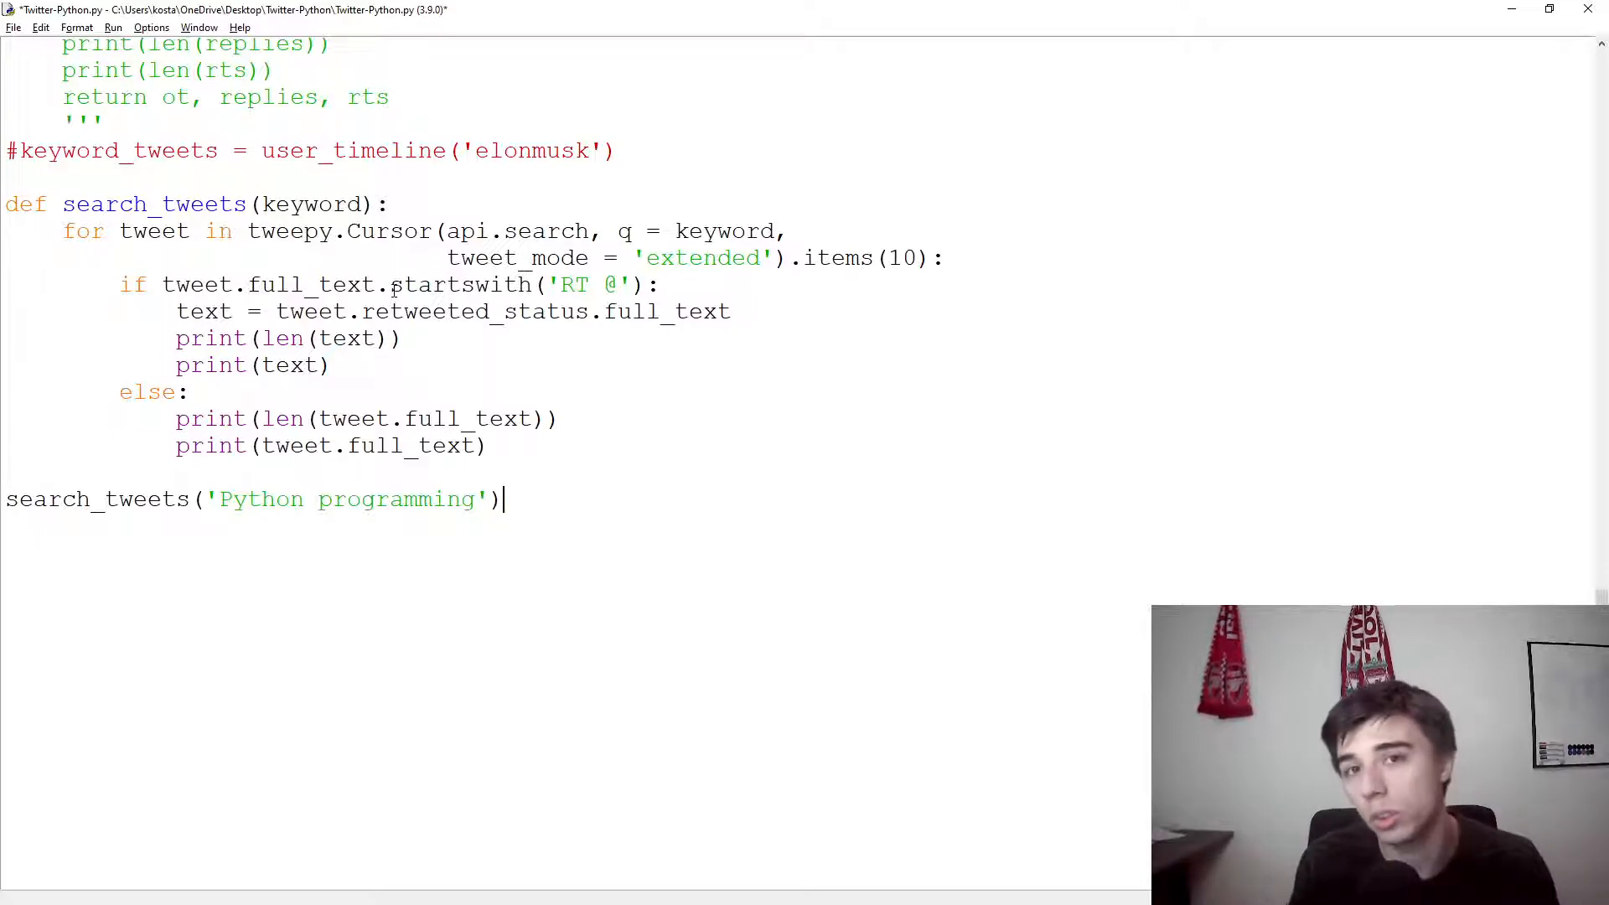
pyautogui.moveTo(788, 473)
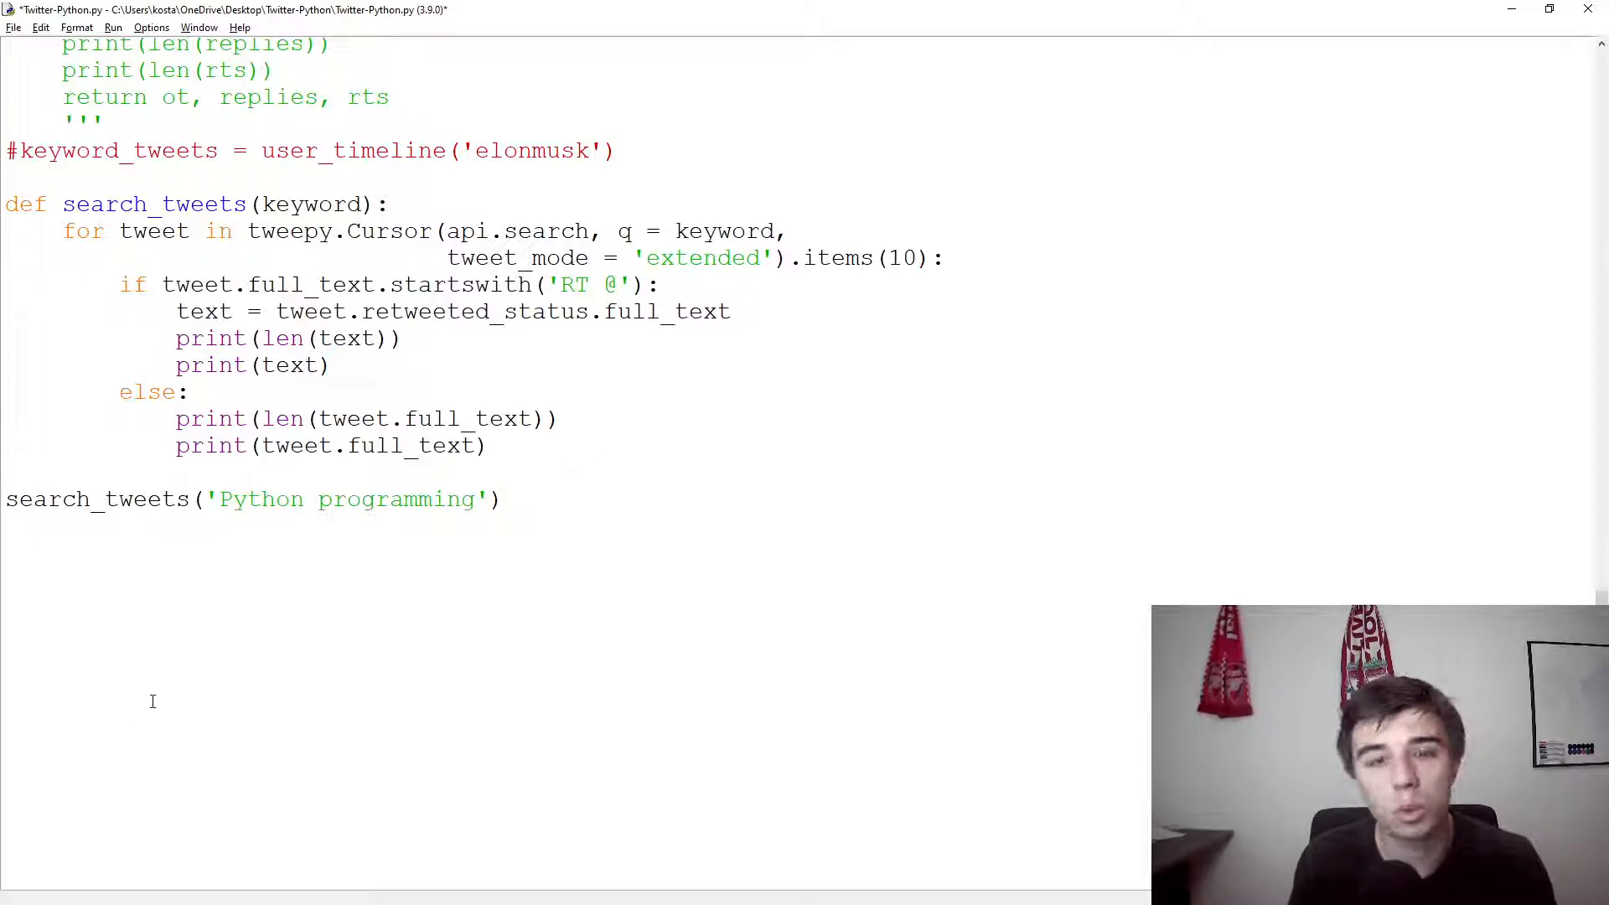
pyautogui.moveTo(199, 454)
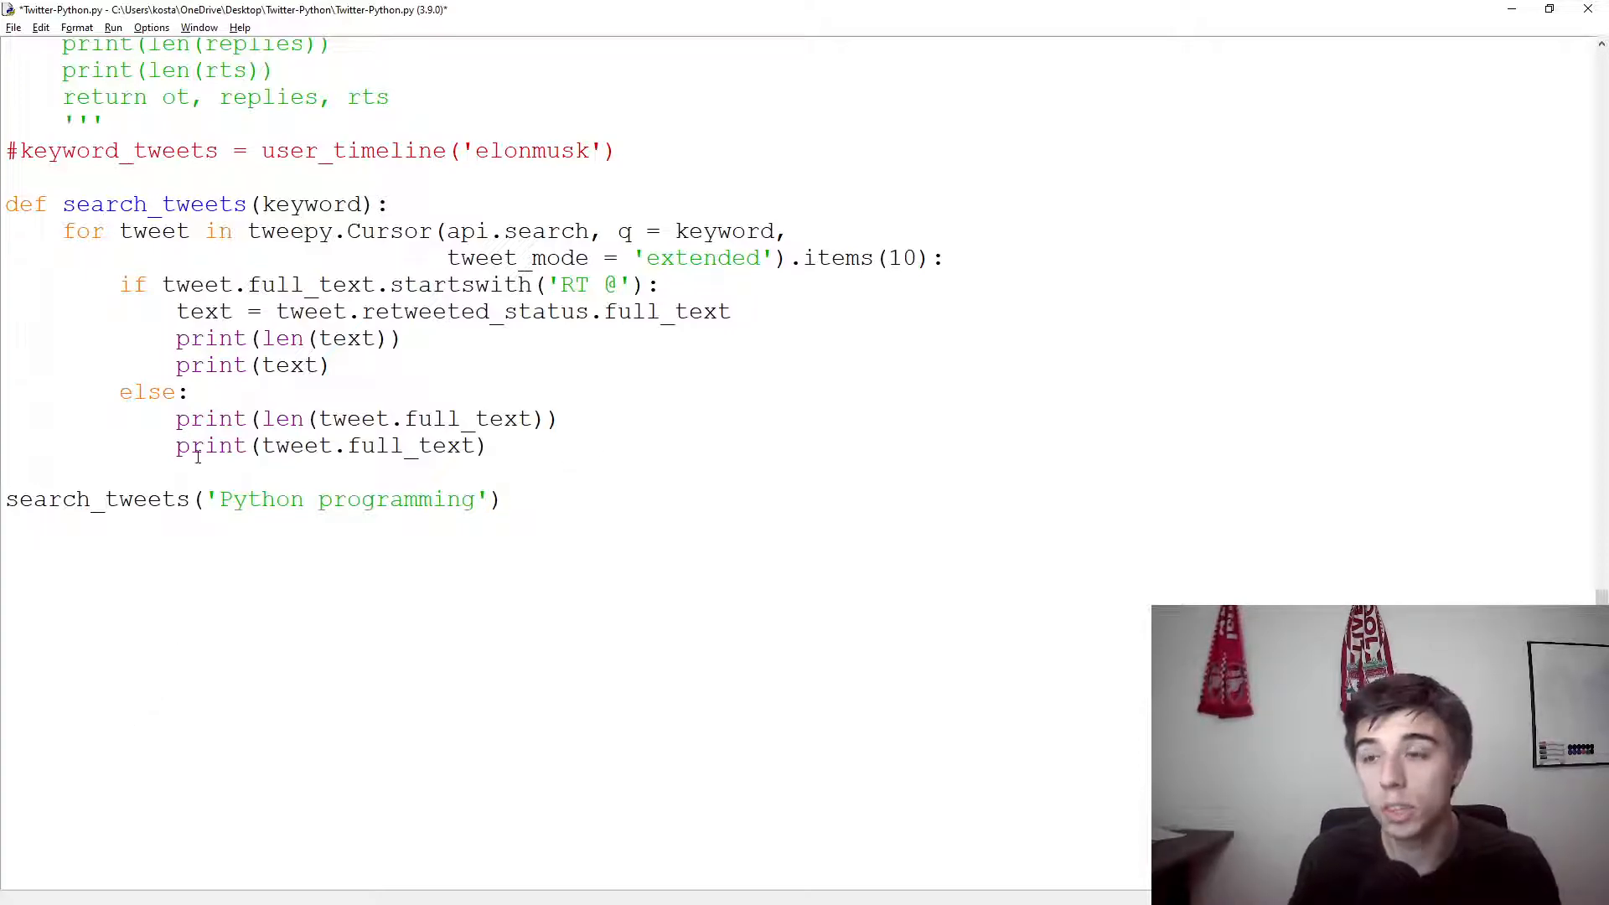
pyautogui.click(501, 500)
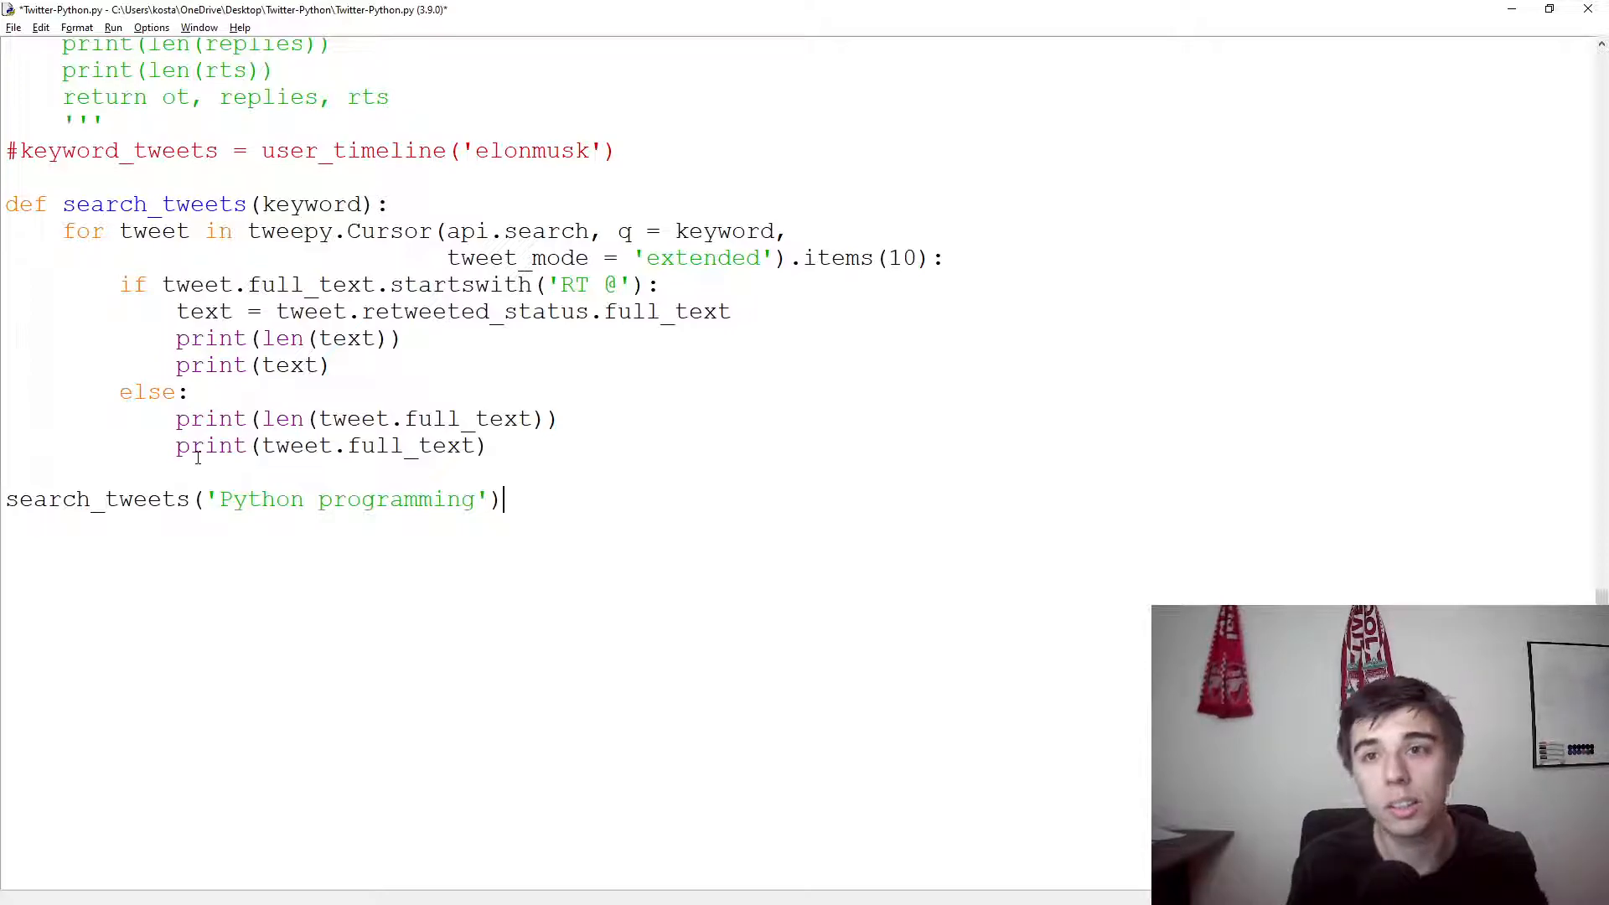